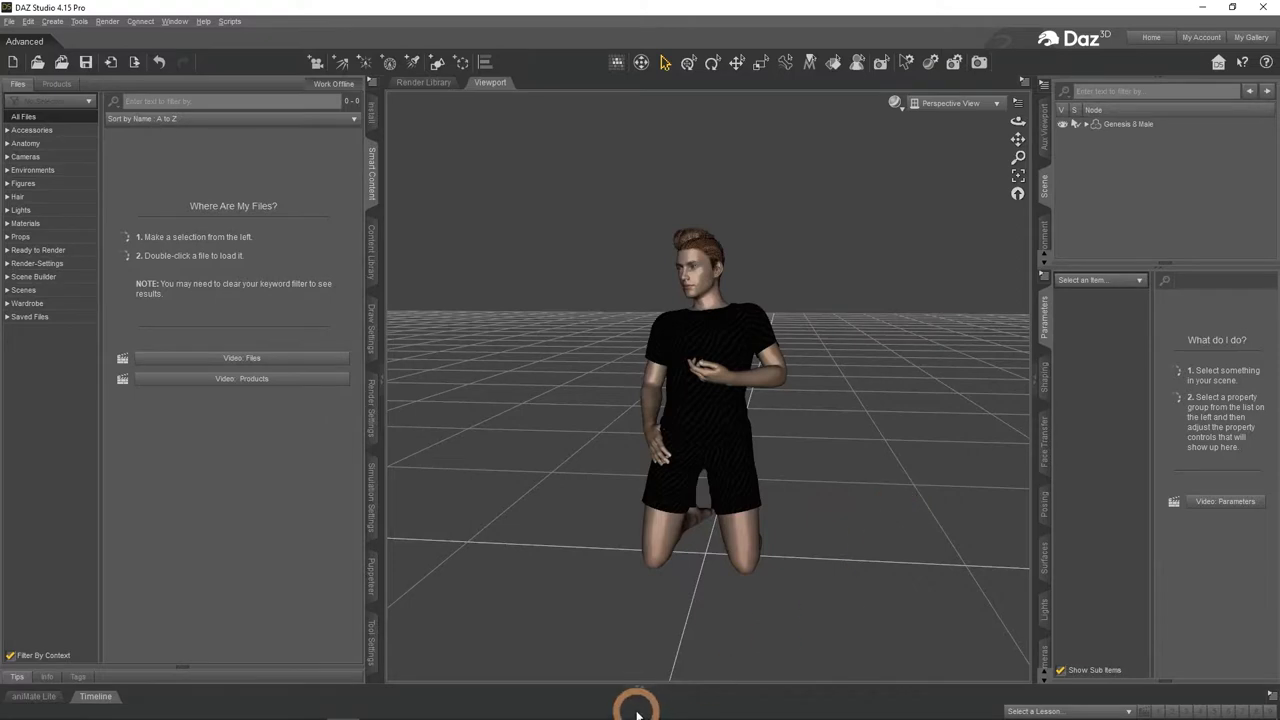
- Show the timeline and play, then stop, the kneeling figure's animation at frame 15
{"action": "left_click", "coordinate": [96, 696]}
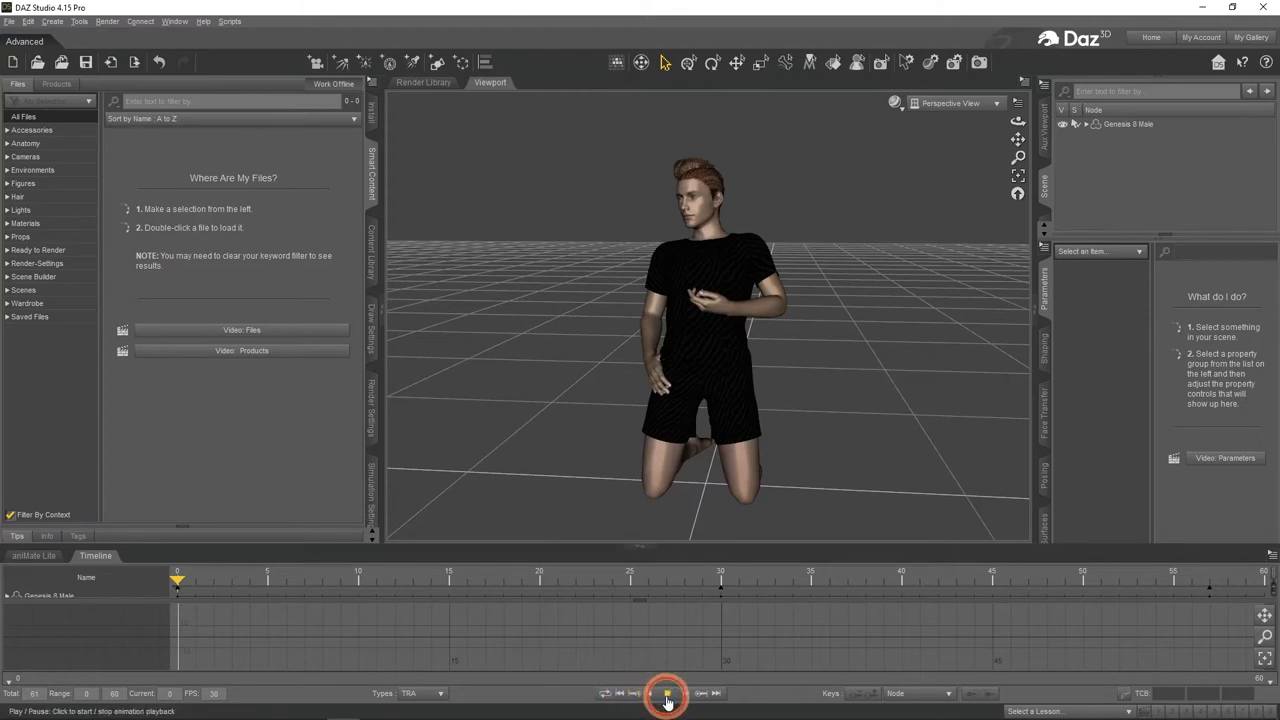
{"action": "left_click", "coordinate": [666, 693]}
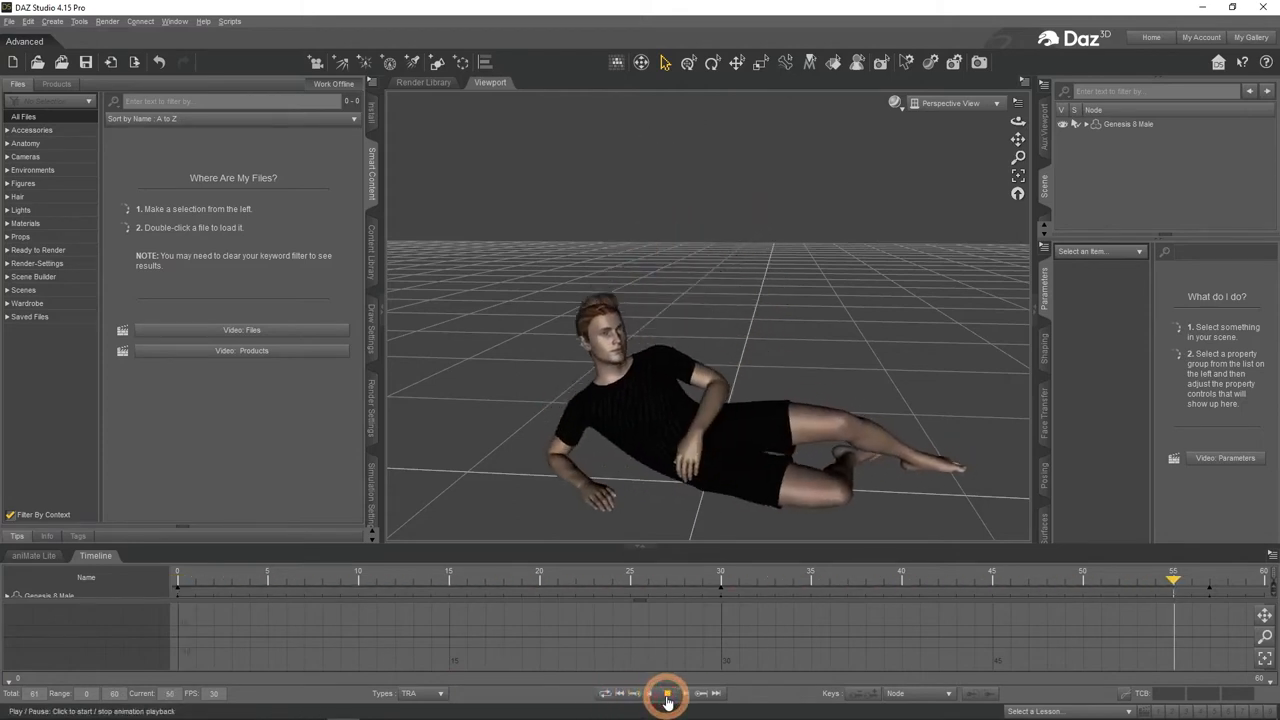
{"action": "left_click", "coordinate": [666, 693]}
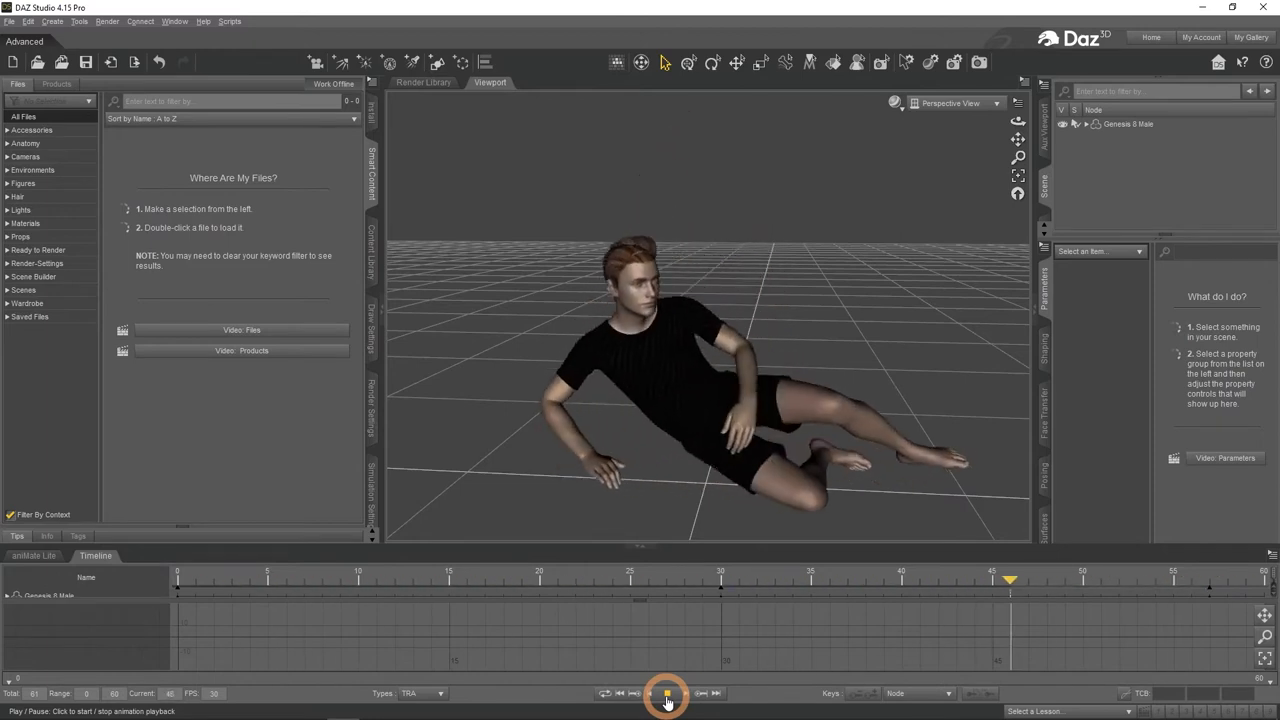
{"action": "left_click", "coordinate": [666, 693]}
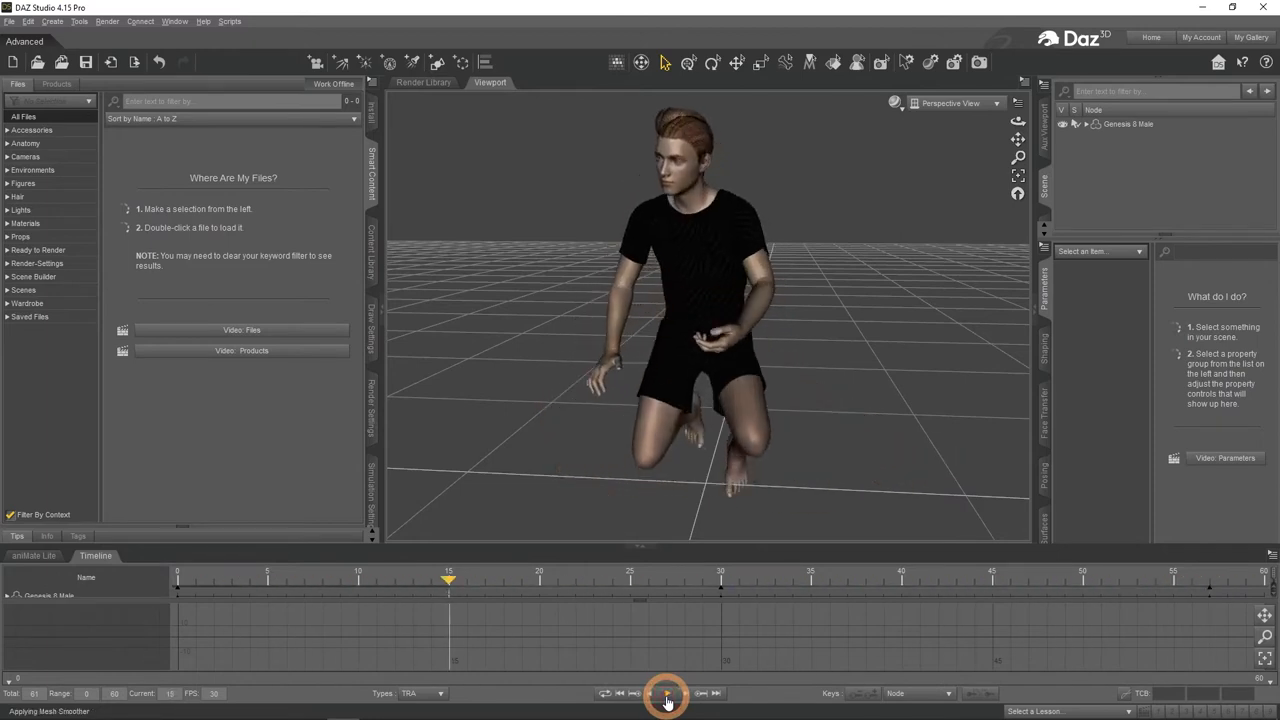
{"action": "left_click", "coordinate": [667, 693]}
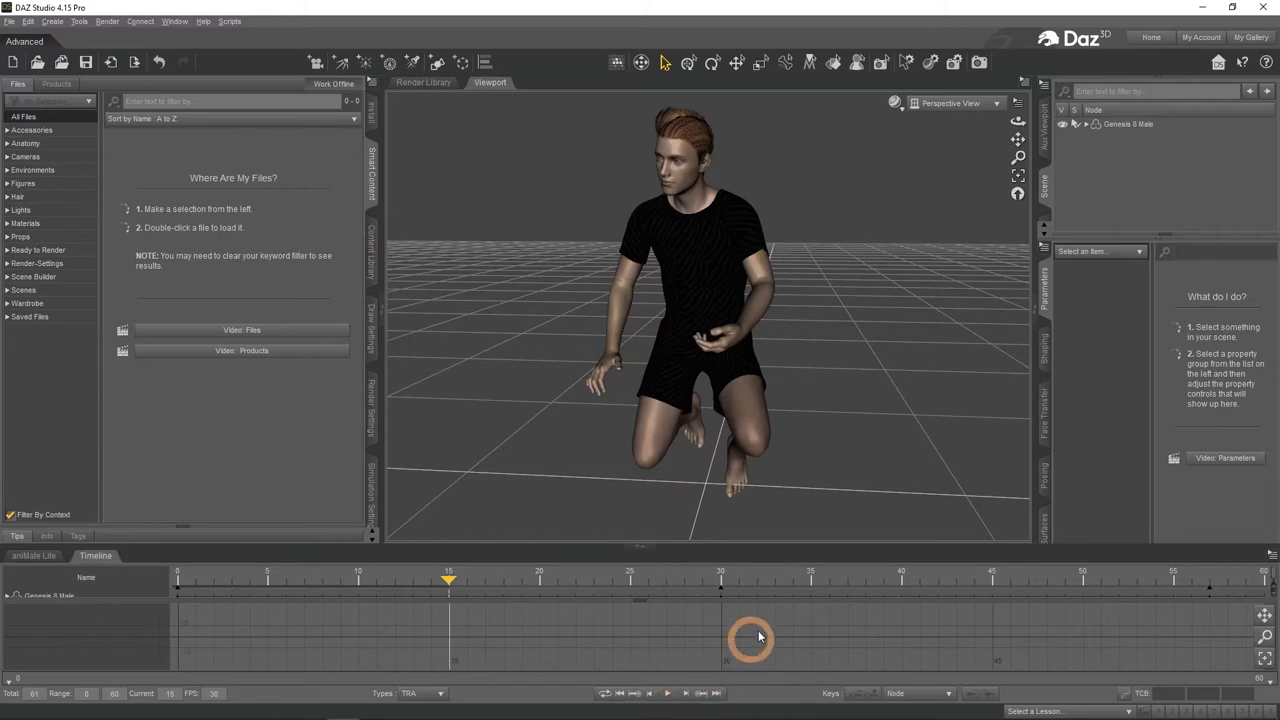
{"action": "mouse_move", "coordinate": [960, 370]}
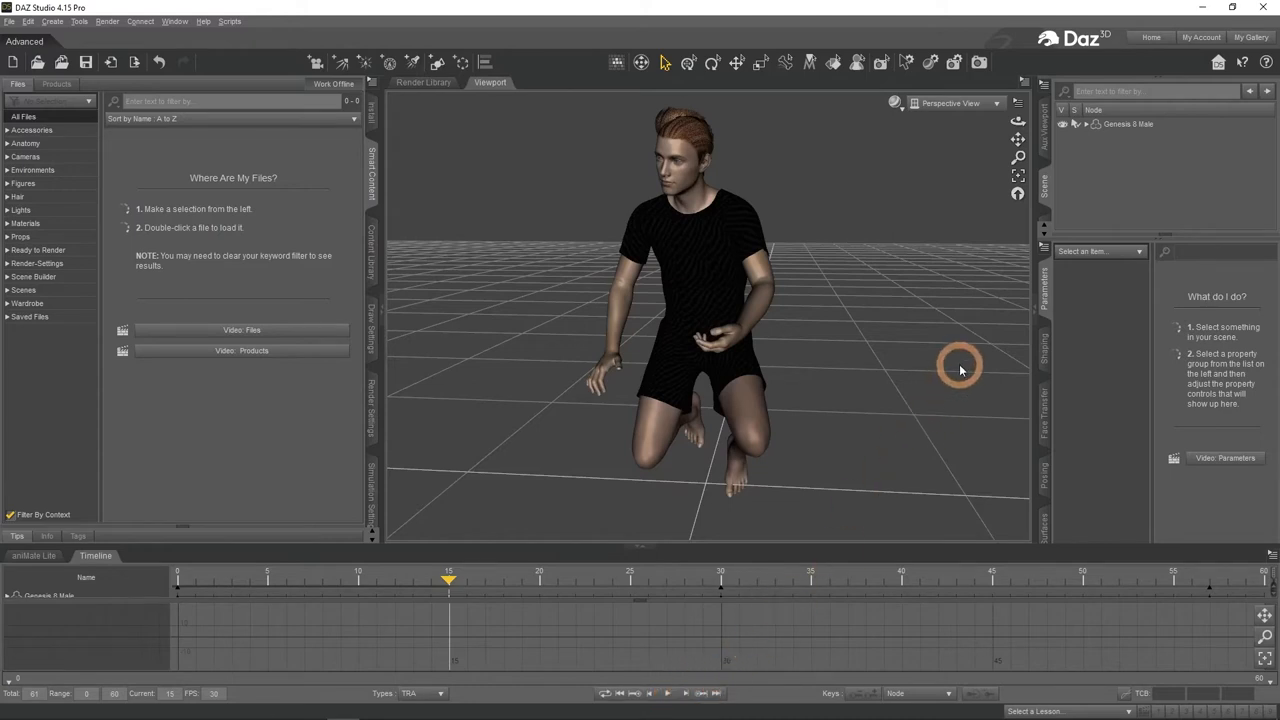
- Expand Genesis 8 Male in the Scene pane and bring up actions for its selected items
{"action": "left_click", "coordinate": [1085, 123]}
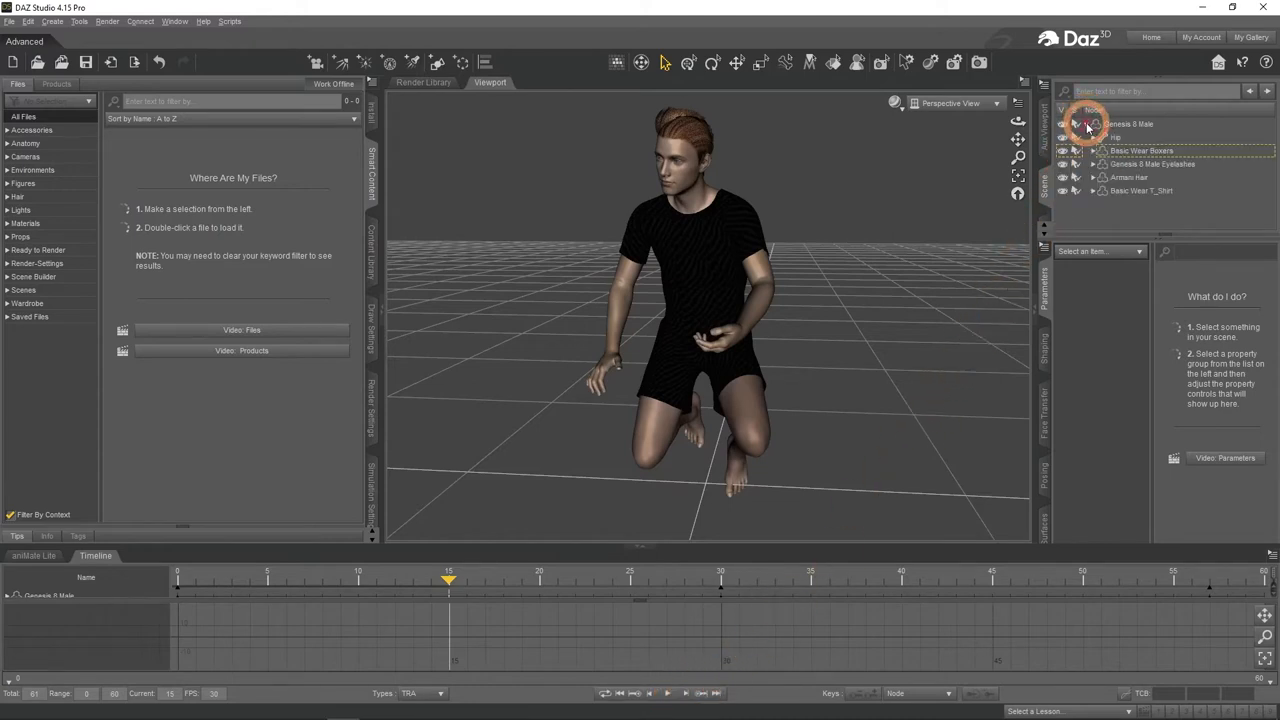
{"action": "right_click", "coordinate": [1128, 123]}
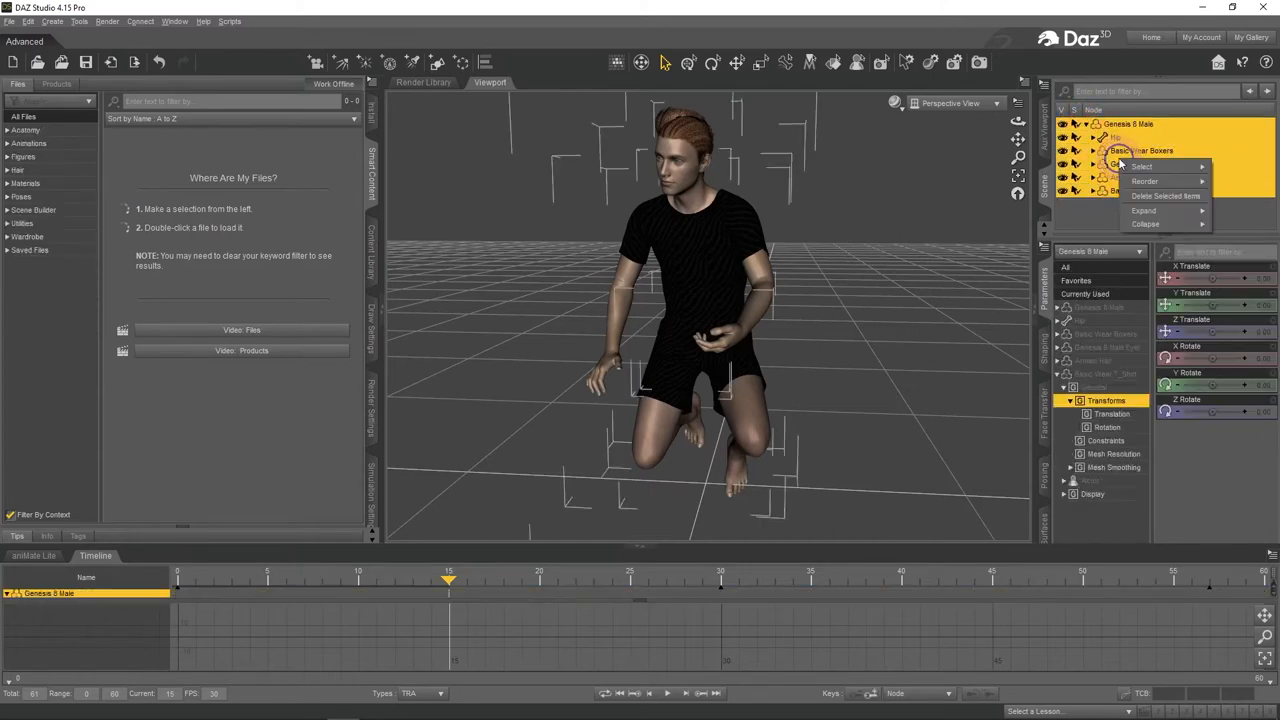
- Delete Genesis 8 Male along with all its clothing and hair items
{"action": "left_click", "coordinate": [1165, 195]}
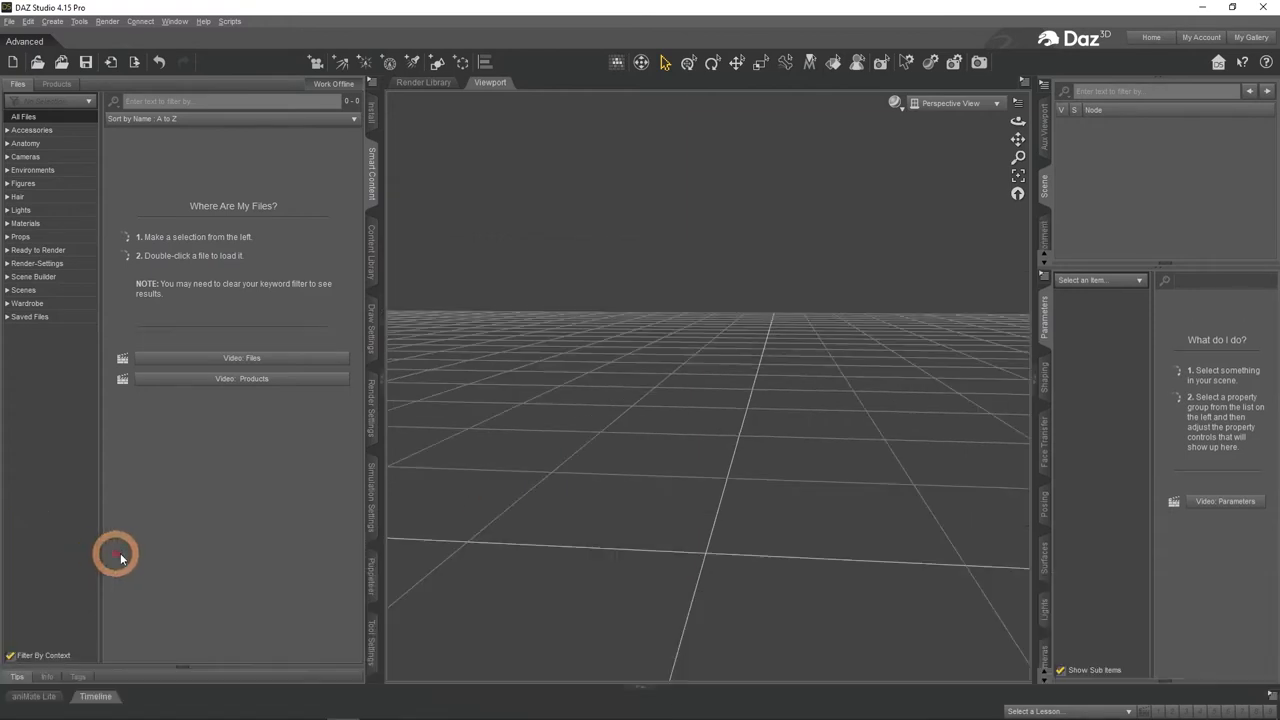
{"action": "mouse_move", "coordinate": [557, 550]}
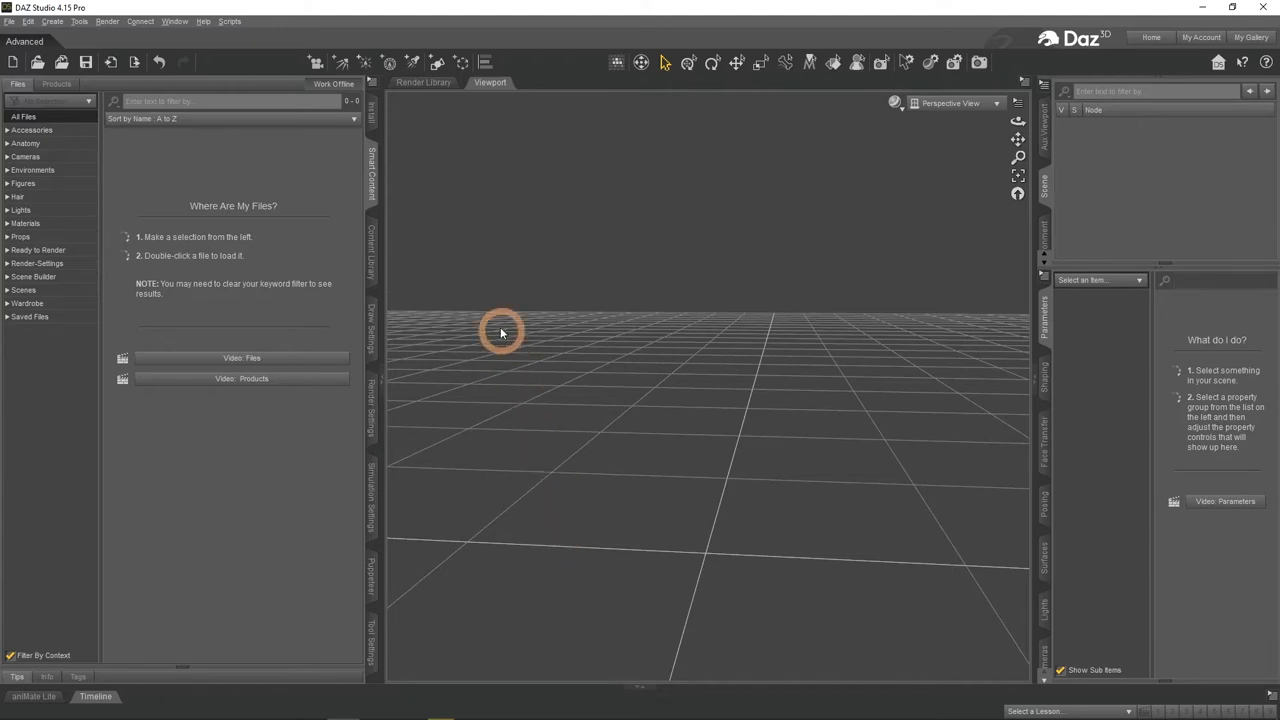
{"action": "mouse_move", "coordinate": [437, 62]}
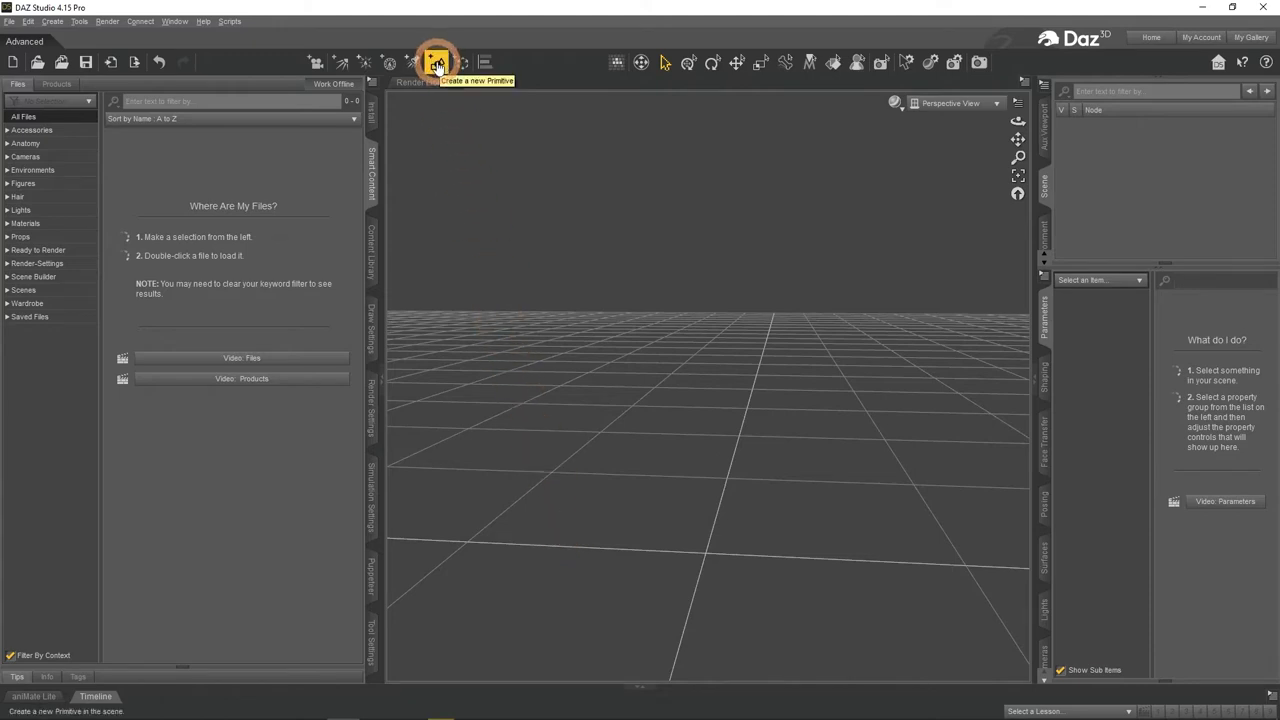
- Create a Cone primitive with World Center origin
{"action": "left_click", "coordinate": [437, 62]}
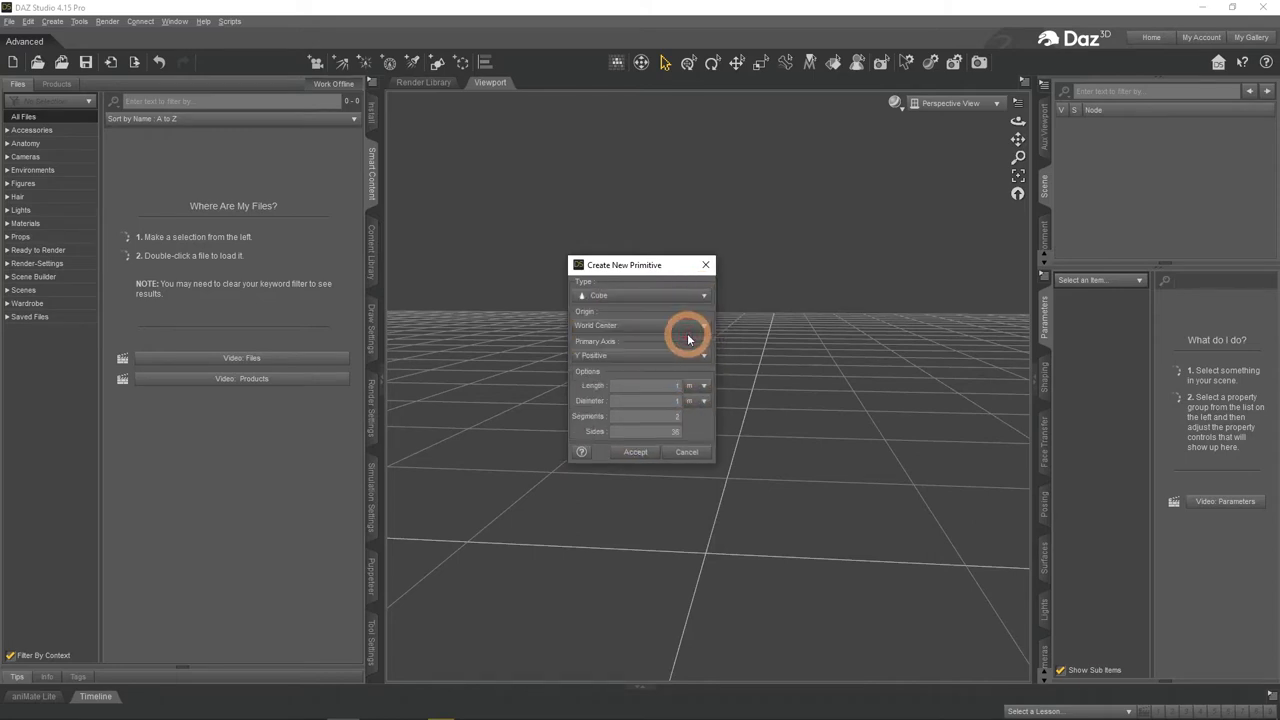
{"action": "left_click", "coordinate": [635, 451]}
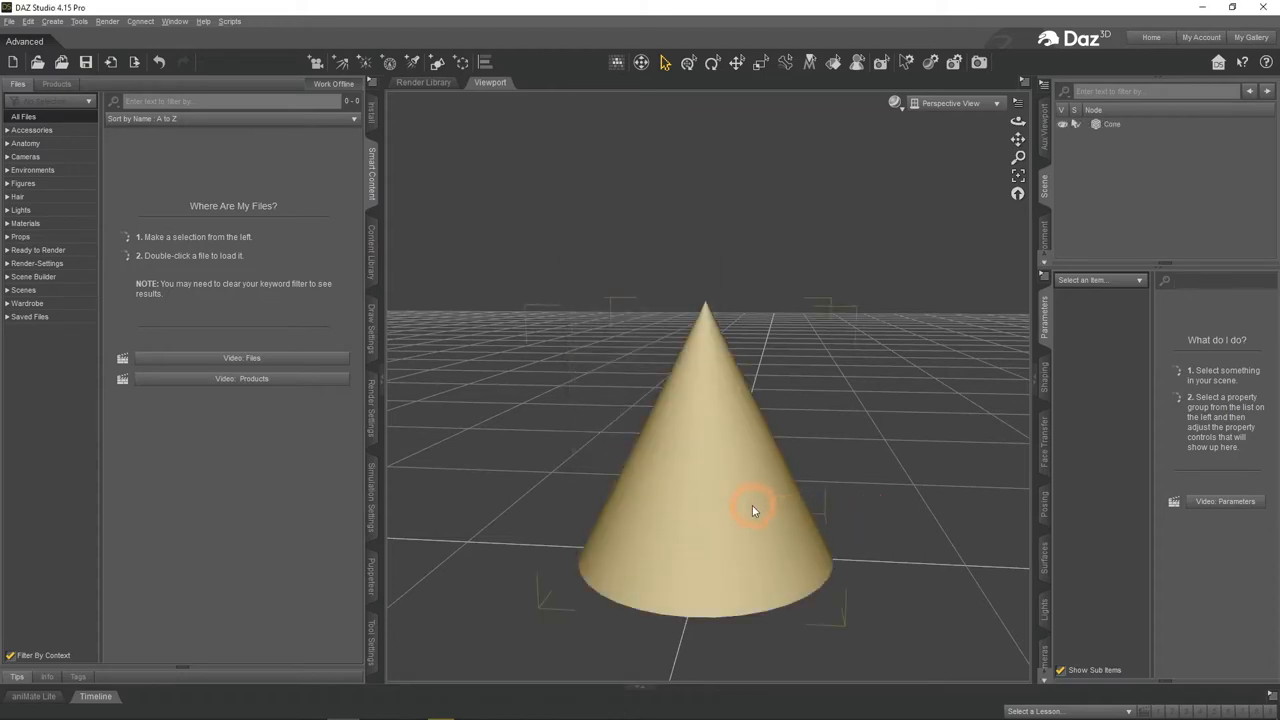
- Select the Cone to show its Transforms and open the Timeline at frame 0
{"action": "left_click", "coordinate": [754, 510]}
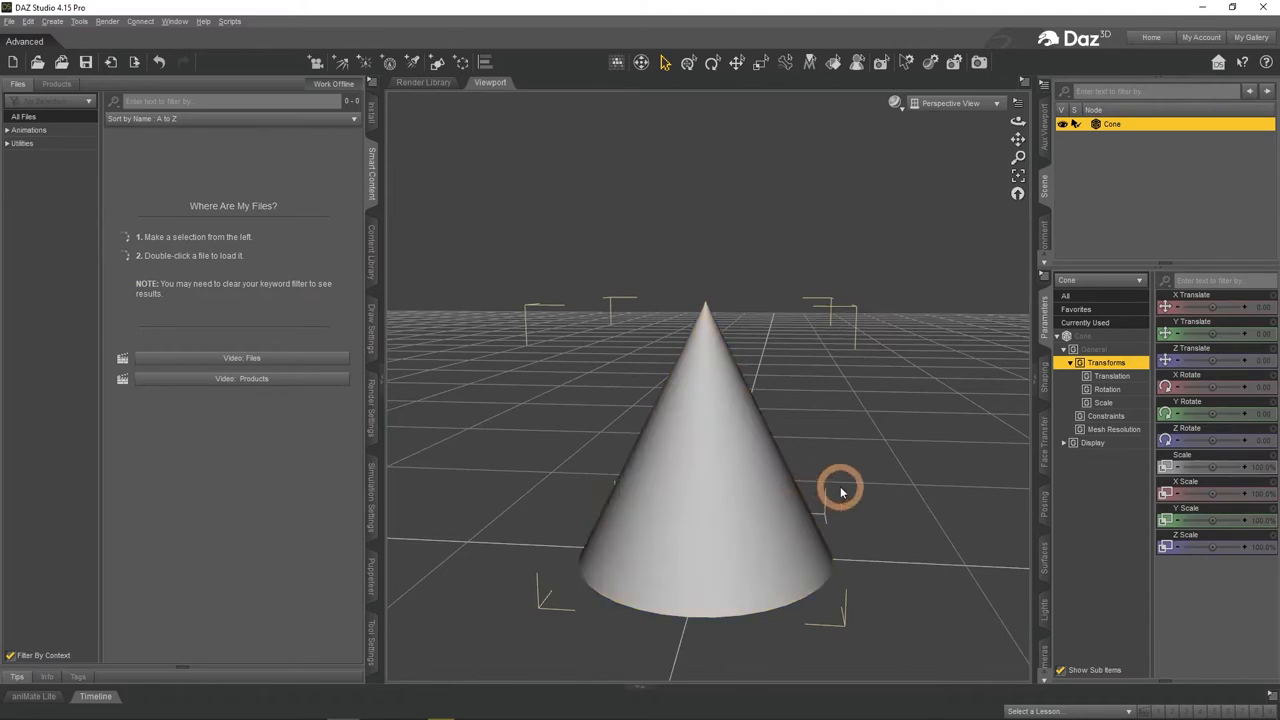
{"action": "mouse_move", "coordinate": [1225, 300]}
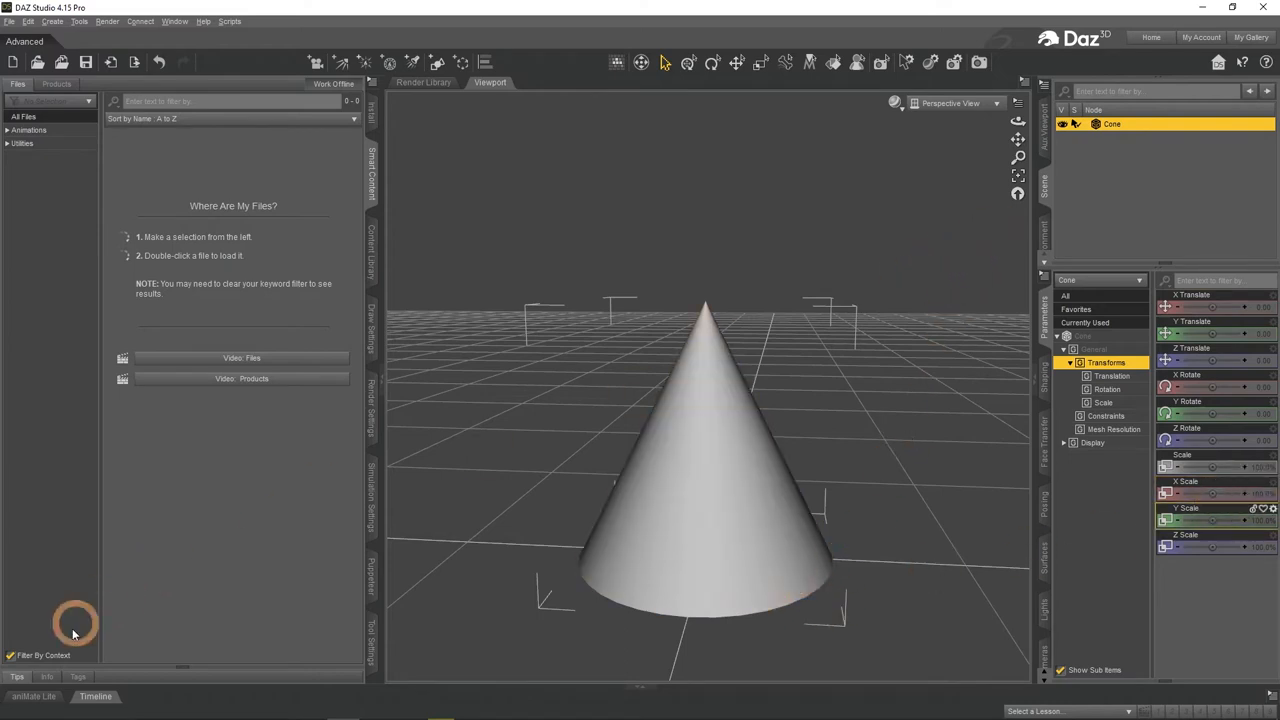
{"action": "left_click", "coordinate": [1018, 110]}
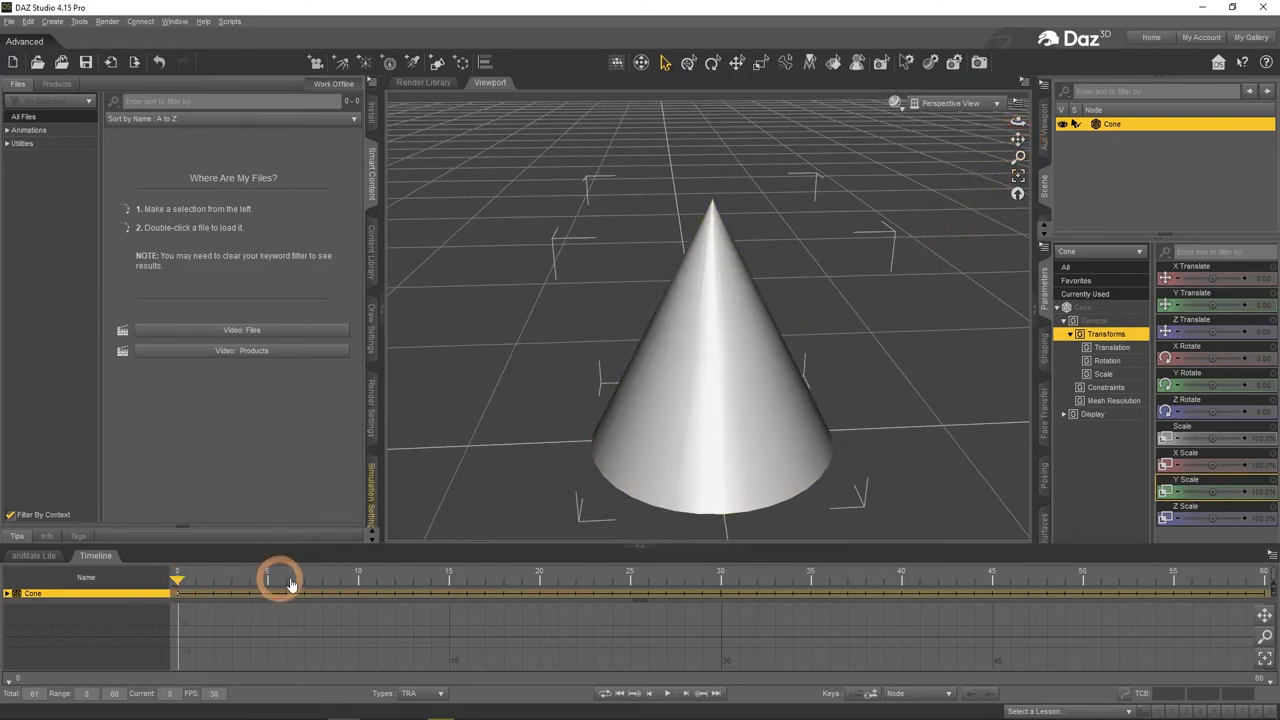
- Key the cone at frame 30 to translate X 100, Y 100, Z -100, then return to frame 0
{"action": "left_click", "coordinate": [648, 405]}
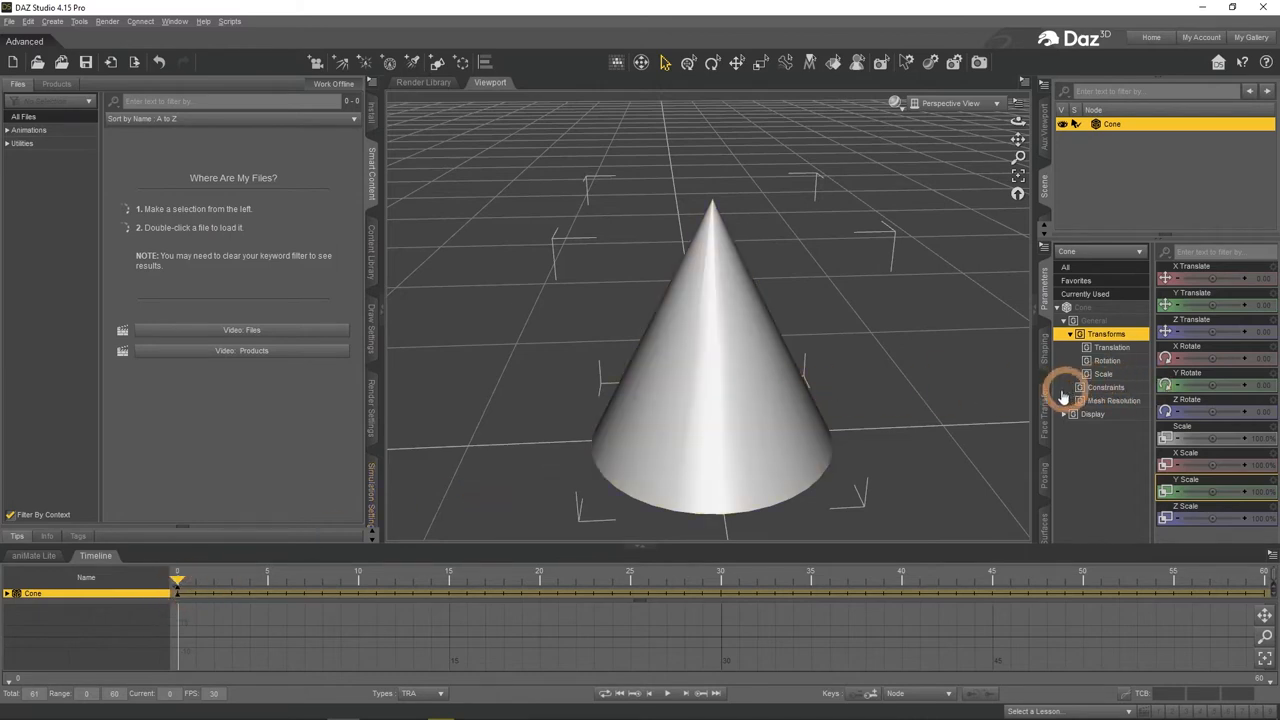
{"action": "left_click", "coordinate": [720, 580]}
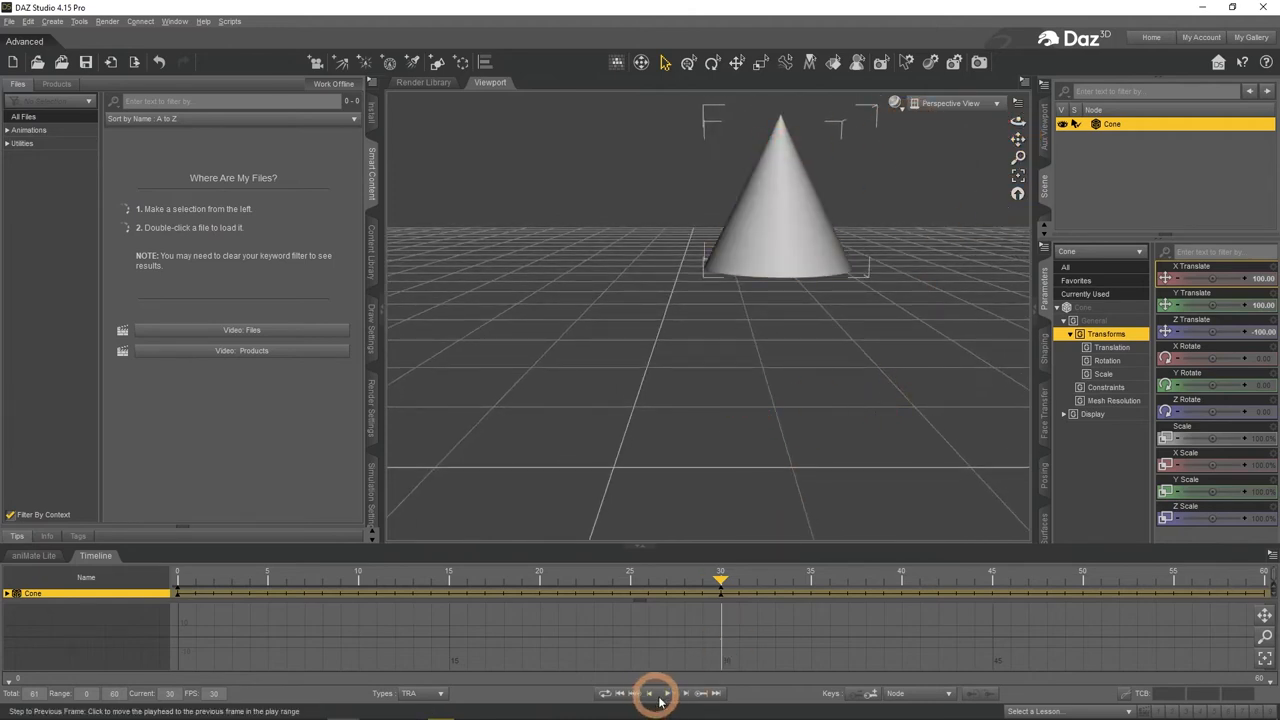
{"action": "left_click", "coordinate": [666, 693]}
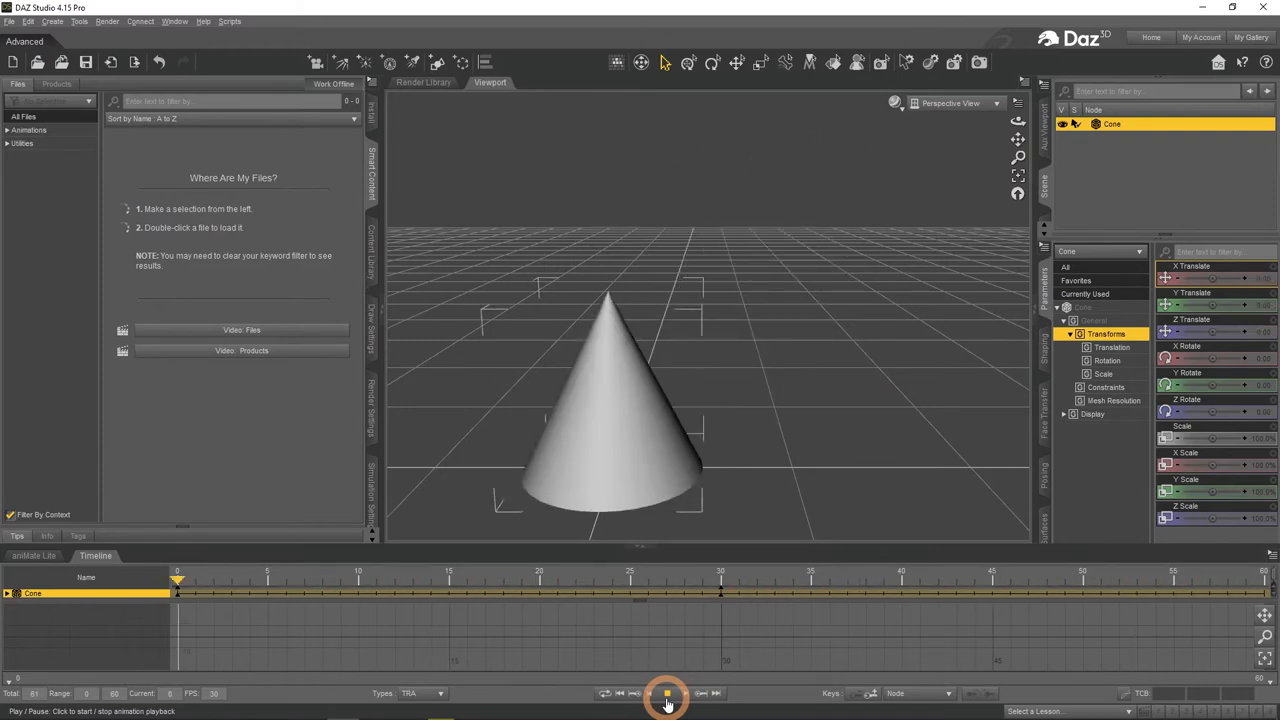
- Rotate the cone at frame 60 (X 15.07, Y -1.17, Z 7.04) and preview the animation
{"action": "left_click", "coordinate": [666, 693]}
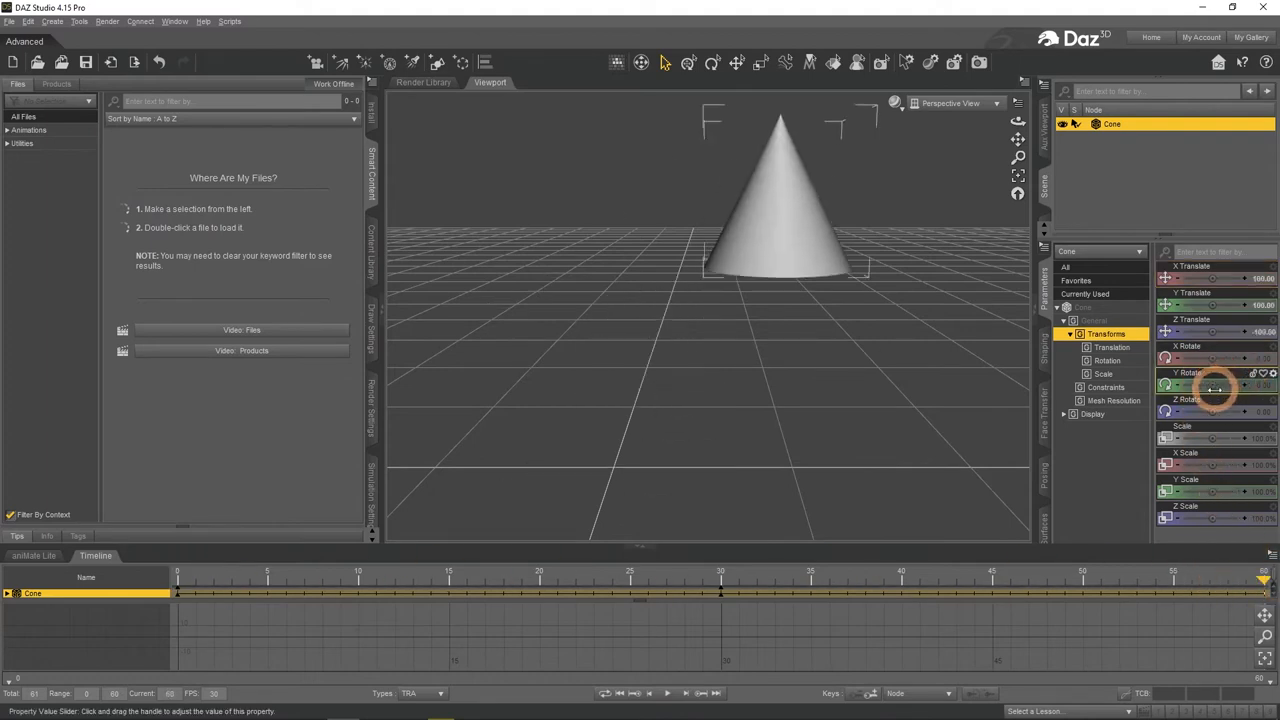
{"action": "left_click_drag", "start_coordinate": [1215, 386], "coordinate": [1205, 386]}
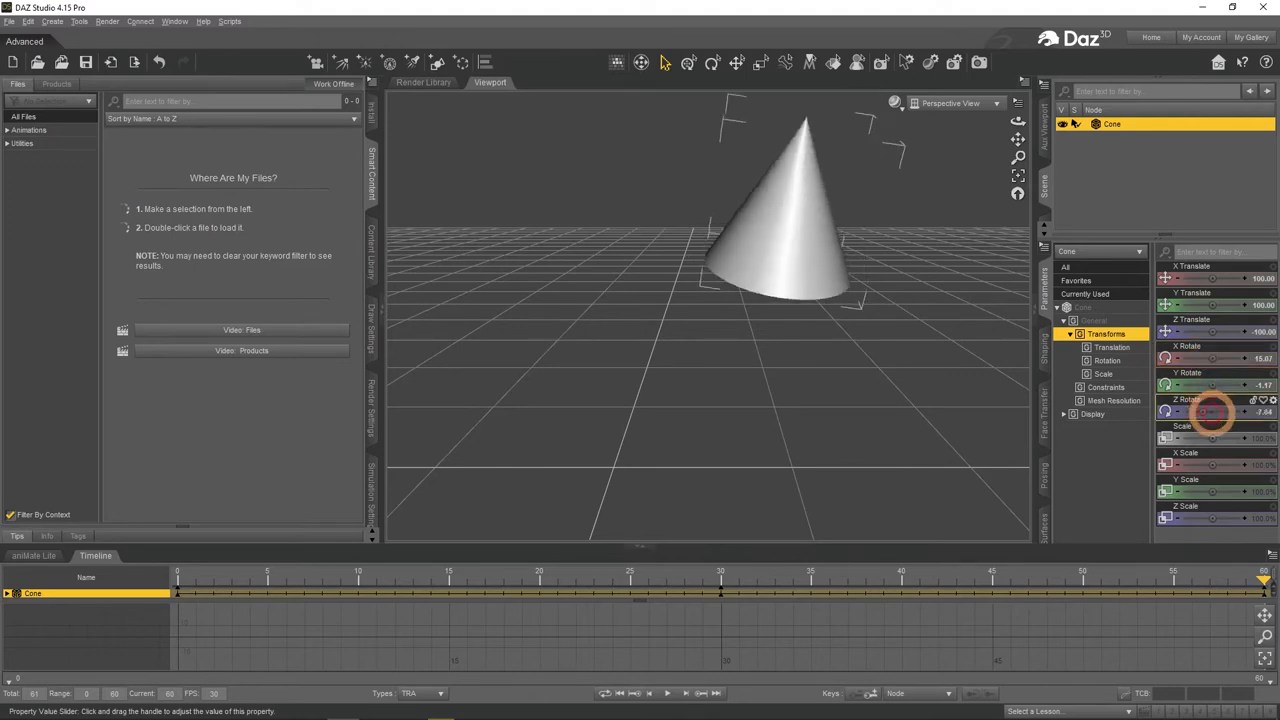
{"action": "left_click_drag", "start_coordinate": [1220, 411], "coordinate": [1205, 411]}
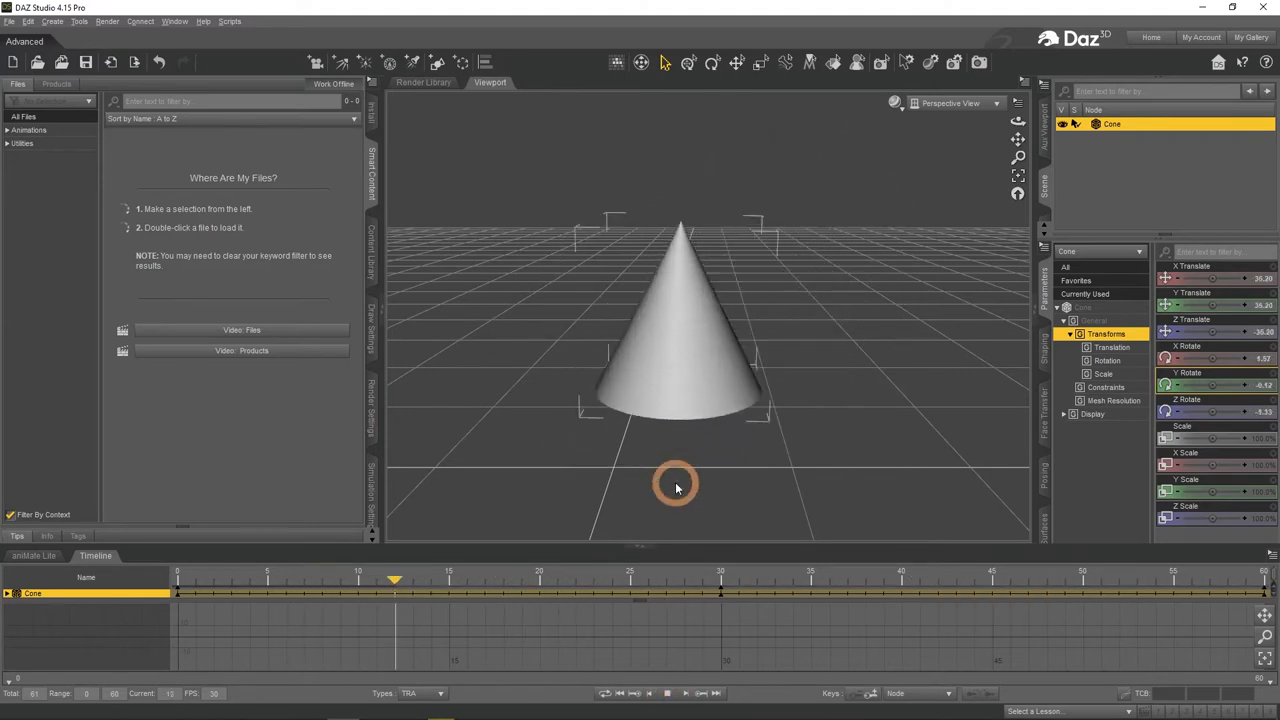
{"action": "left_click", "coordinate": [667, 693]}
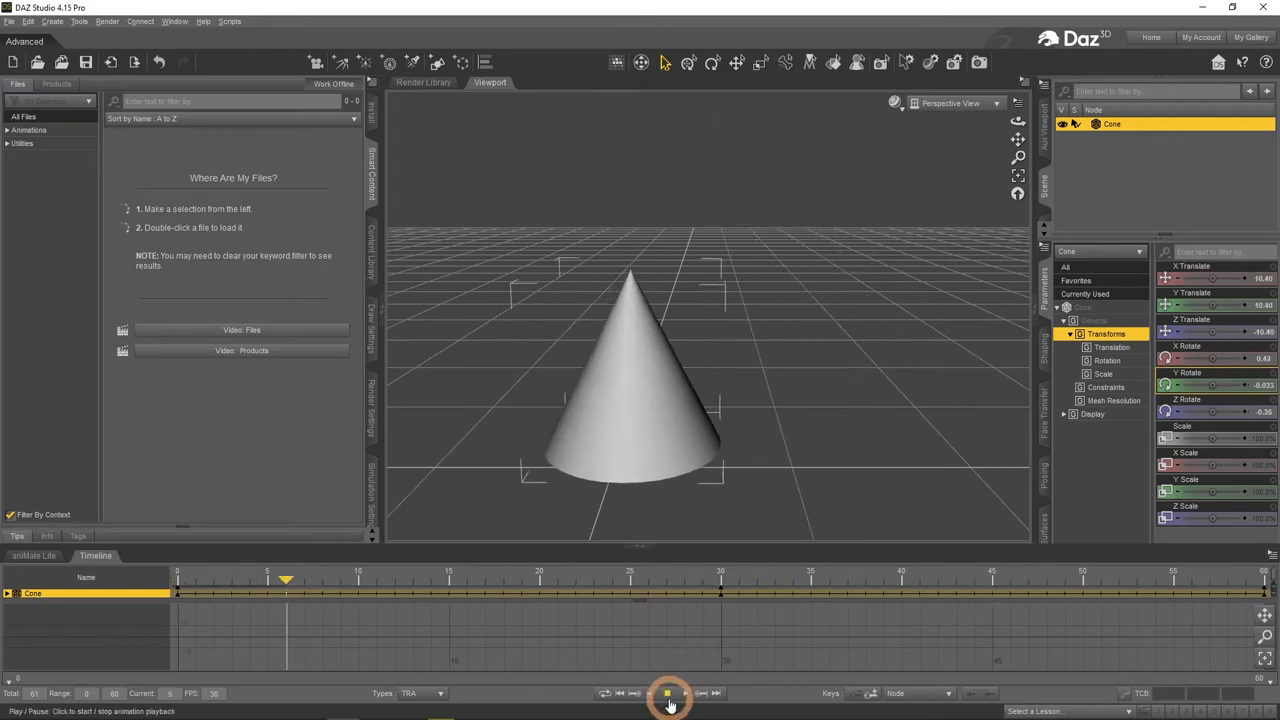
{"action": "left_click", "coordinate": [667, 693]}
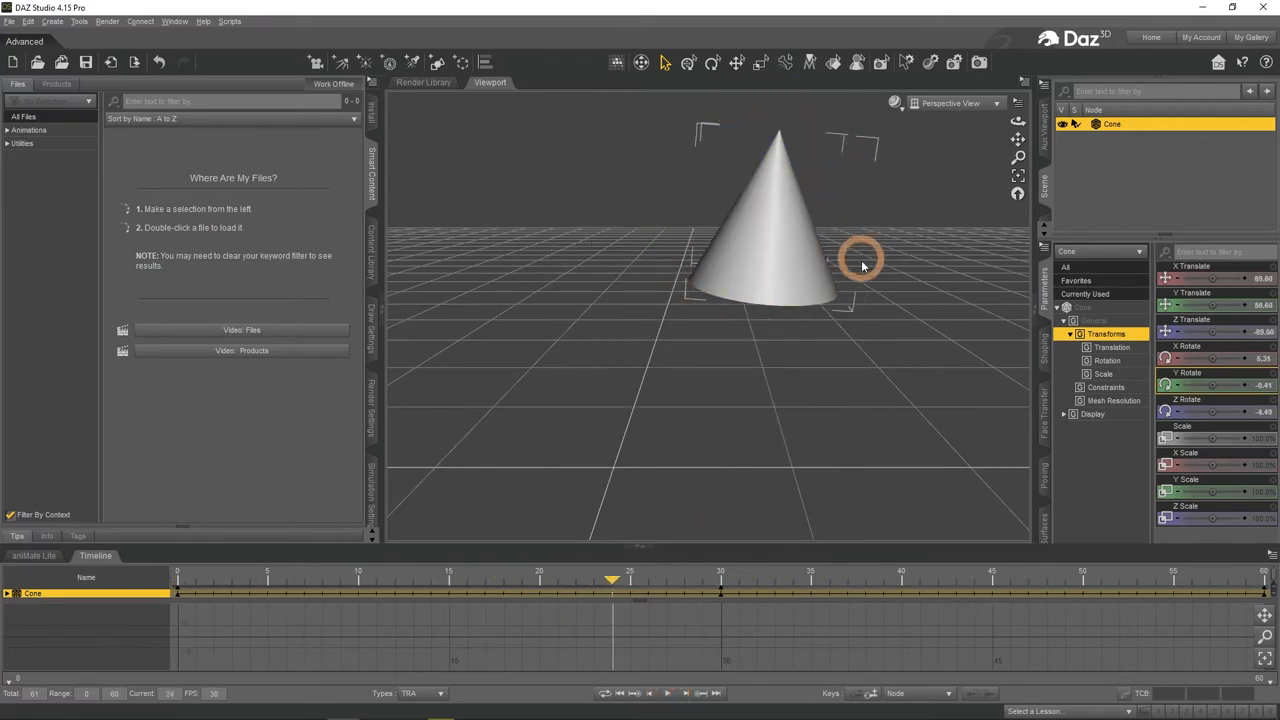
{"action": "mouse_move", "coordinate": [810, 477]}
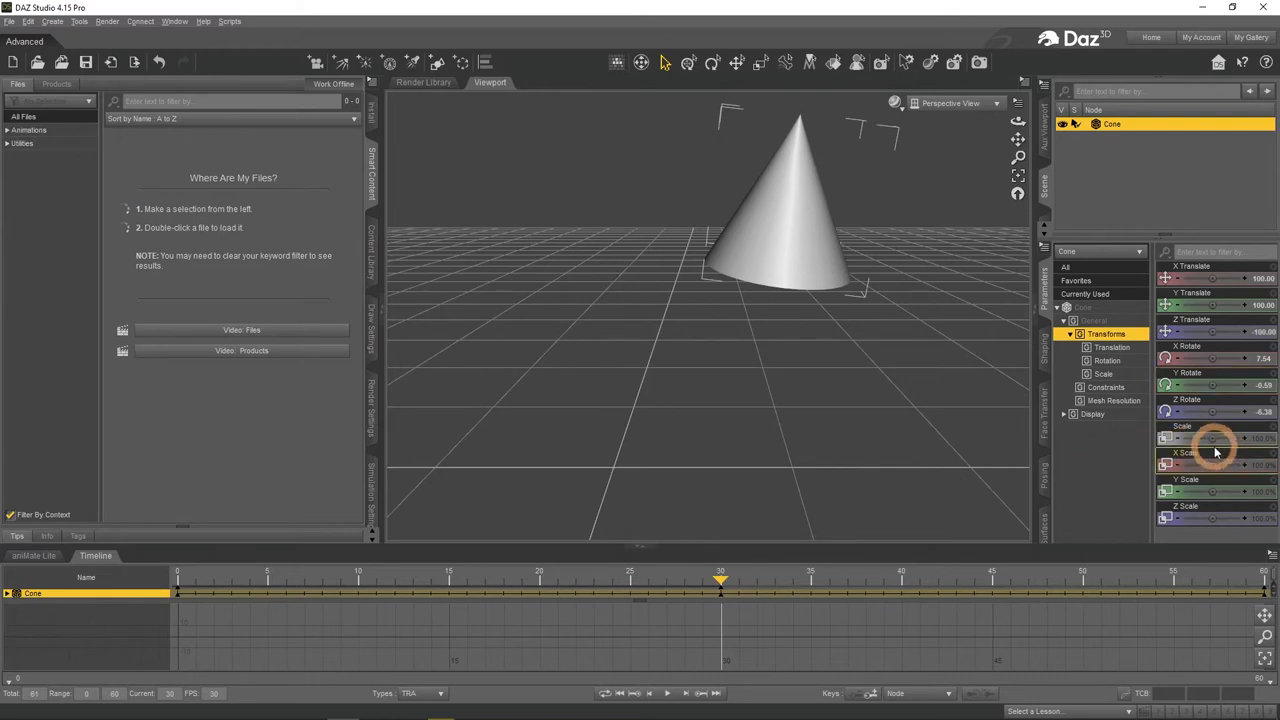
{"action": "left_click_drag", "start_coordinate": [1215, 438], "coordinate": [1210, 438]}
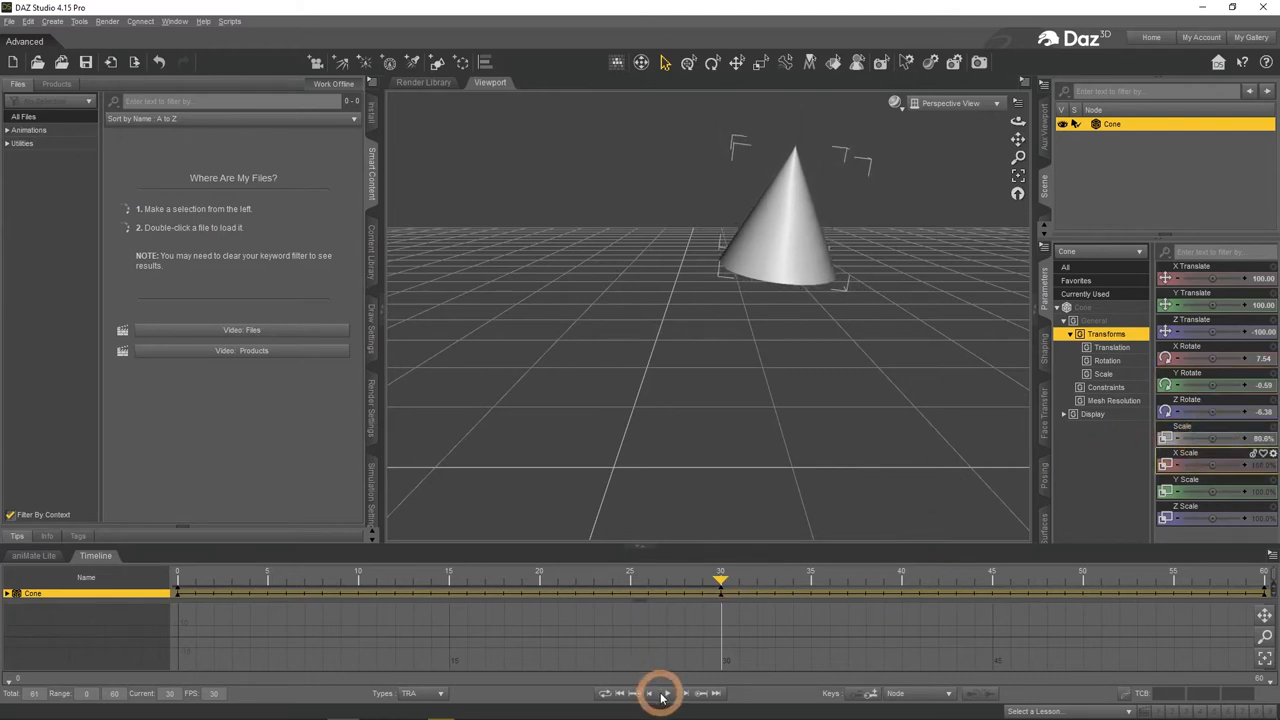
{"action": "left_click", "coordinate": [666, 693]}
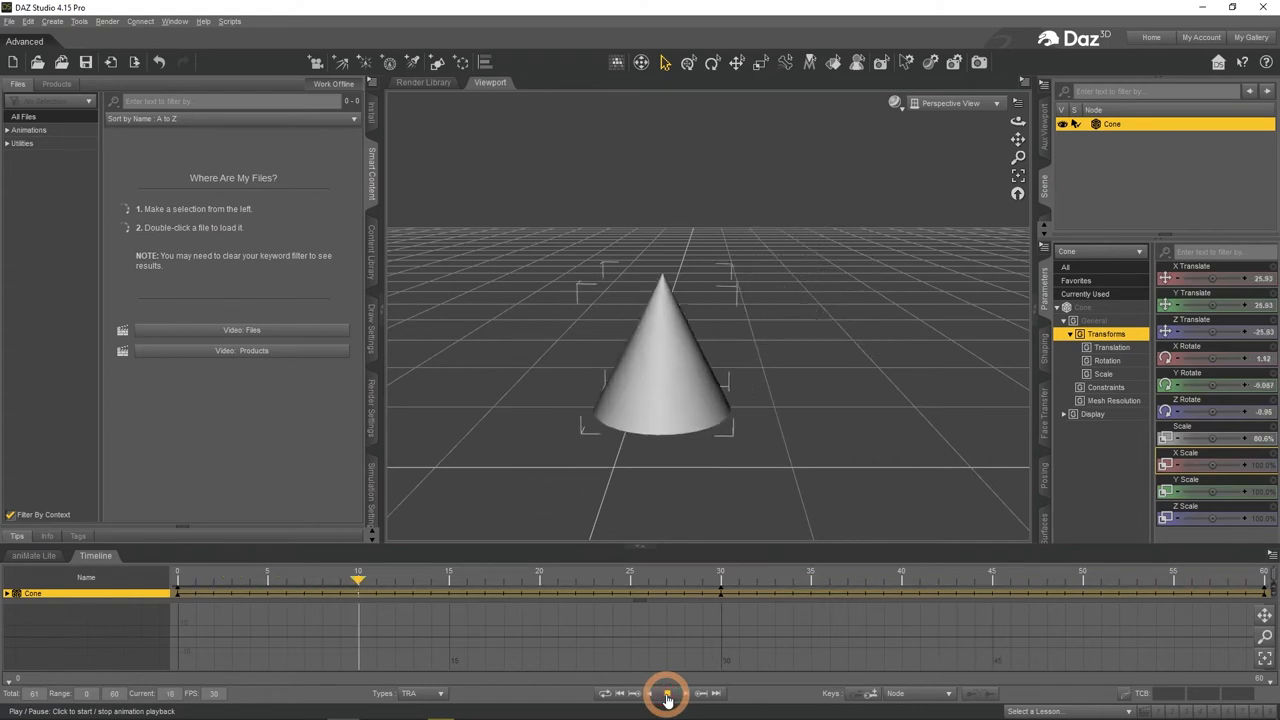
{"action": "left_click", "coordinate": [666, 693]}
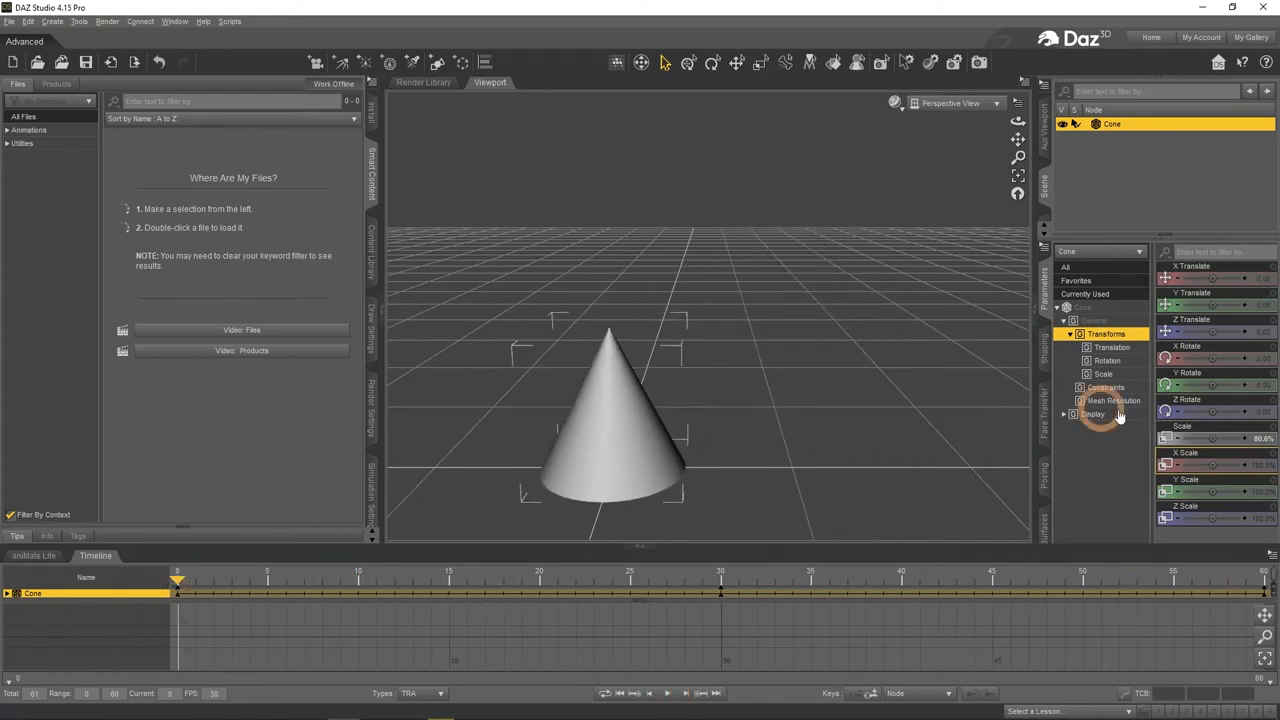
{"action": "left_click_drag", "start_coordinate": [1220, 438], "coordinate": [1255, 438]}
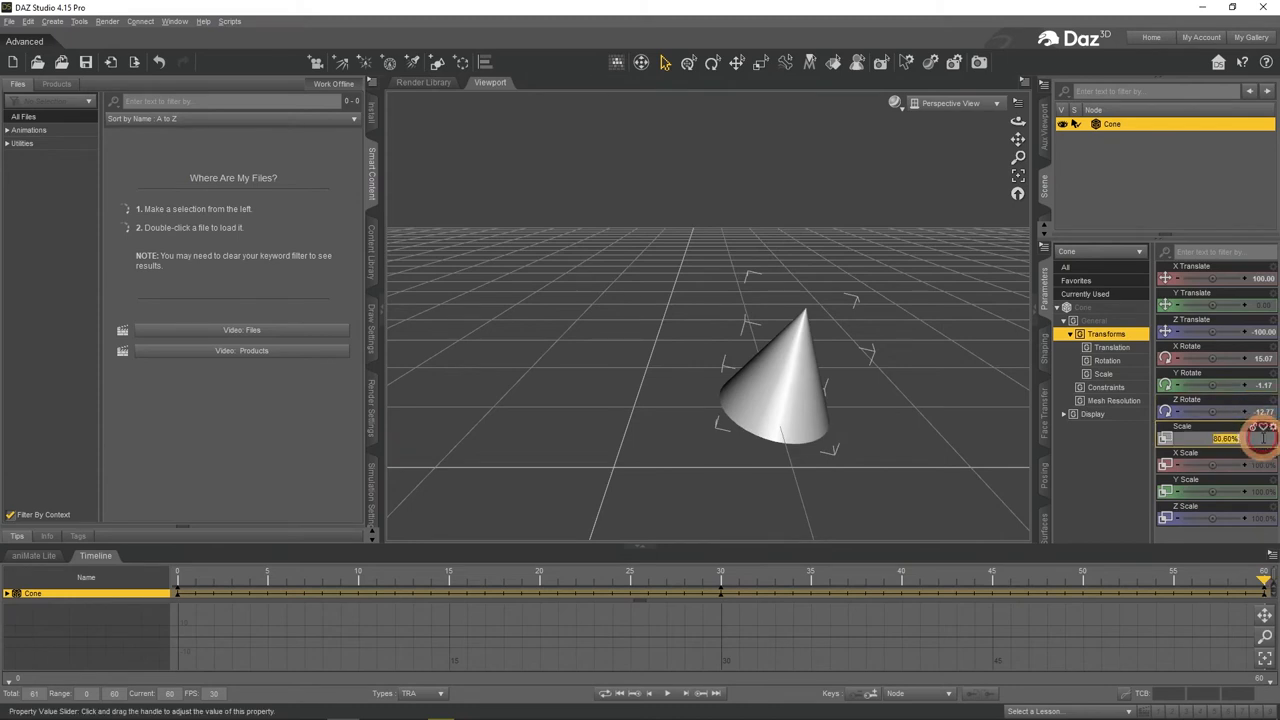
{"action": "left_click_drag", "start_coordinate": [1225, 438], "coordinate": [1255, 438]}
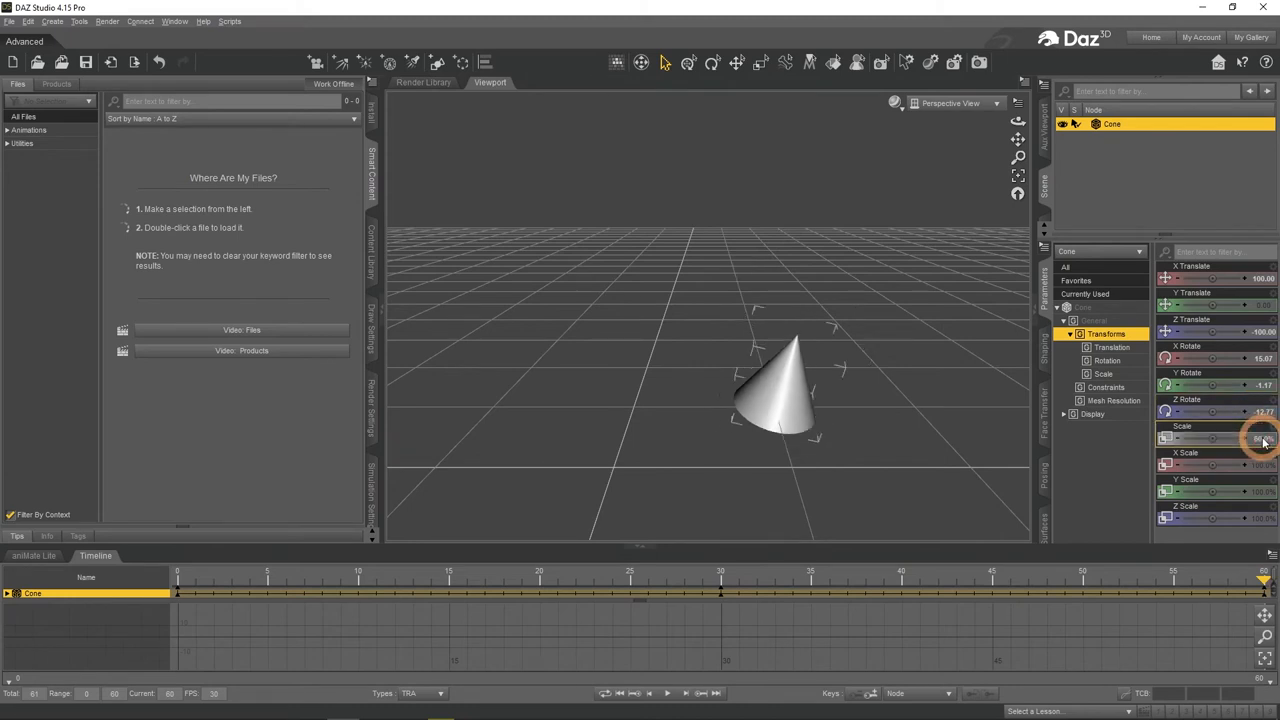
{"action": "left_click", "coordinate": [669, 693]}
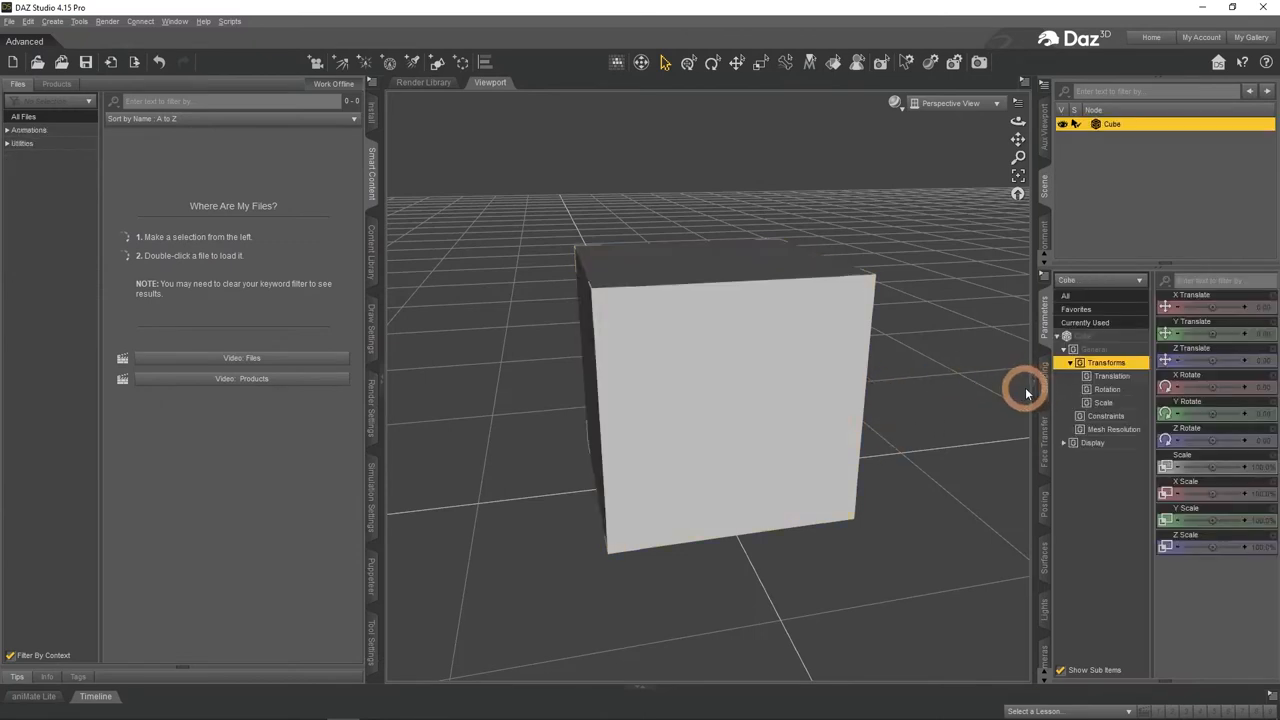
{"action": "left_click_drag", "start_coordinate": [1200, 414], "coordinate": [1230, 414]}
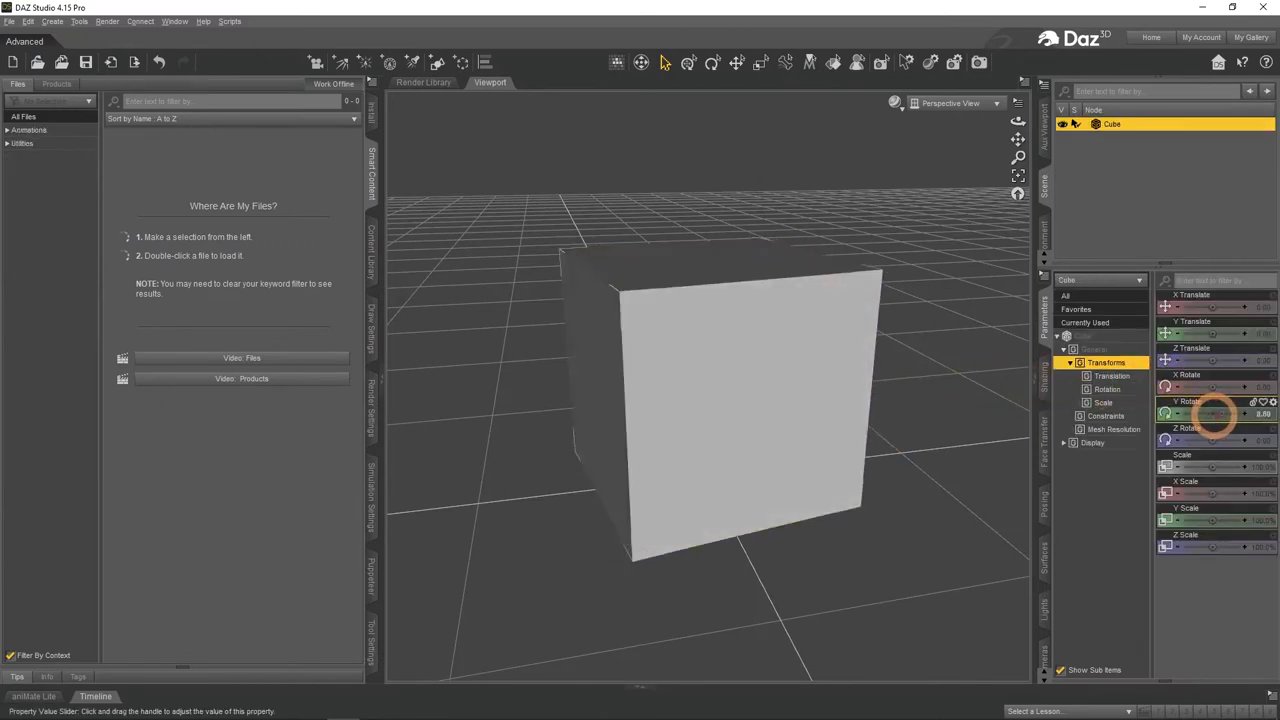
{"action": "left_click_drag", "start_coordinate": [1210, 413], "coordinate": [1235, 413]}
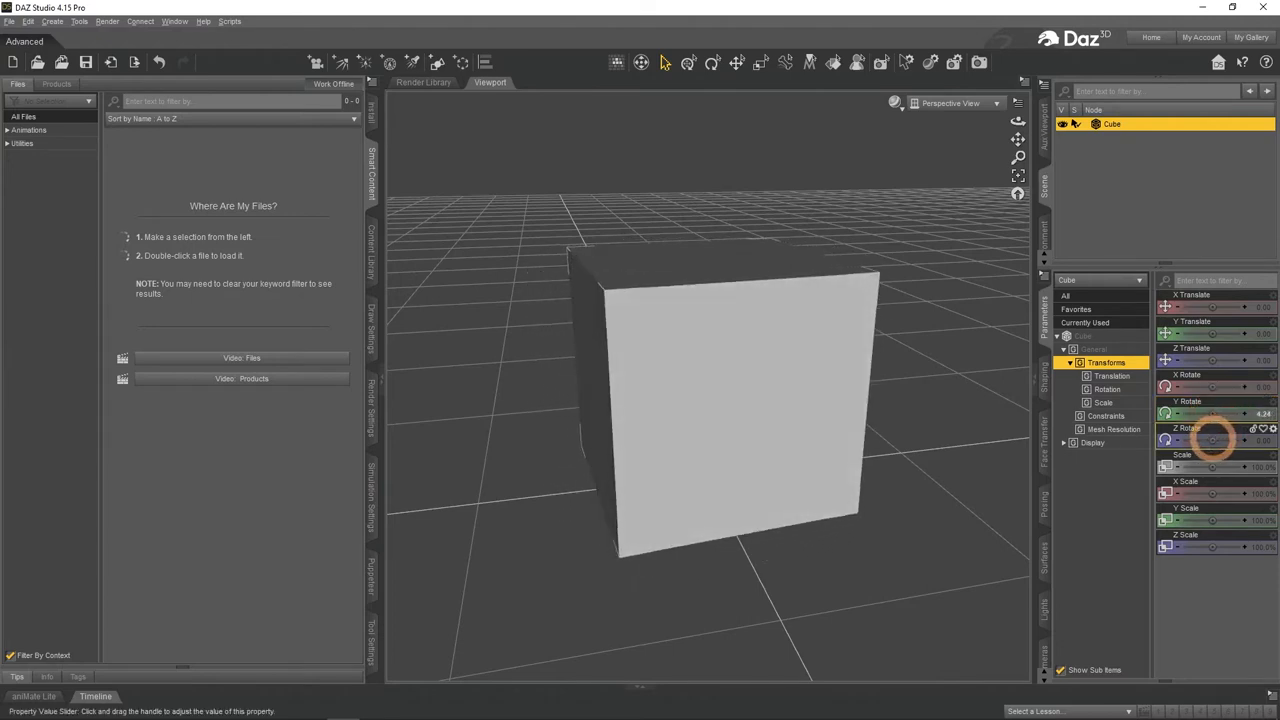
{"action": "left_click_drag", "start_coordinate": [1220, 440], "coordinate": [1240, 440]}
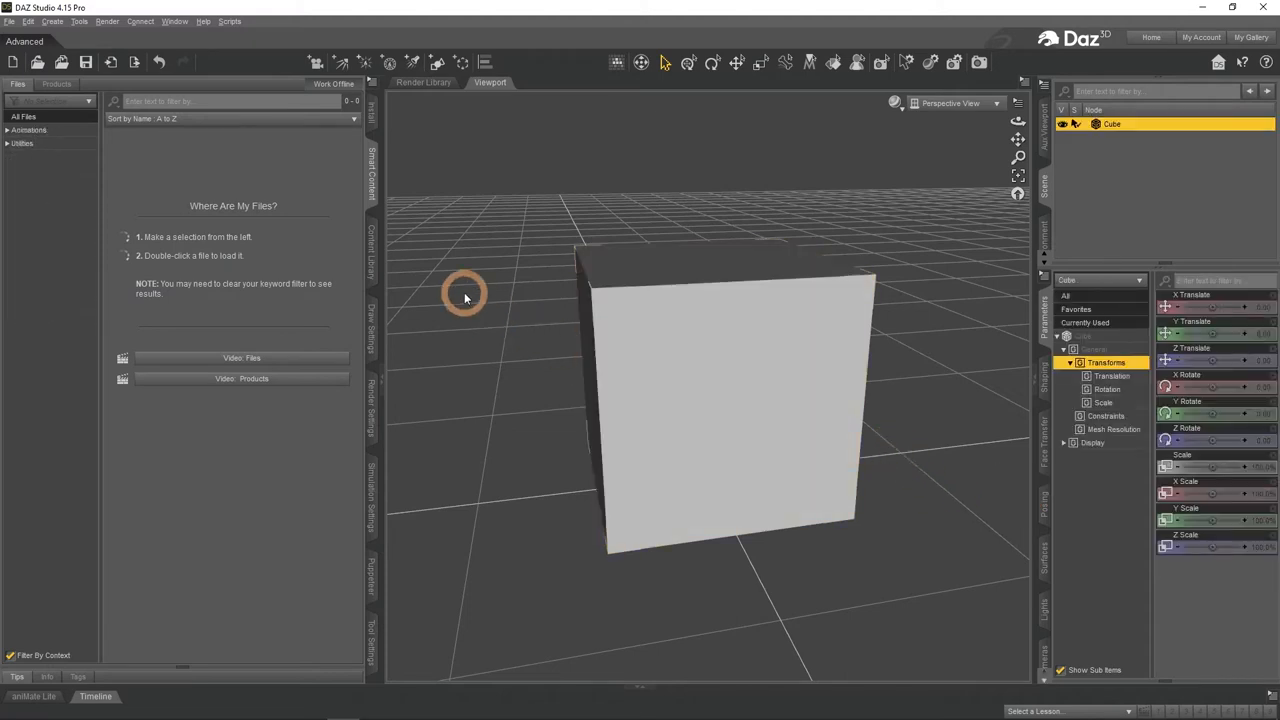
- Convert the cube prop to a one-bone figure via Edit > Object > Rigging
{"action": "left_click", "coordinate": [28, 21]}
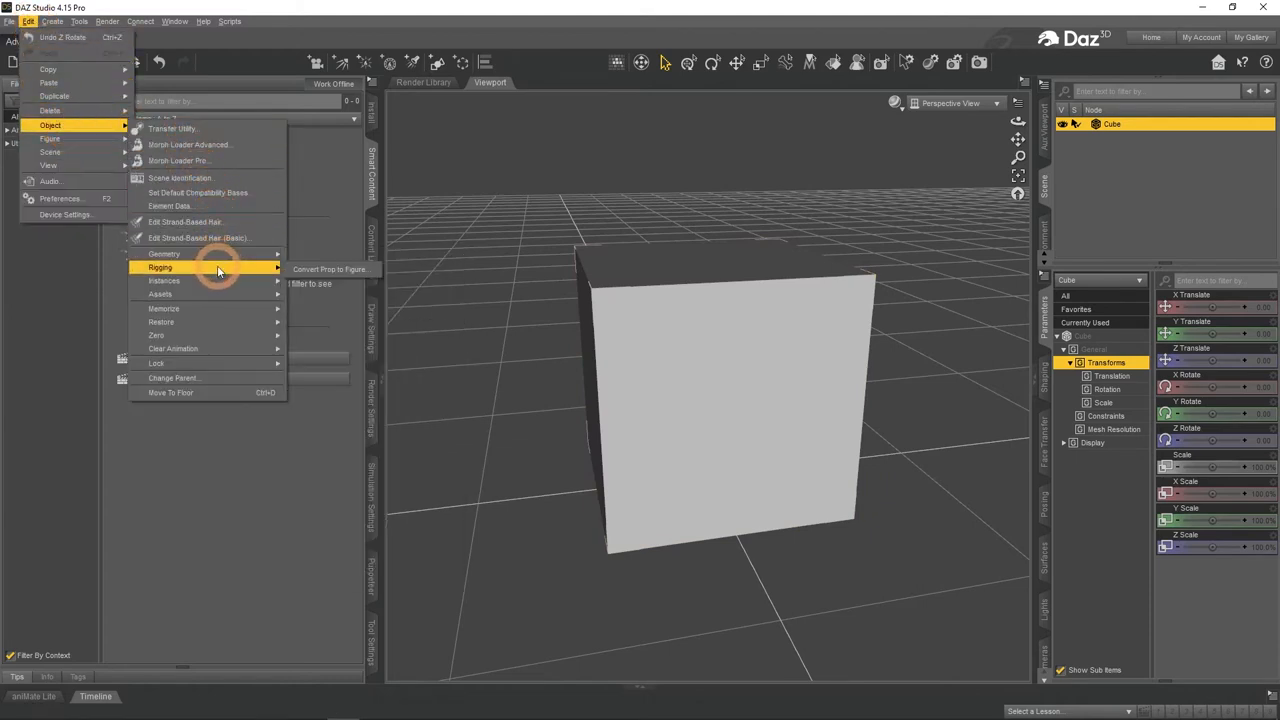
{"action": "left_click", "coordinate": [328, 269]}
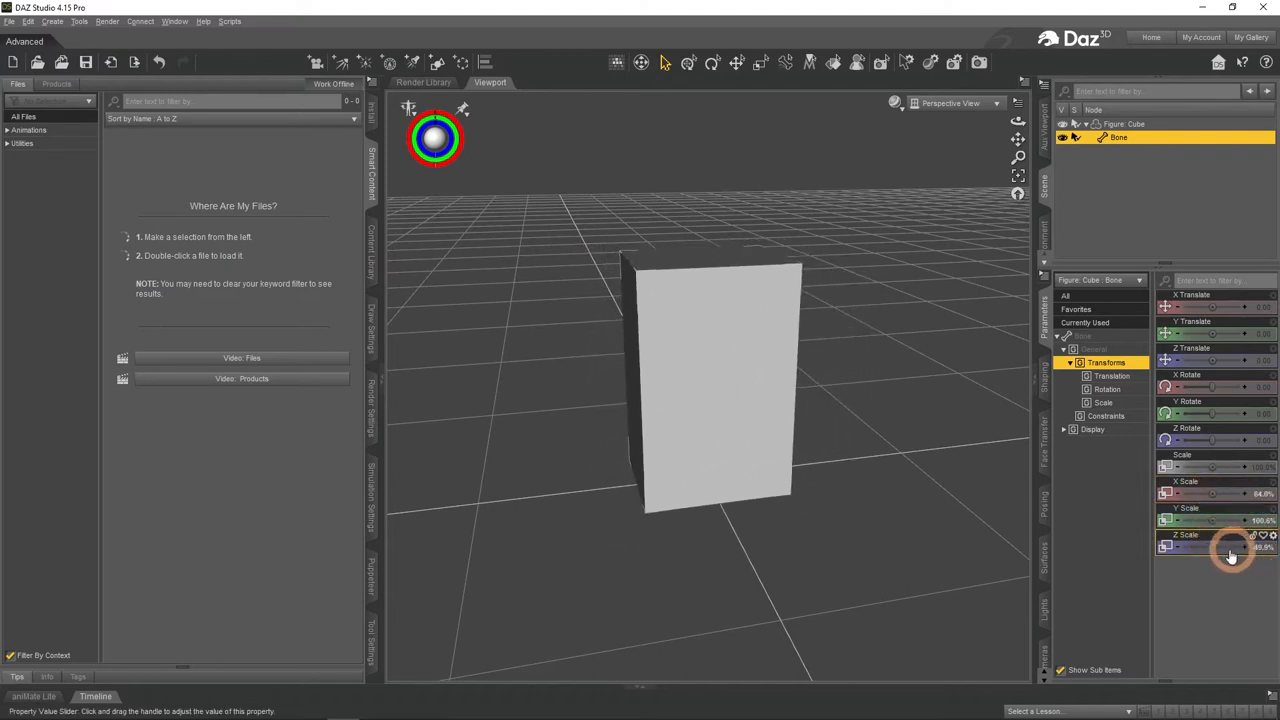
- Drag the bone's Z Scale slider to squash the cube into a thin door-thickness slab
{"action": "left_click_drag", "start_coordinate": [1230, 547], "coordinate": [1258, 547]}
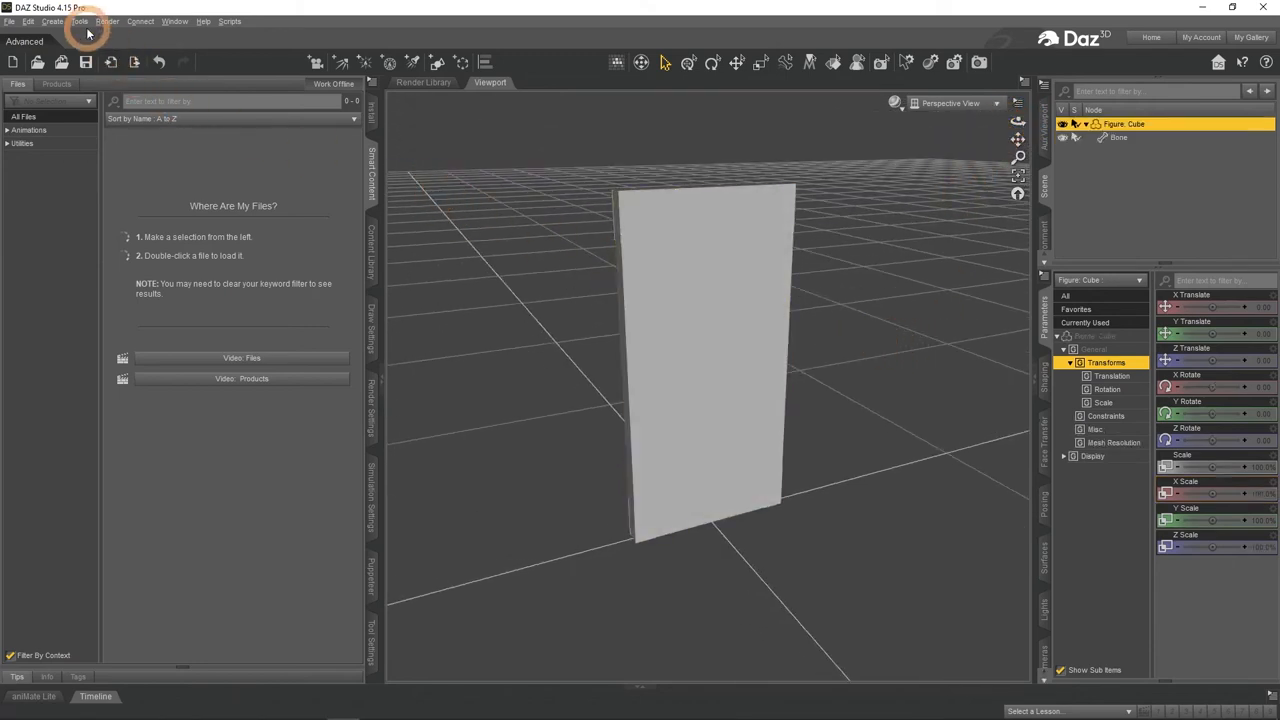
- With the Geometry Editor, click and drag over the panel to select its faces
{"action": "left_click", "coordinate": [78, 21]}
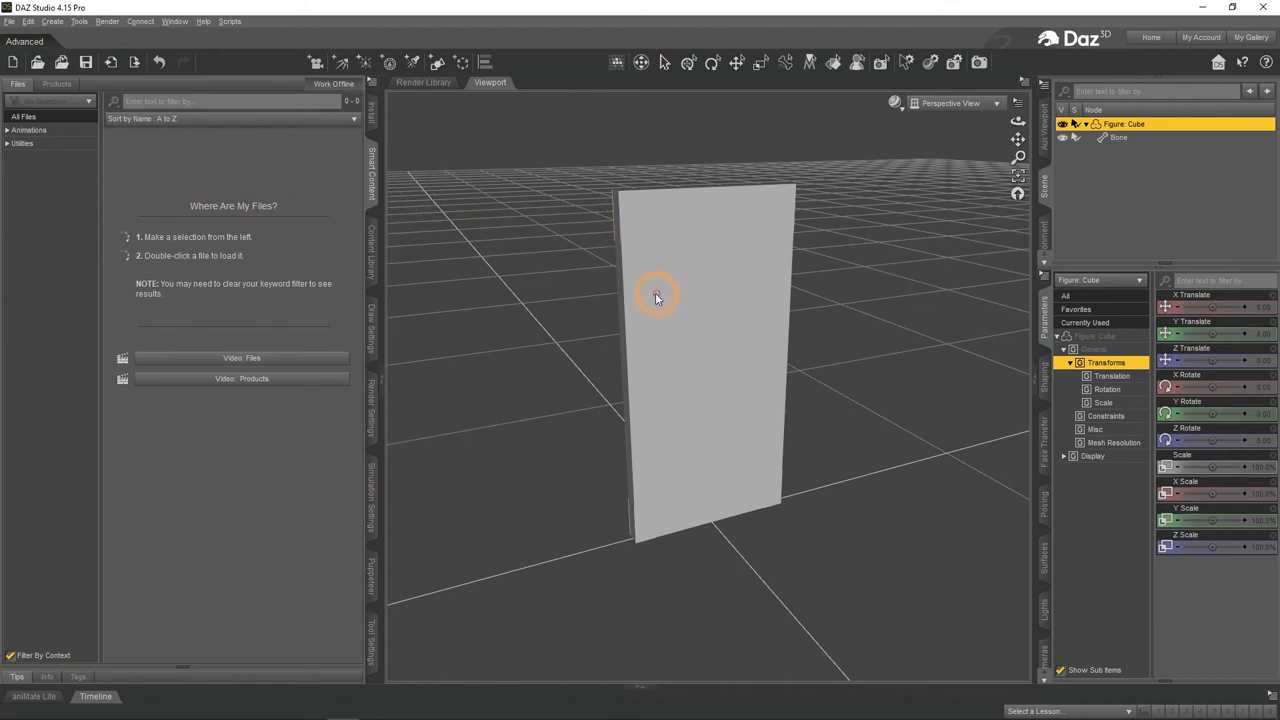
{"action": "left_click", "coordinate": [657, 297]}
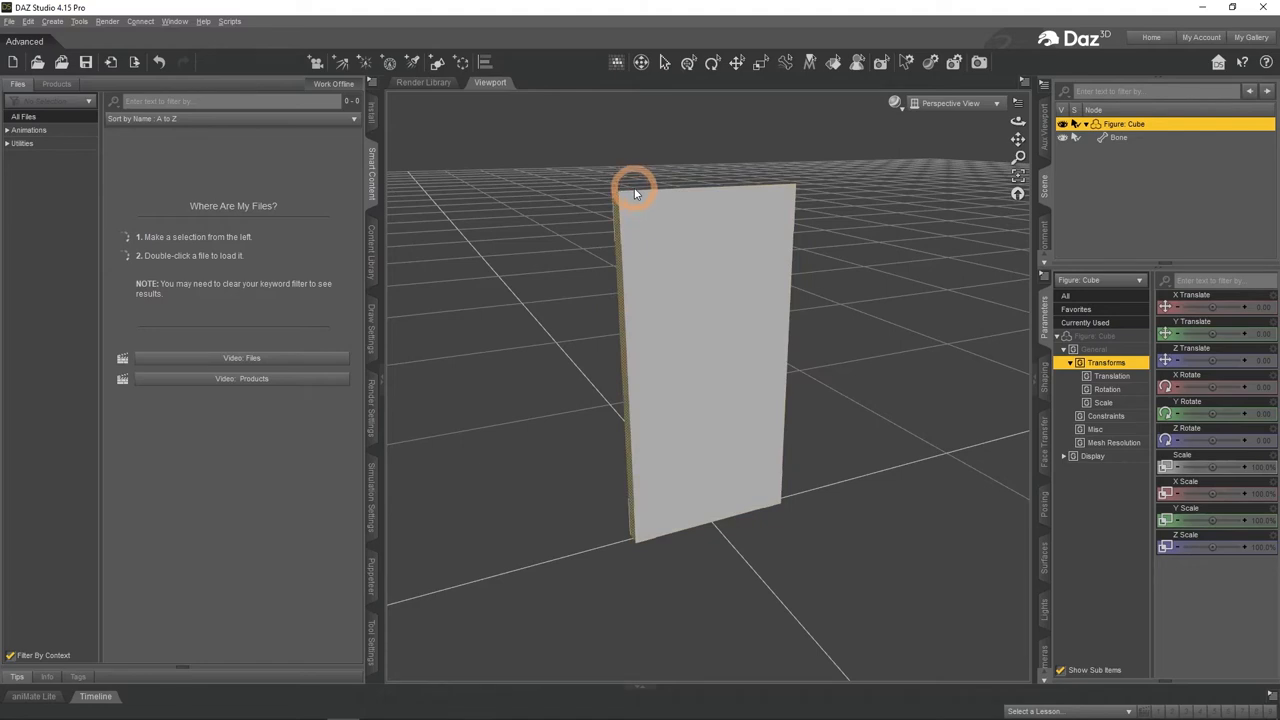
{"action": "left_click_drag", "start_coordinate": [635, 192], "coordinate": [625, 275]}
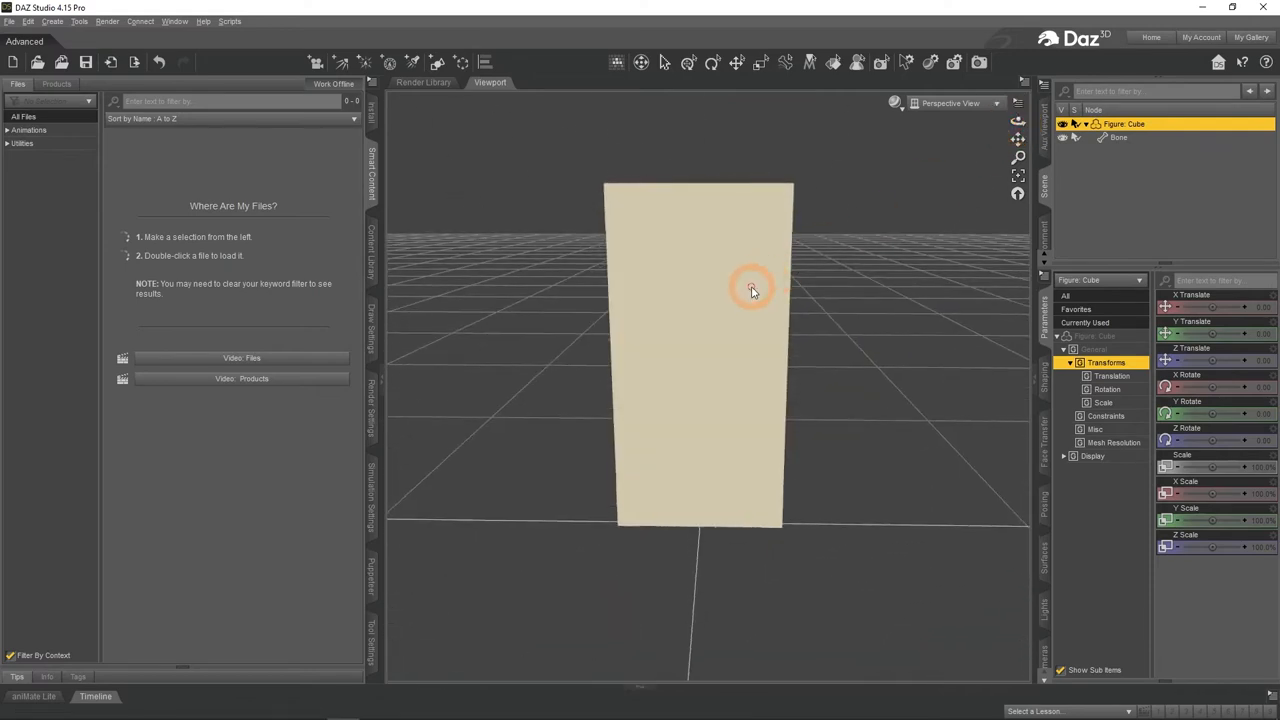
- Set selection mode to Marquee Selection, orbit to an angled view, and reopen geometry options
{"action": "right_click", "coordinate": [751, 290]}
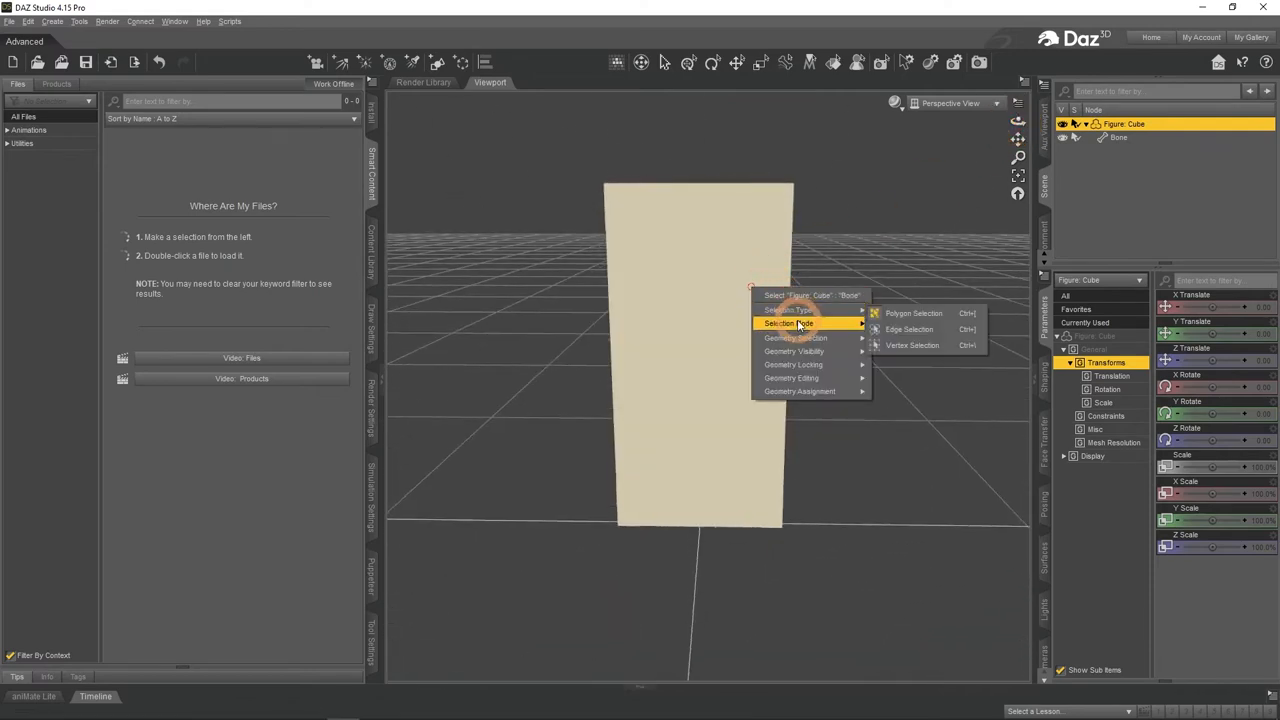
{"action": "mouse_move", "coordinate": [789, 323]}
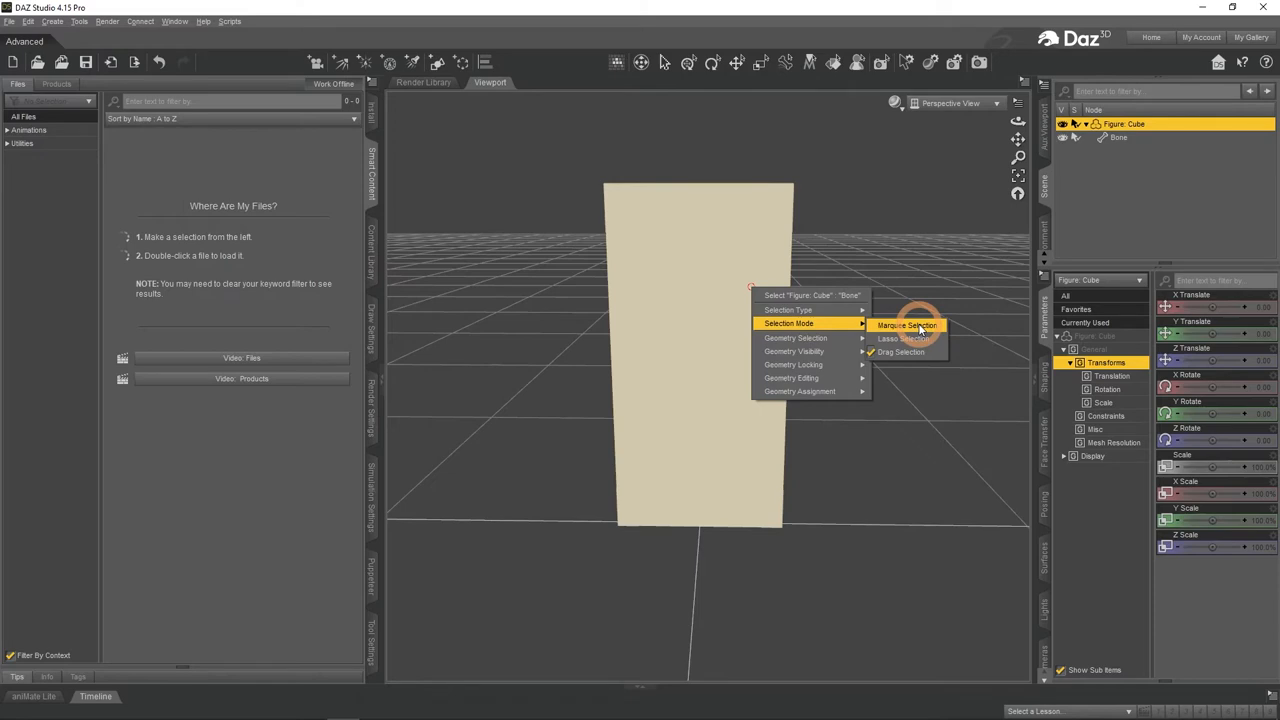
{"action": "left_click", "coordinate": [906, 325]}
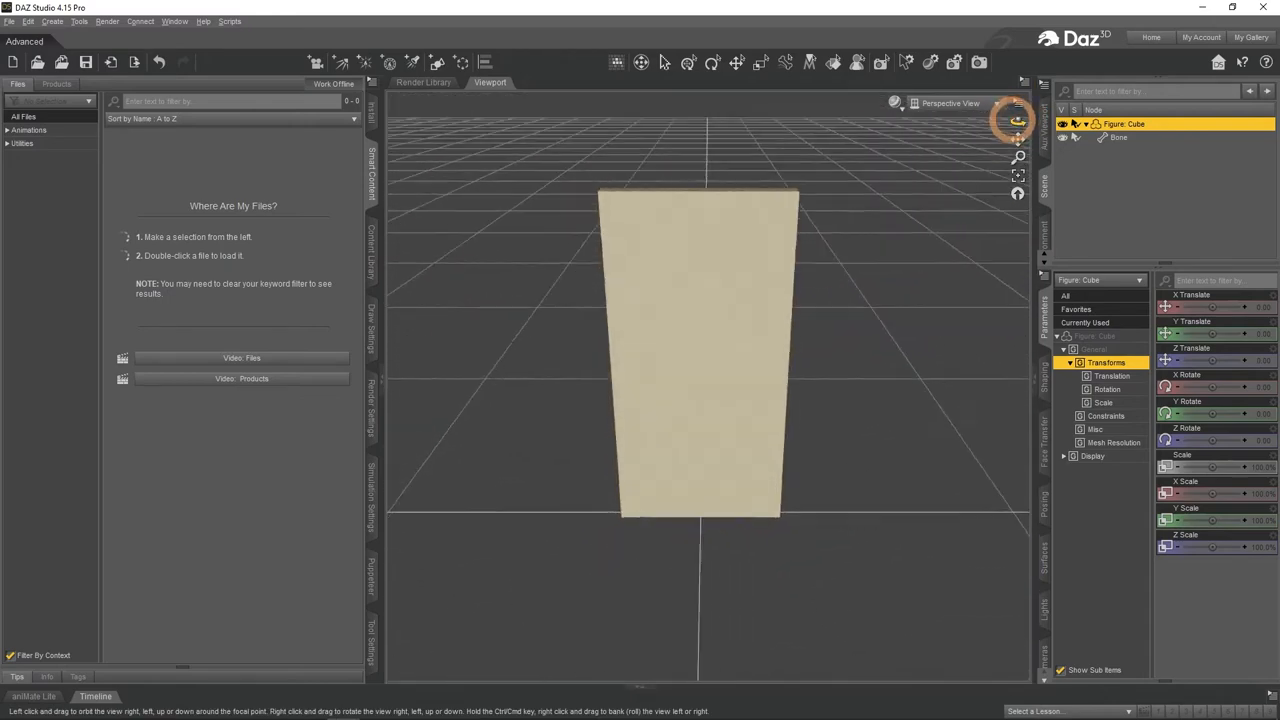
{"action": "left_click_drag", "start_coordinate": [1015, 120], "coordinate": [975, 188]}
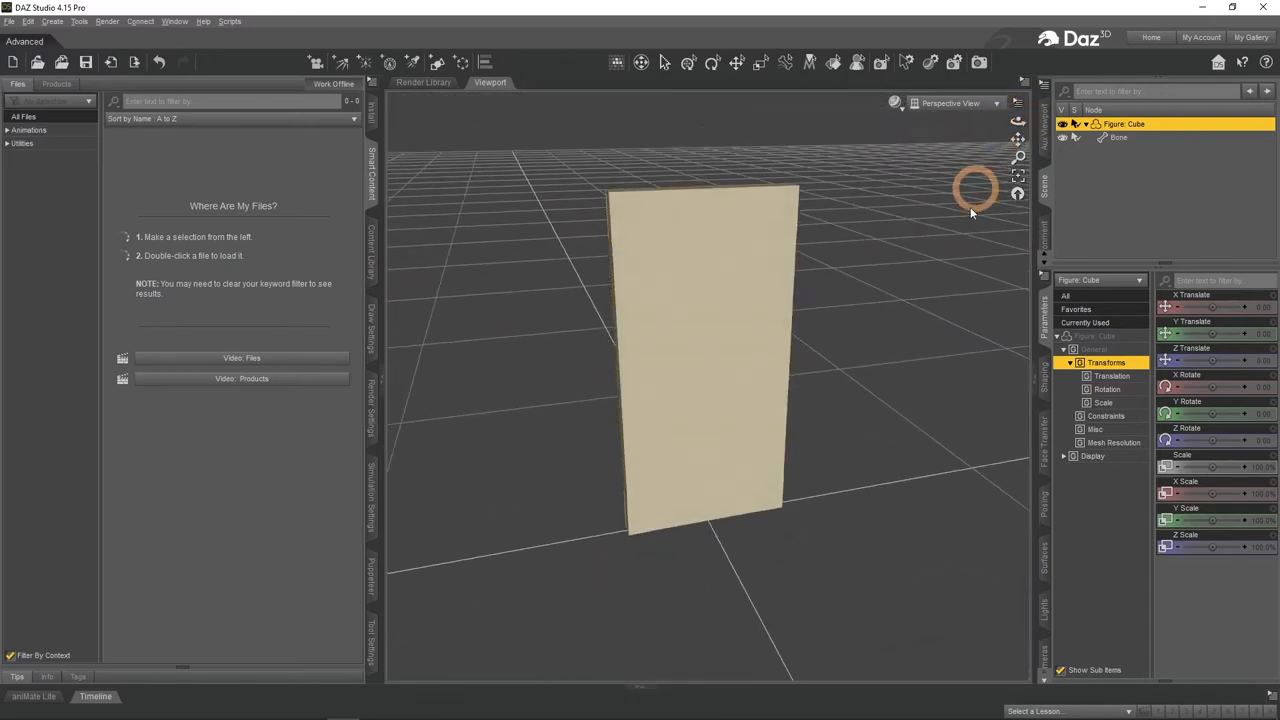
{"action": "right_click", "coordinate": [750, 335]}
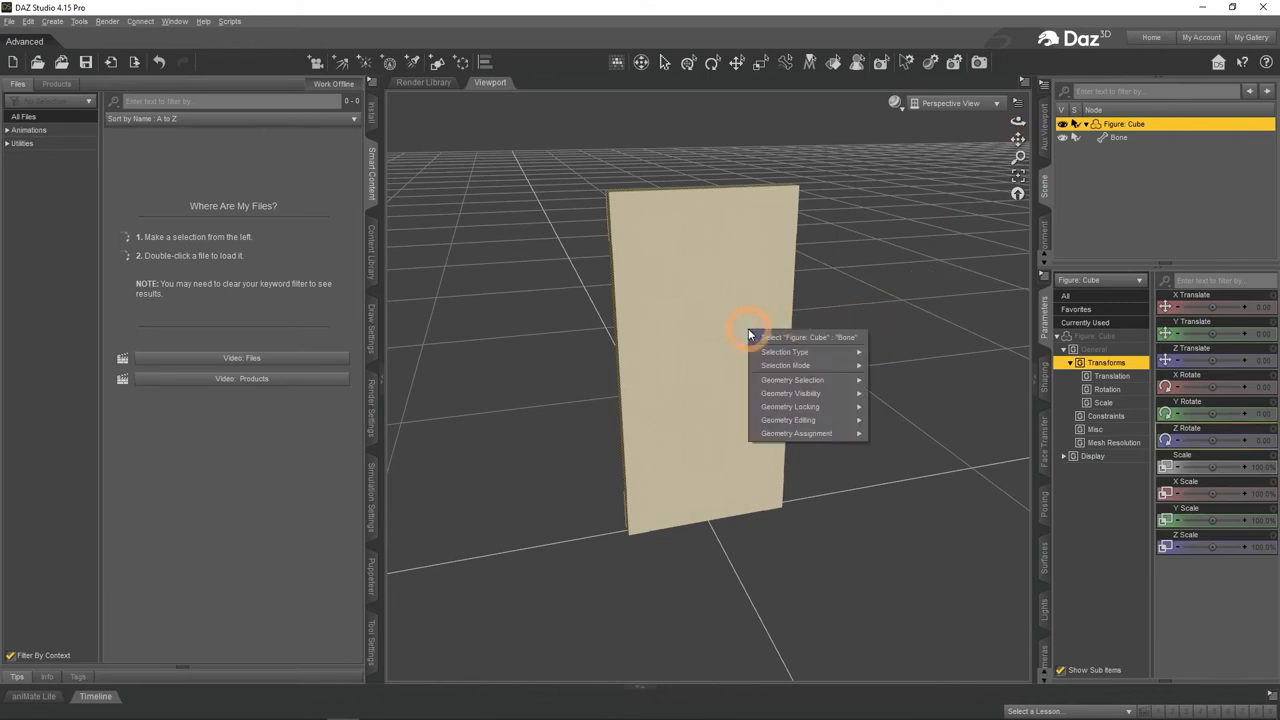
{"action": "mouse_move", "coordinate": [797, 433]}
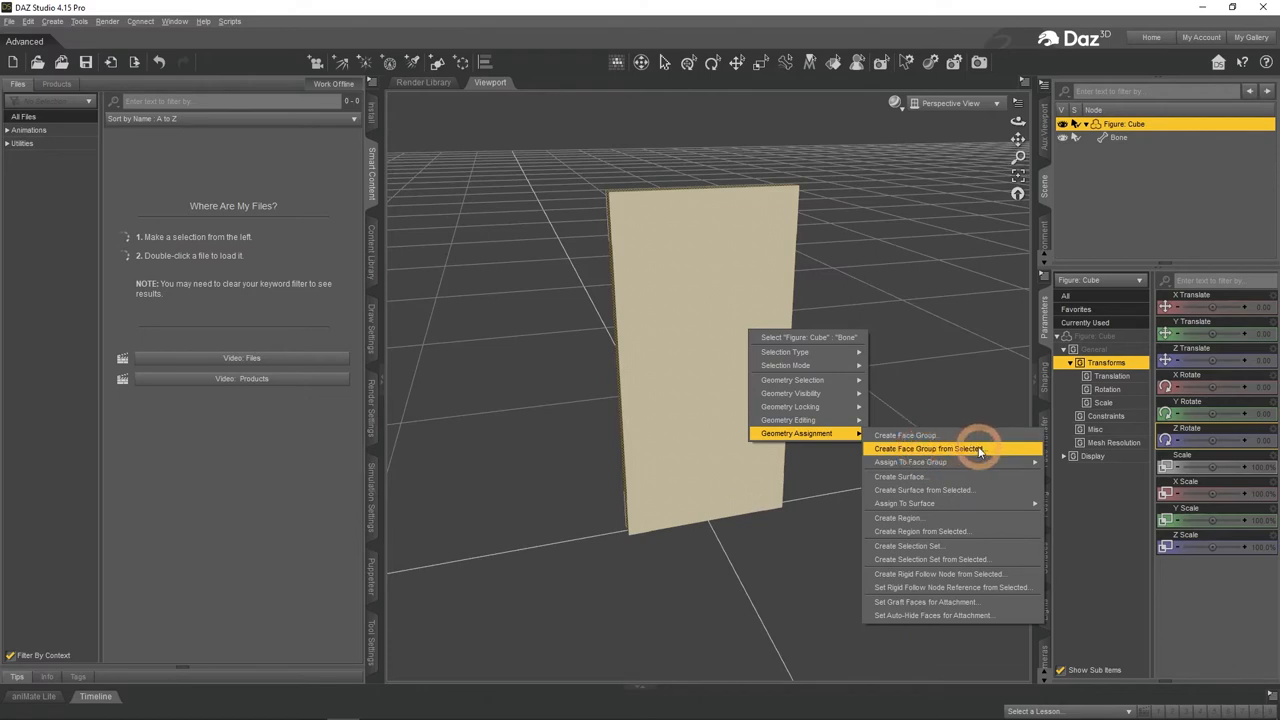
- Create a face group named 'Door' from the selected door panel faces
{"action": "left_click", "coordinate": [925, 448]}
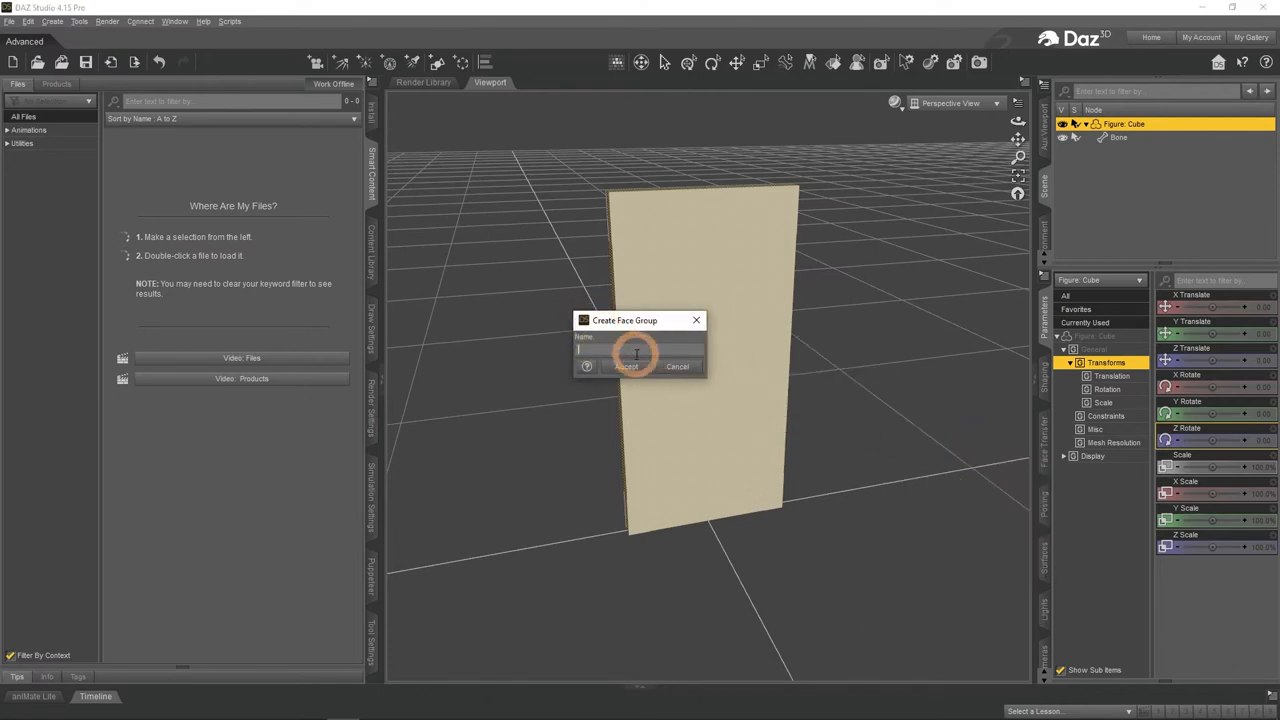
{"action": "type", "text": "Door"}
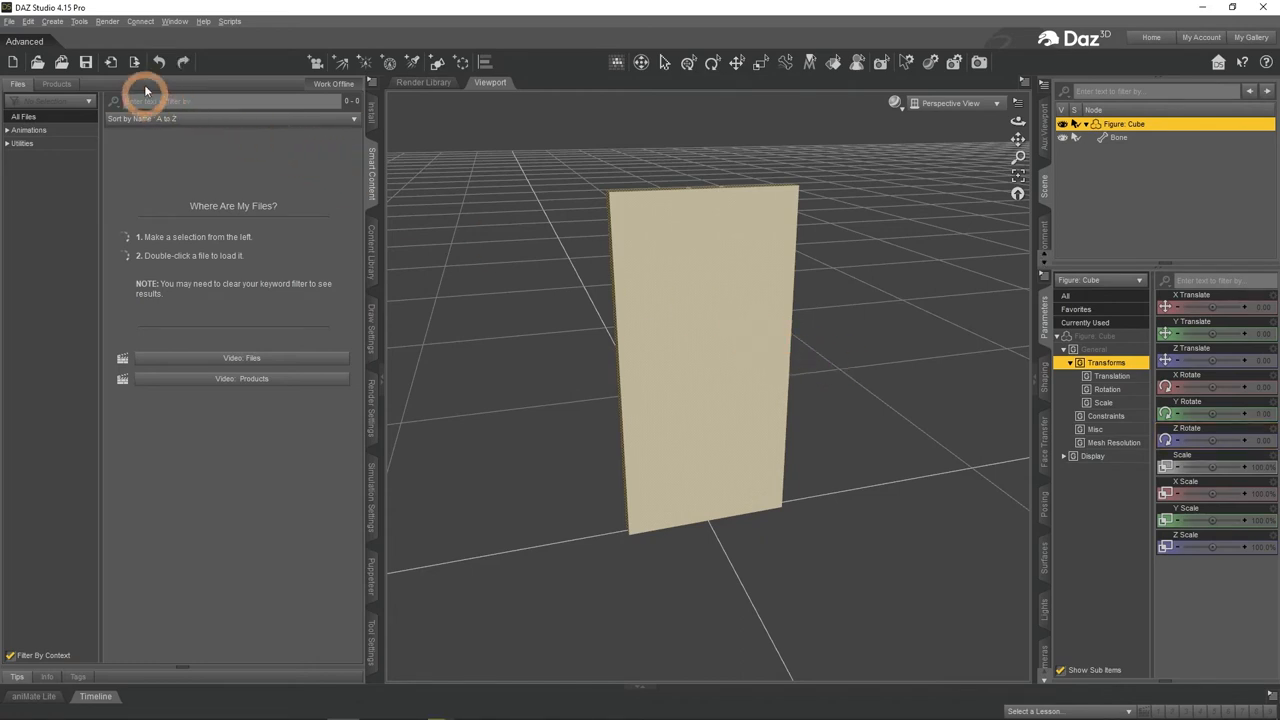
- Show the Tool Settings pane listing the Default and Door face groups
{"action": "left_click", "coordinate": [175, 21]}
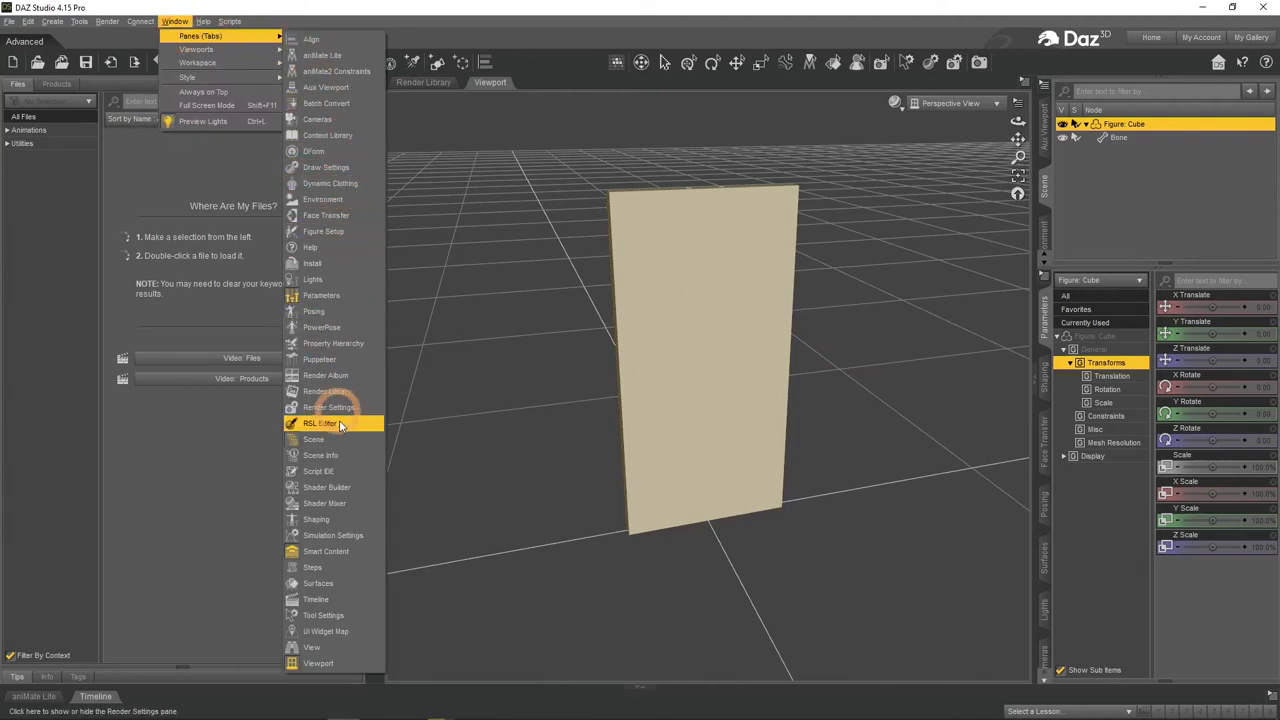
{"action": "mouse_move", "coordinate": [322, 615]}
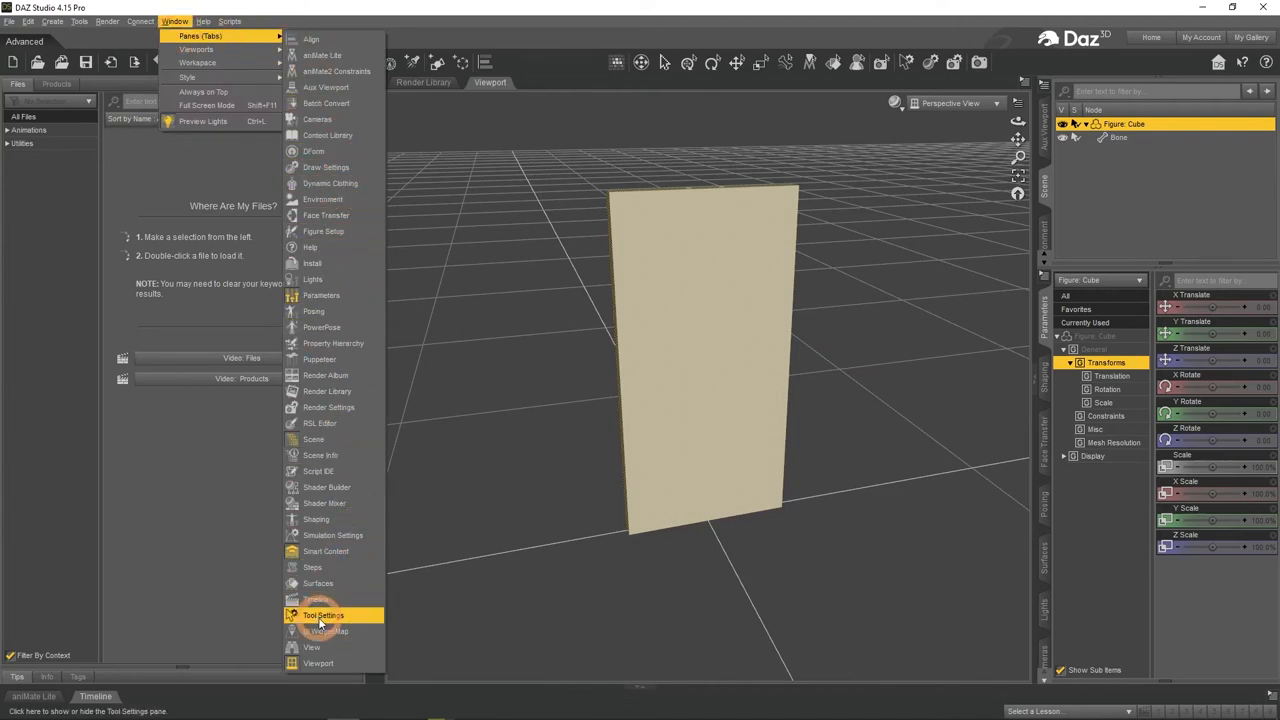
{"action": "left_click", "coordinate": [322, 615]}
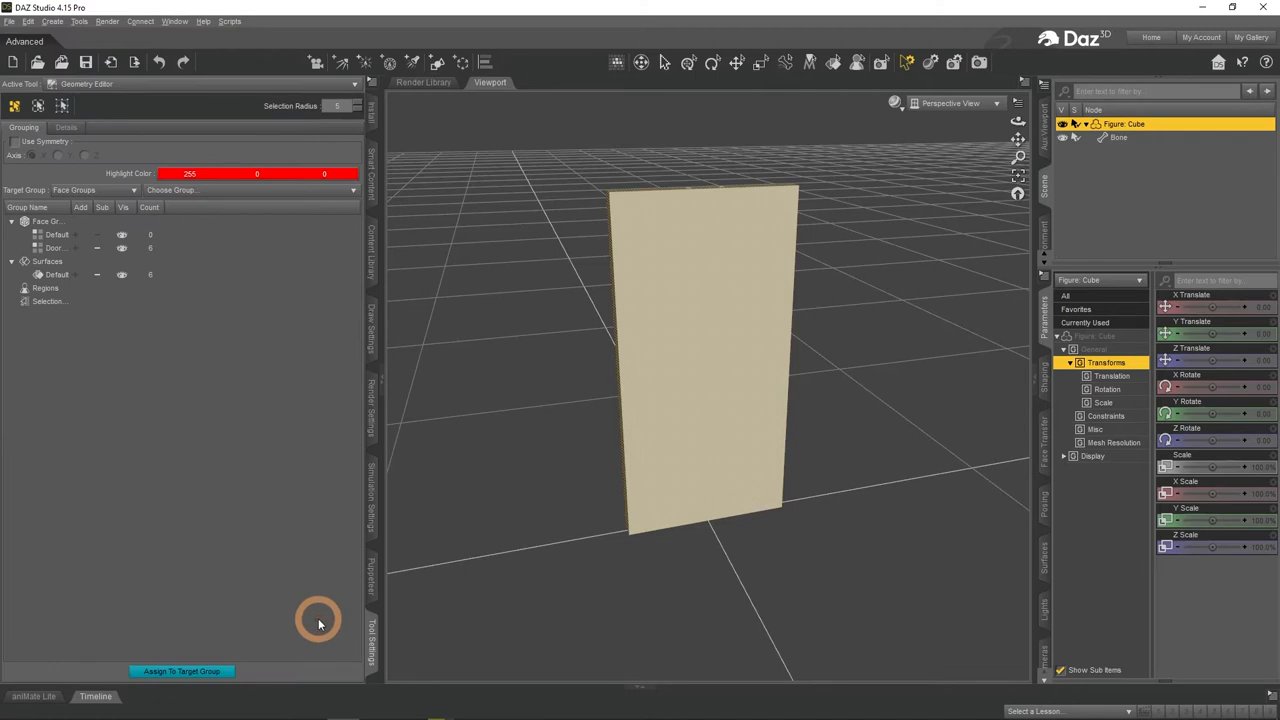
{"action": "mouse_move", "coordinate": [236, 504]}
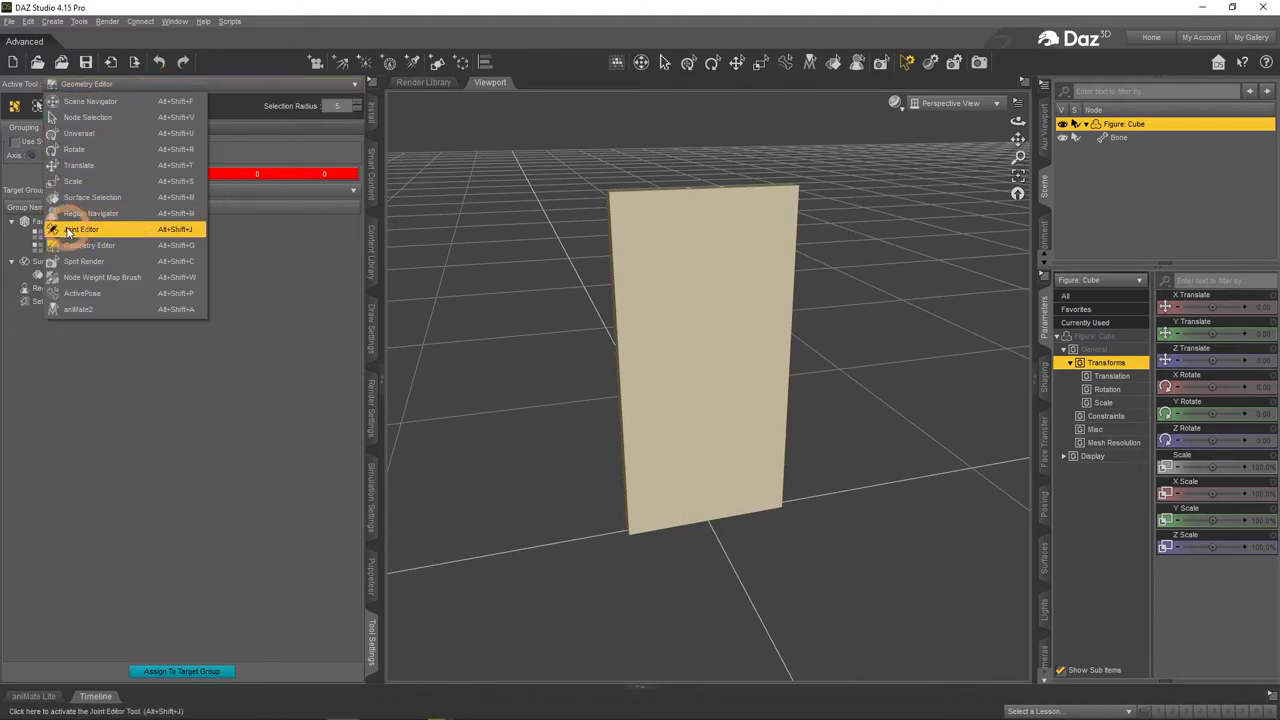
- Activate the Joint Editor, select the panel's bone, and raise its end point to Y 150
{"action": "left_click", "coordinate": [80, 229]}
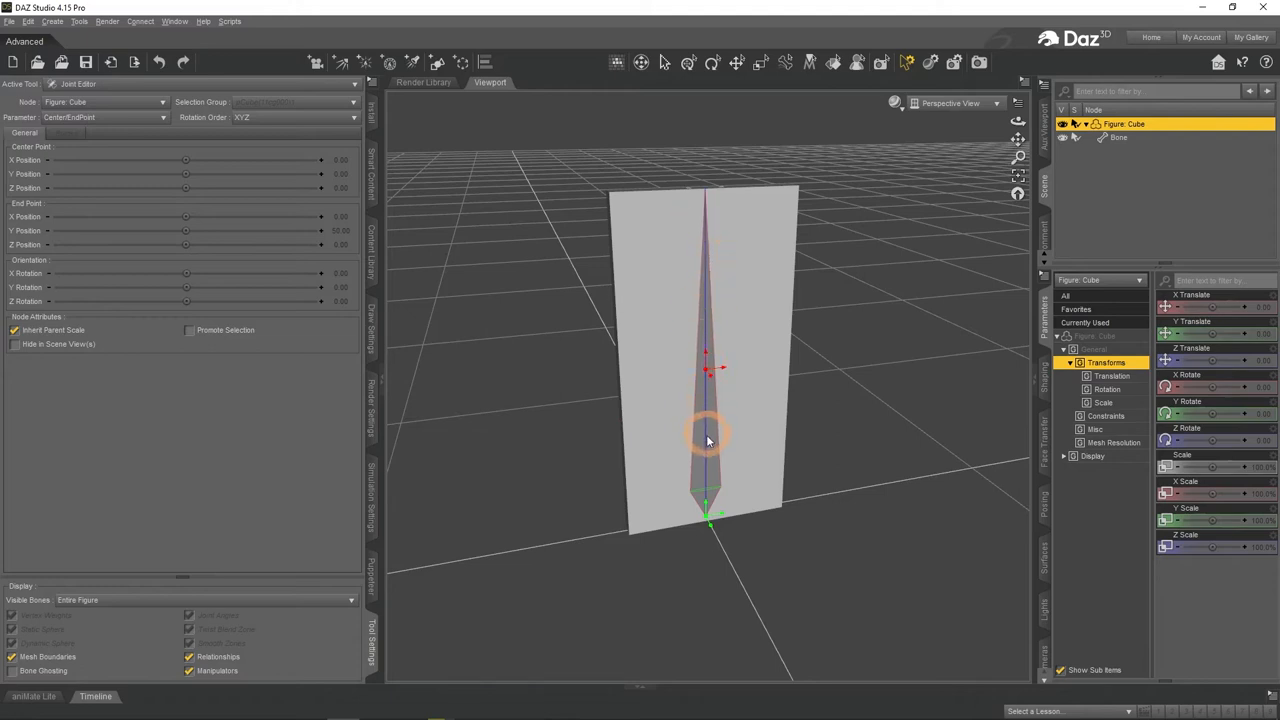
{"action": "left_click", "coordinate": [1117, 137]}
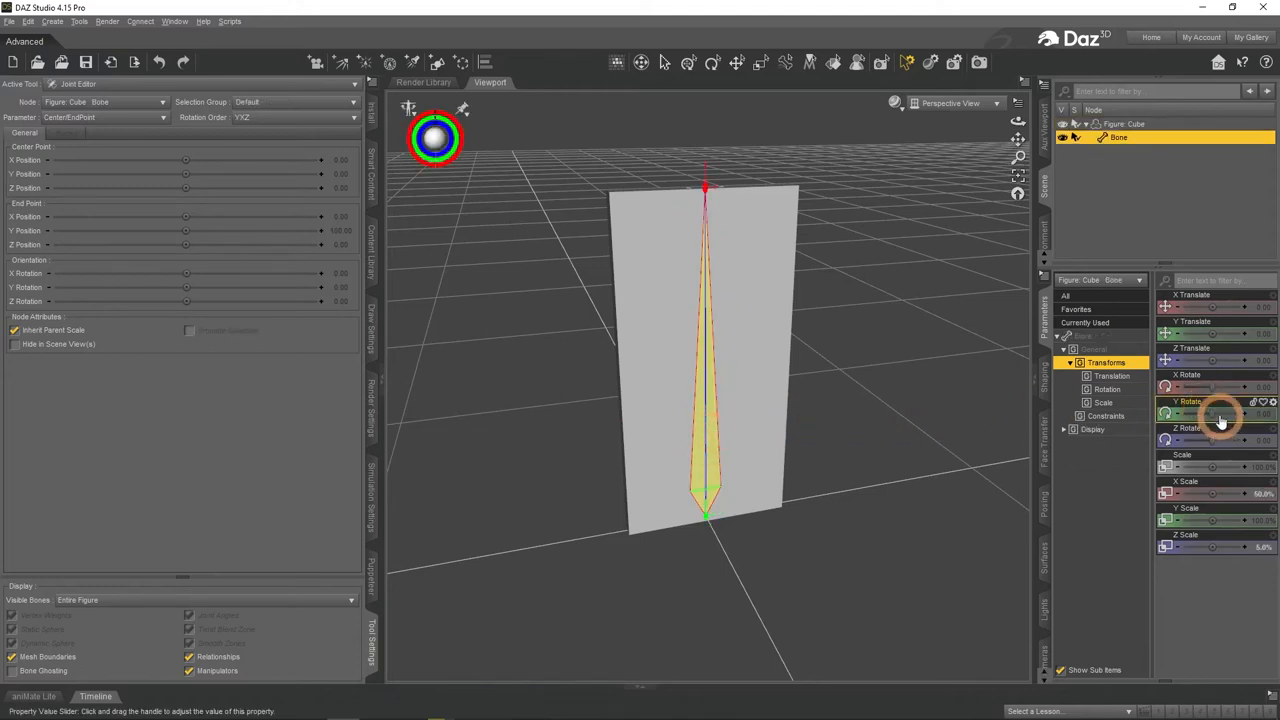
{"action": "left_click_drag", "start_coordinate": [1225, 414], "coordinate": [1205, 414]}
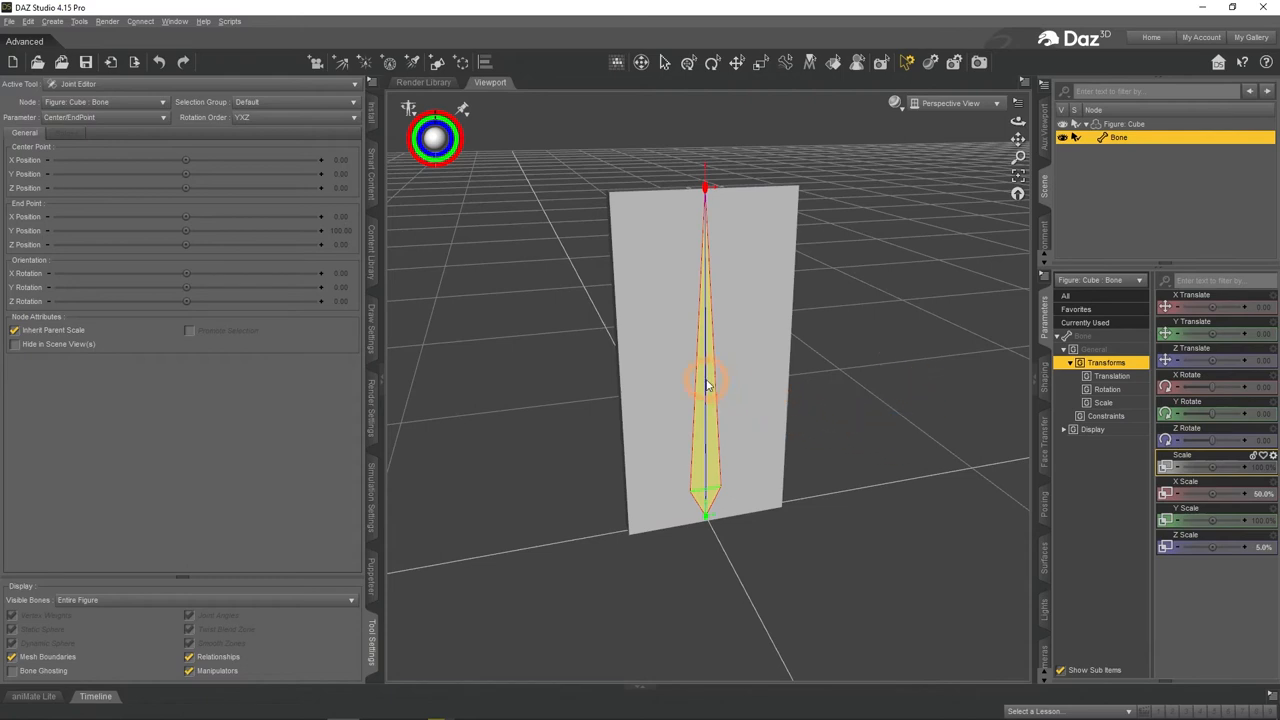
- Create a child bone 'Door Open' under Bone with YXZ rotation order
{"action": "right_click", "coordinate": [707, 385]}
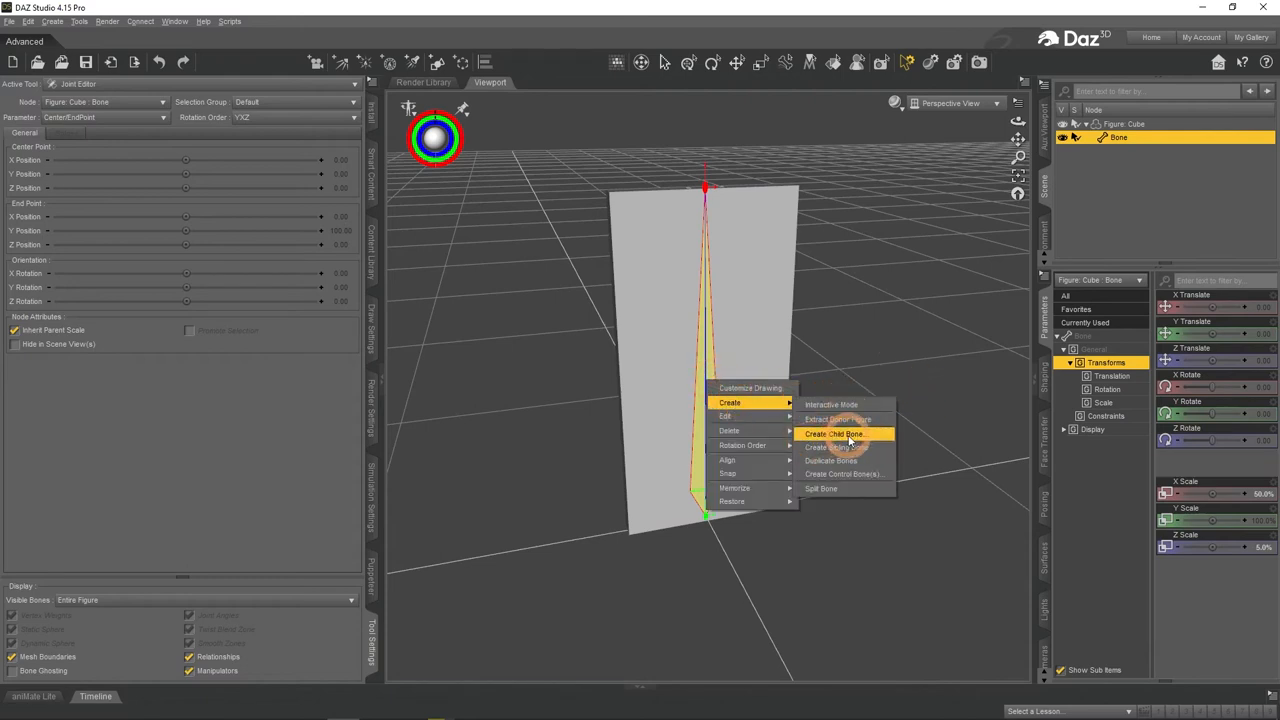
{"action": "left_click", "coordinate": [836, 433]}
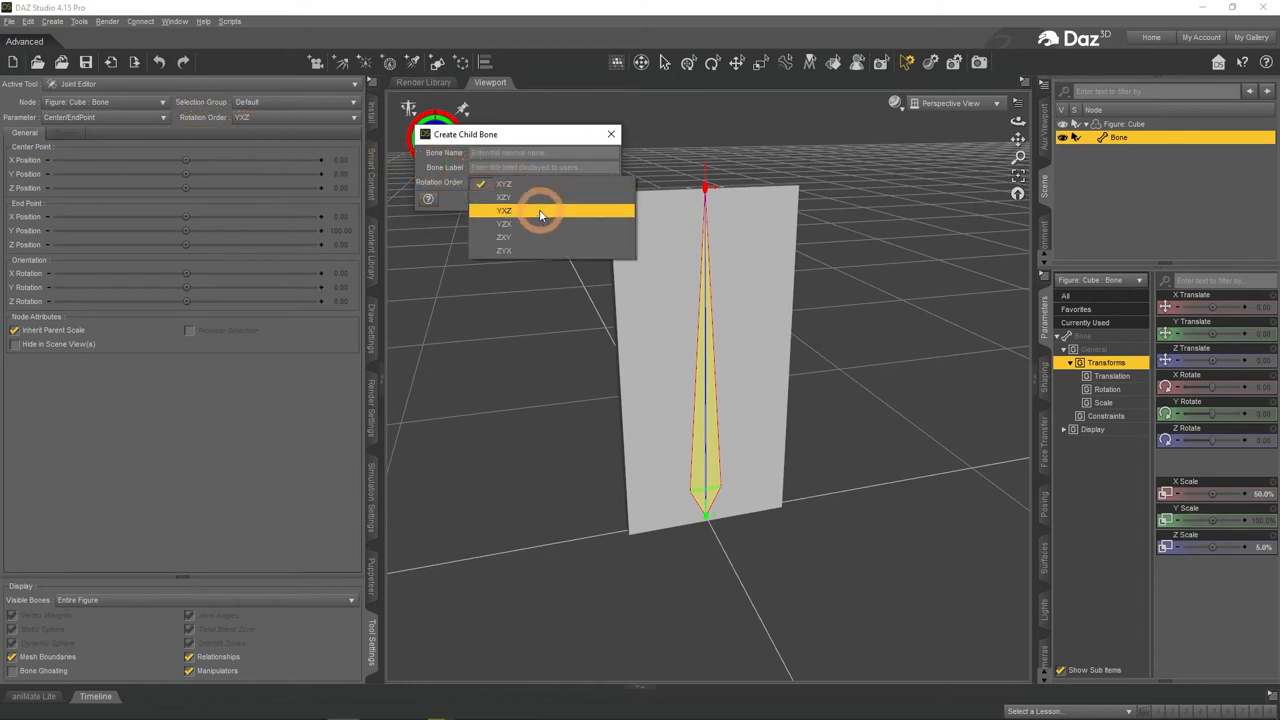
{"action": "left_click", "coordinate": [504, 210]}
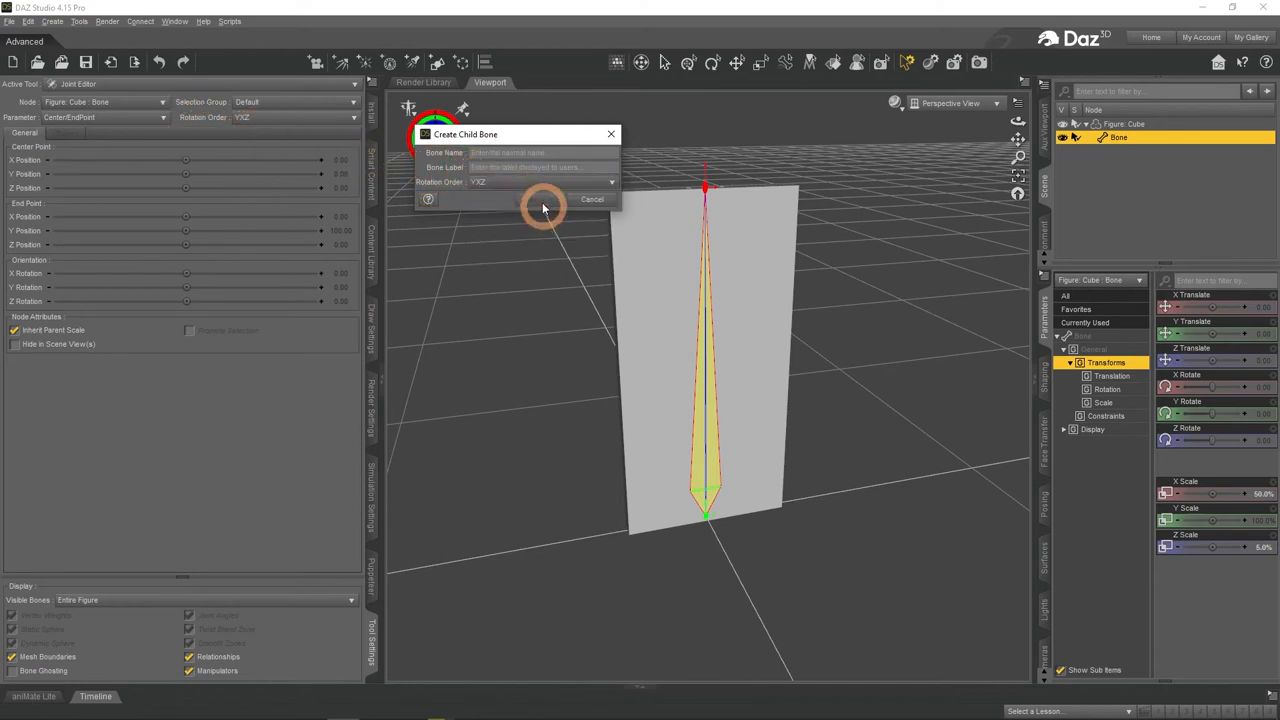
{"action": "left_click", "coordinate": [505, 152]}
{"action": "type", "text": "Door Open"}
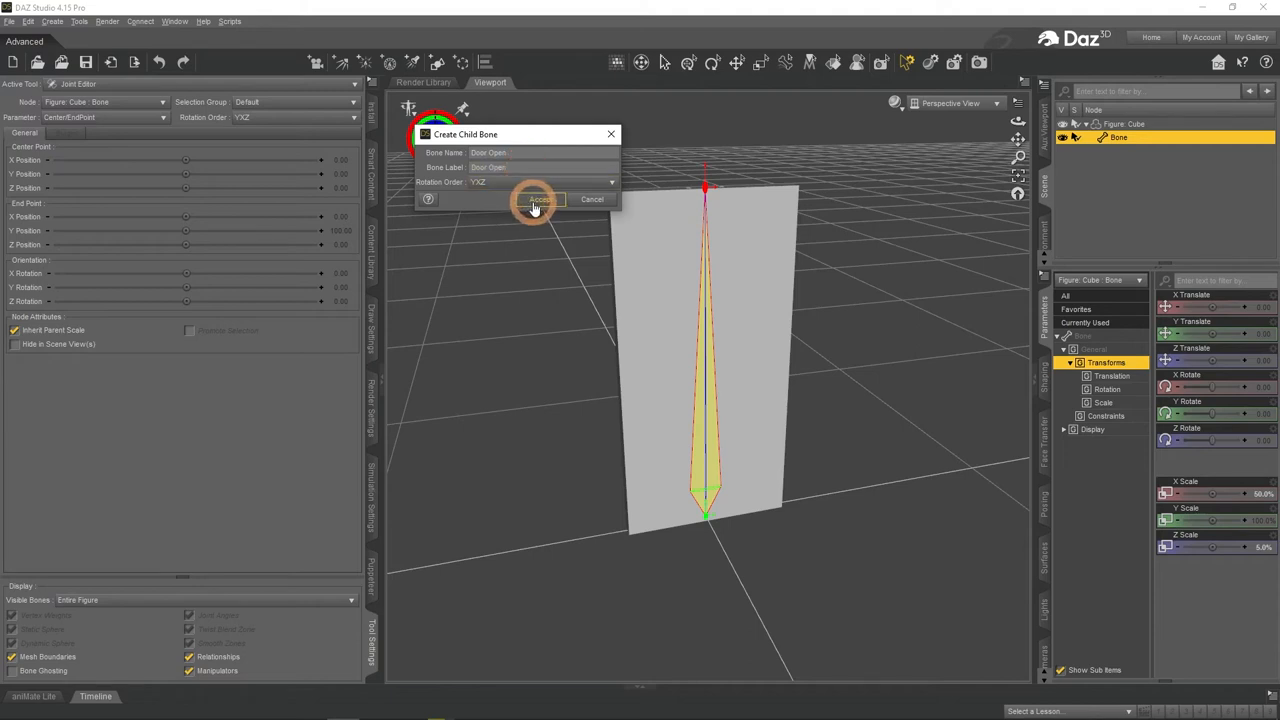
{"action": "left_click", "coordinate": [540, 199]}
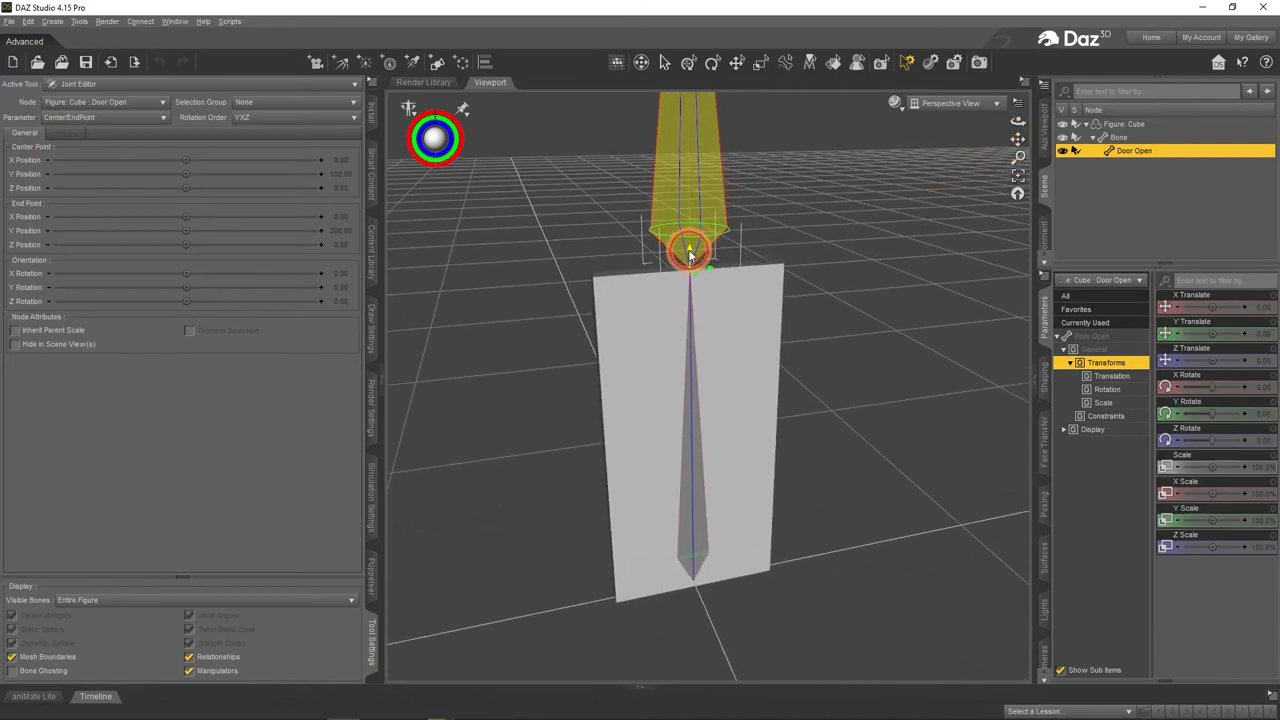
- In Front View, align the Door Open bone's base and tip with the cube's left edge
{"action": "left_click_drag", "start_coordinate": [690, 250], "coordinate": [700, 555]}
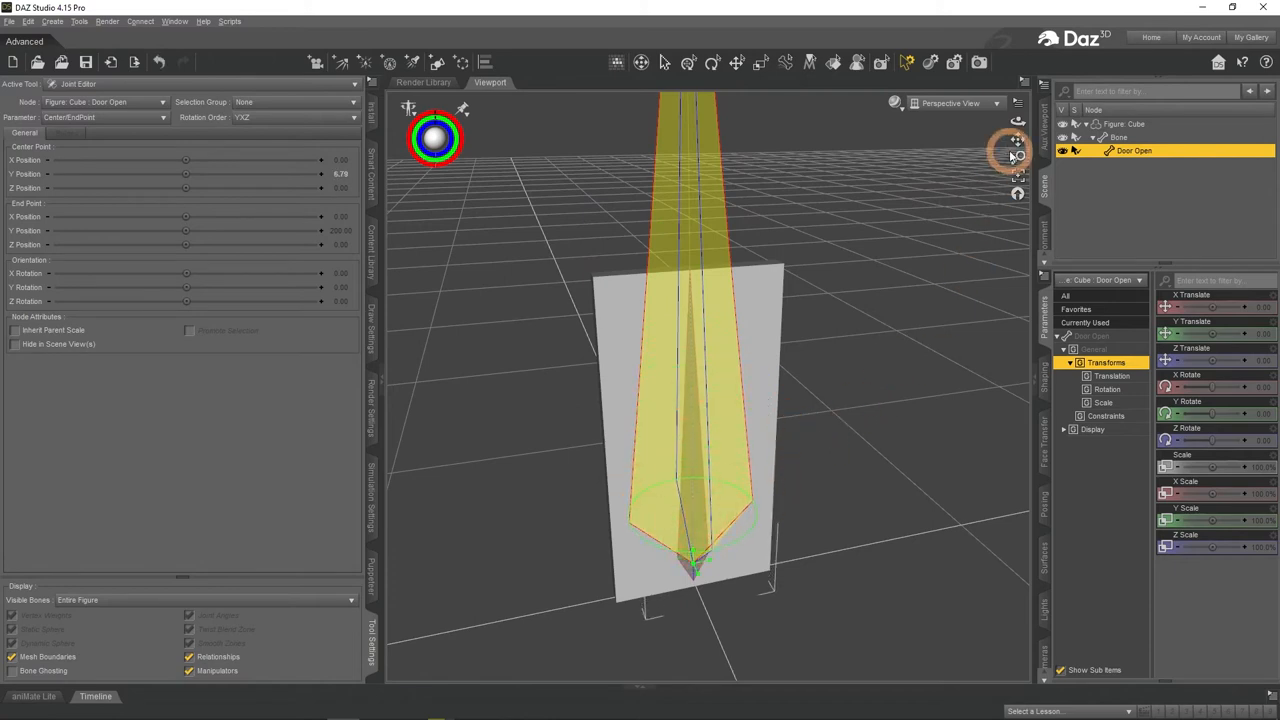
{"action": "left_click", "coordinate": [957, 103]}
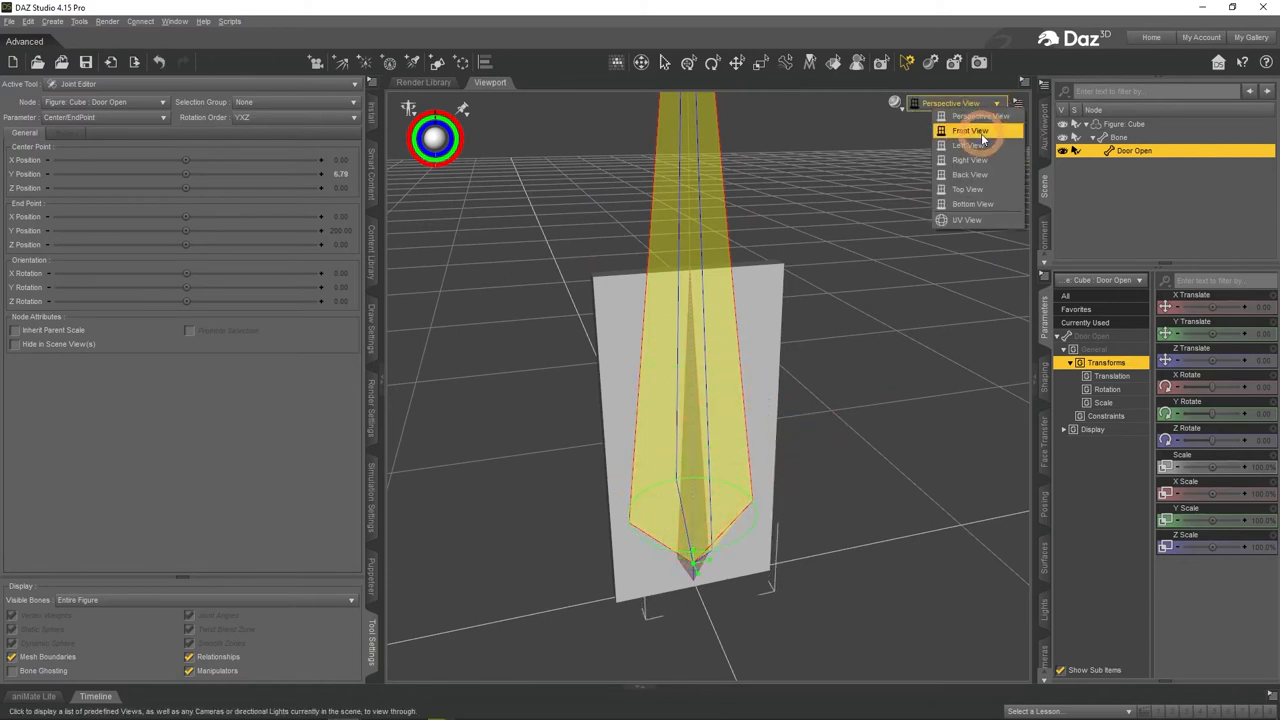
{"action": "left_click", "coordinate": [970, 130]}
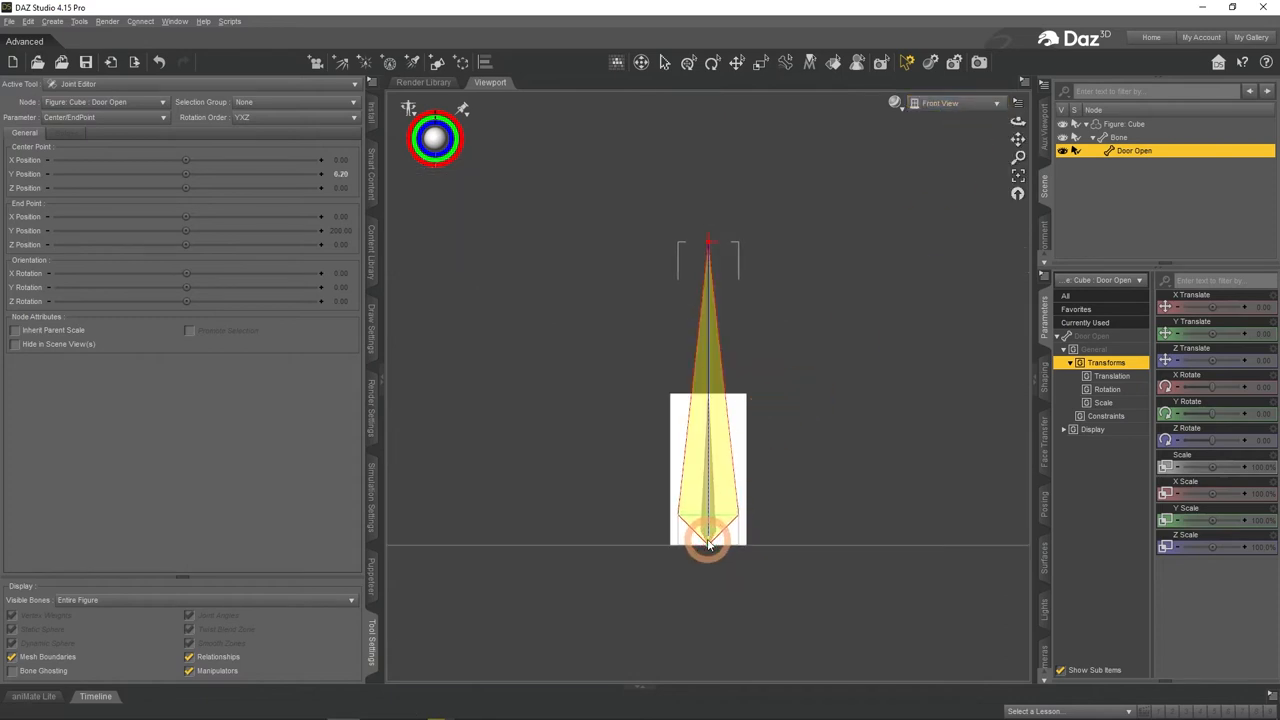
{"action": "left_click", "coordinate": [340, 173]}
{"action": "type", "text": "0"}
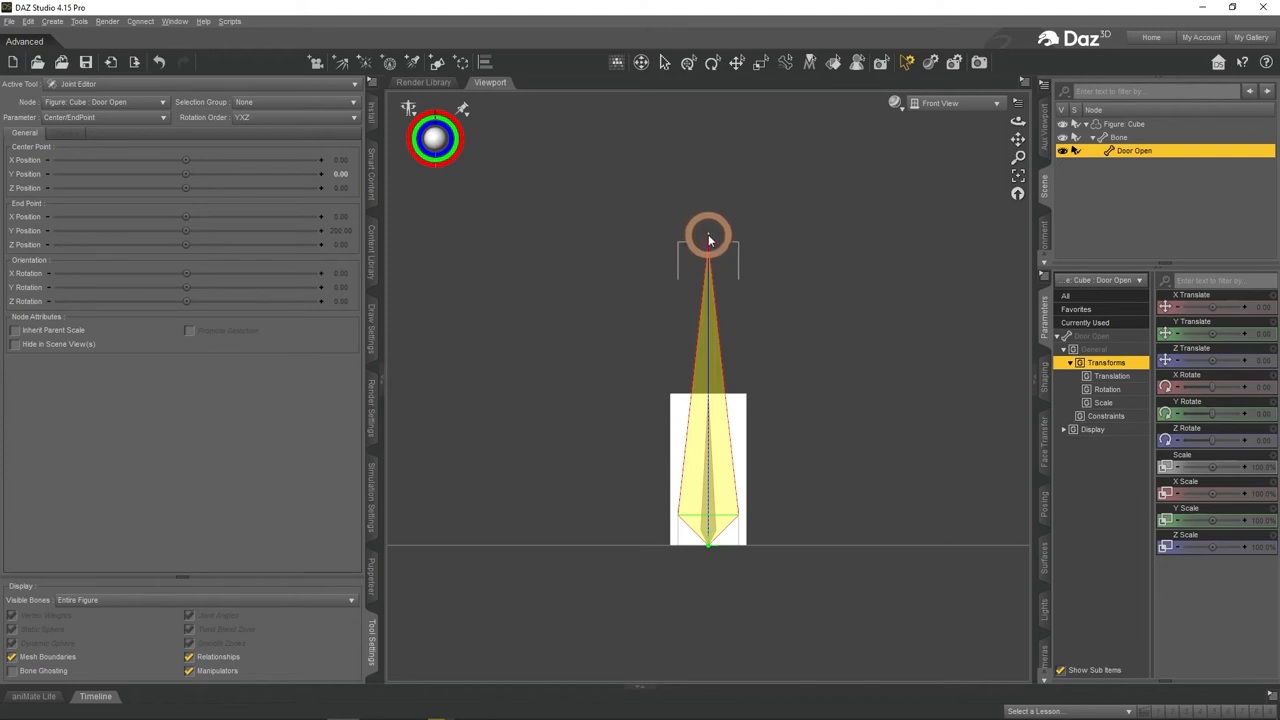
{"action": "left_click_drag", "start_coordinate": [708, 240], "coordinate": [553, 350]}
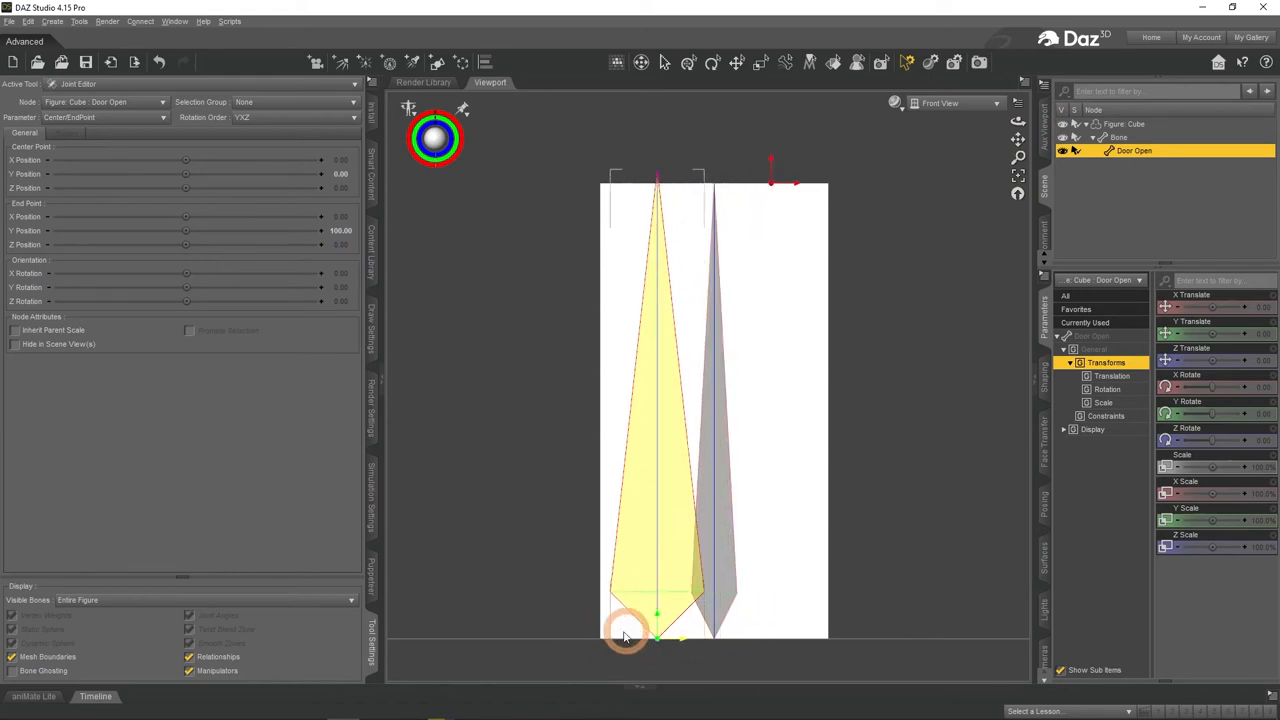
{"action": "left_click_drag", "start_coordinate": [625, 638], "coordinate": [555, 640]}
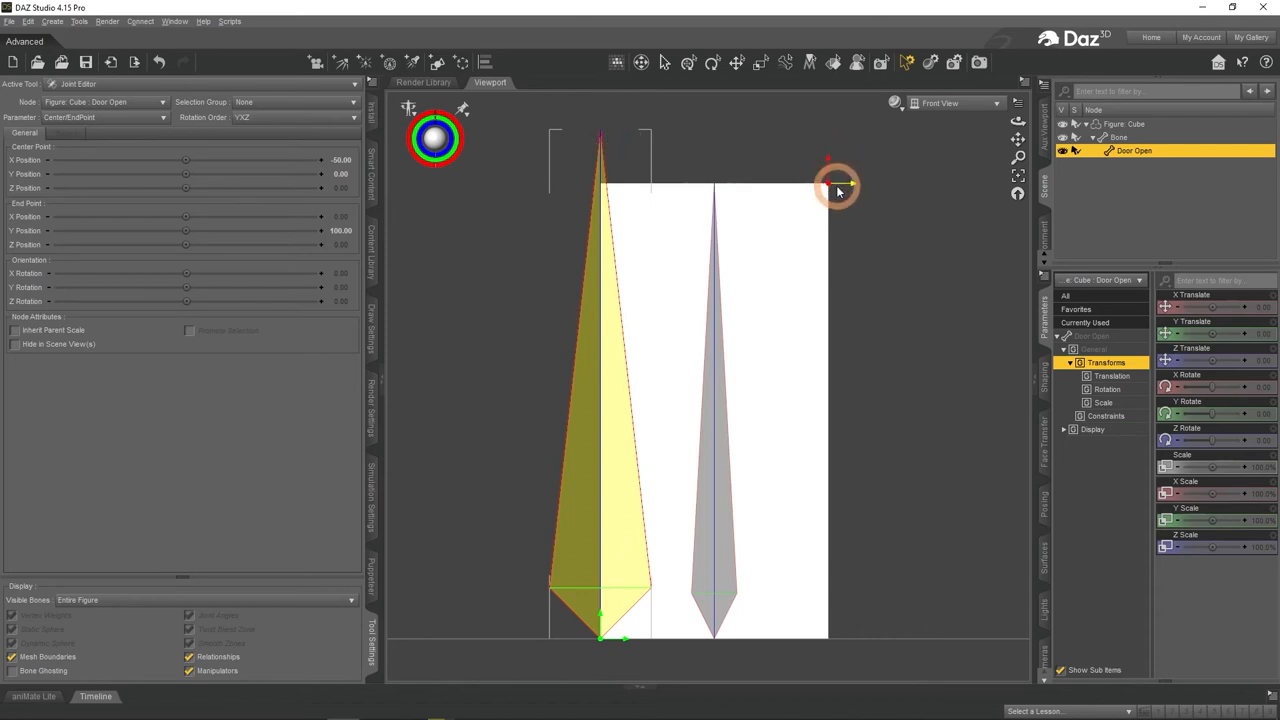
{"action": "left_click_drag", "start_coordinate": [835, 185], "coordinate": [620, 185]}
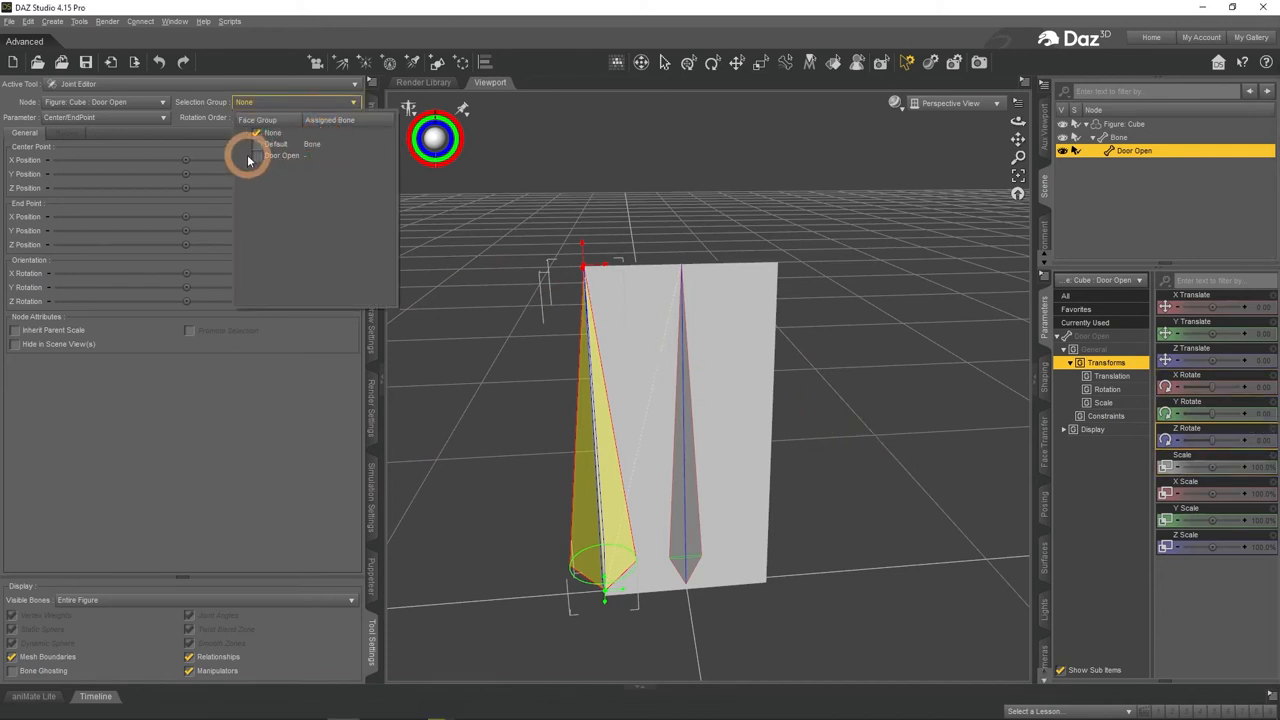
- Tick Door Open in the Selection Group list to bind that face group to the bone
{"action": "left_click", "coordinate": [282, 155]}
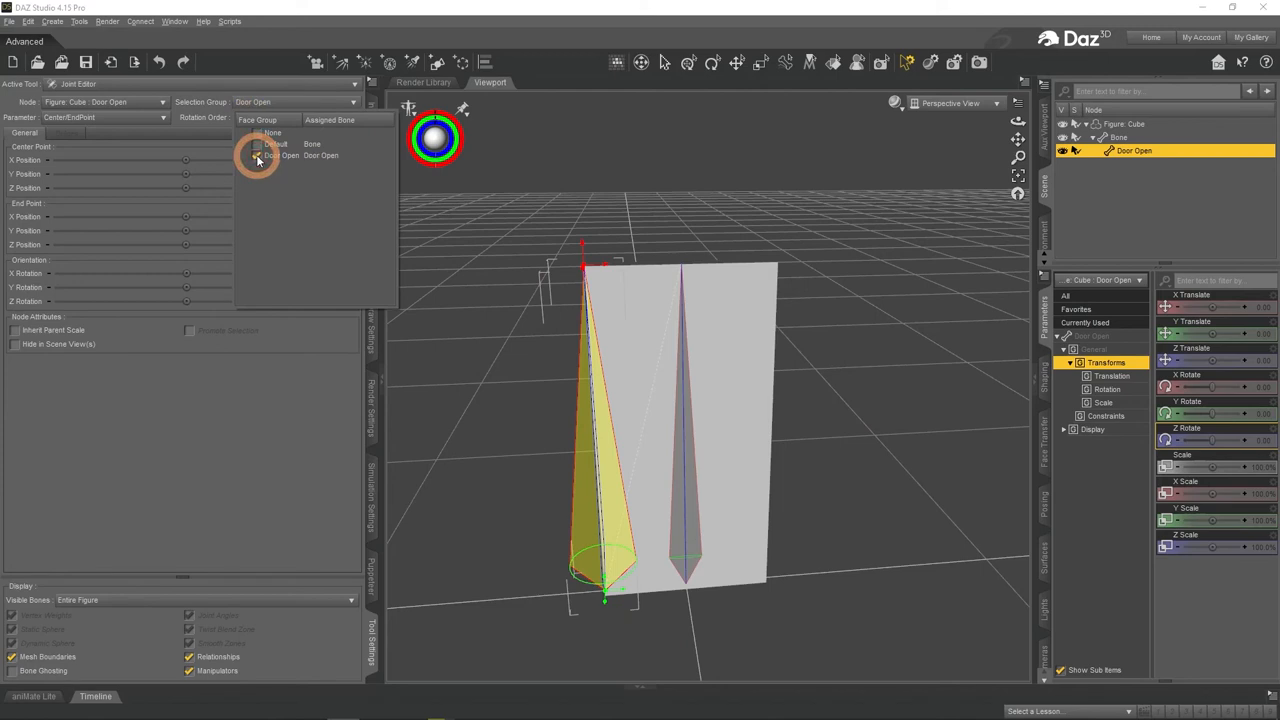
{"action": "left_click", "coordinate": [281, 155]}
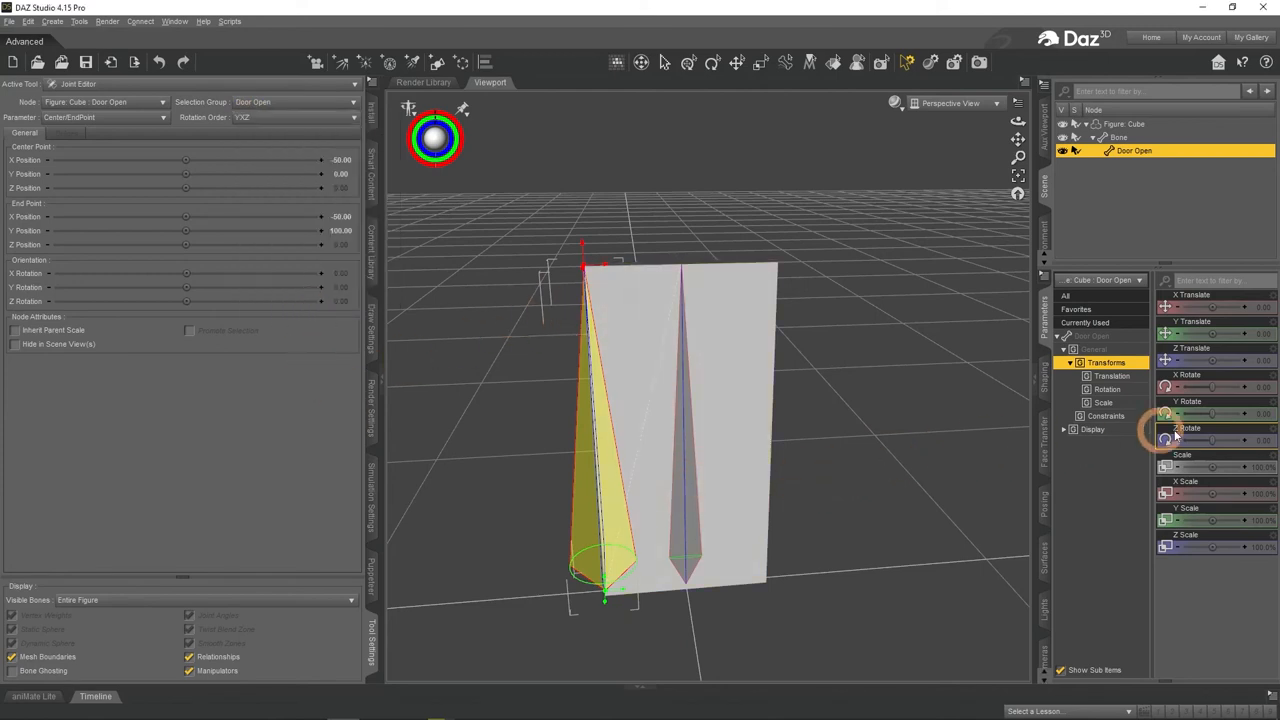
{"action": "left_click_drag", "start_coordinate": [1210, 413], "coordinate": [1225, 420]}
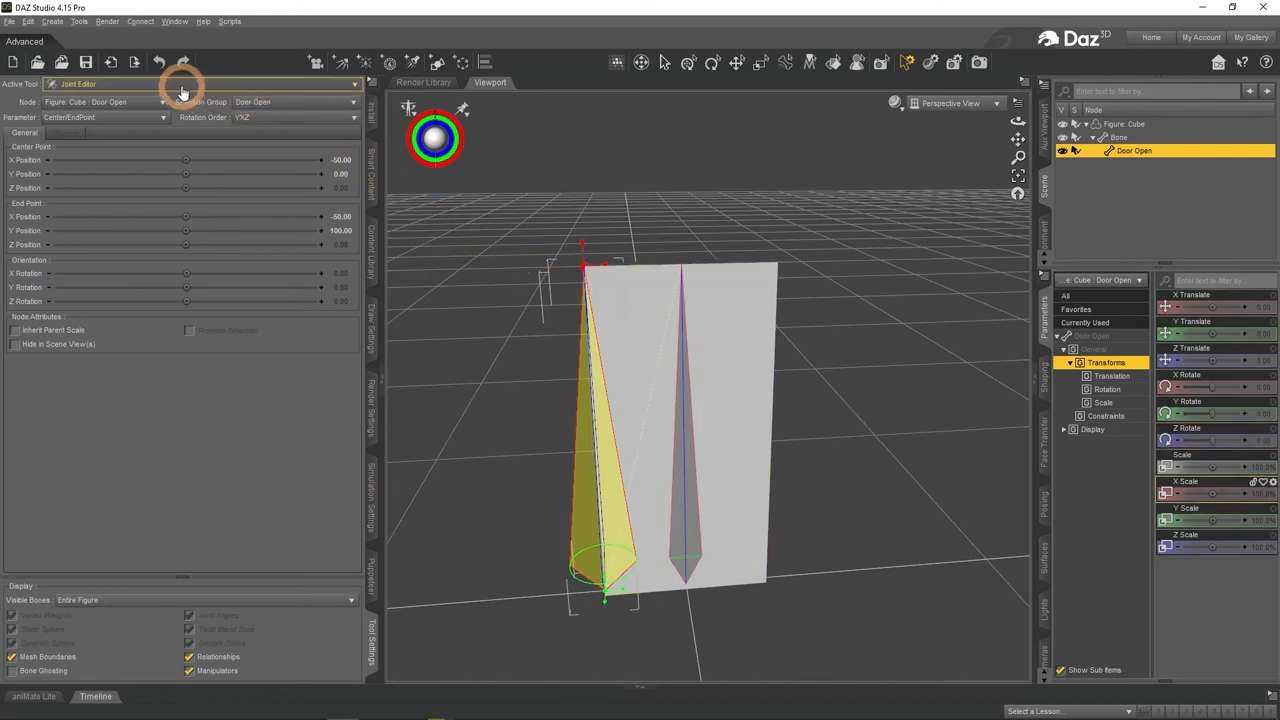
- Switch to the Node Weight Map Brush and pick the General Weights map
{"action": "left_click", "coordinate": [200, 84]}
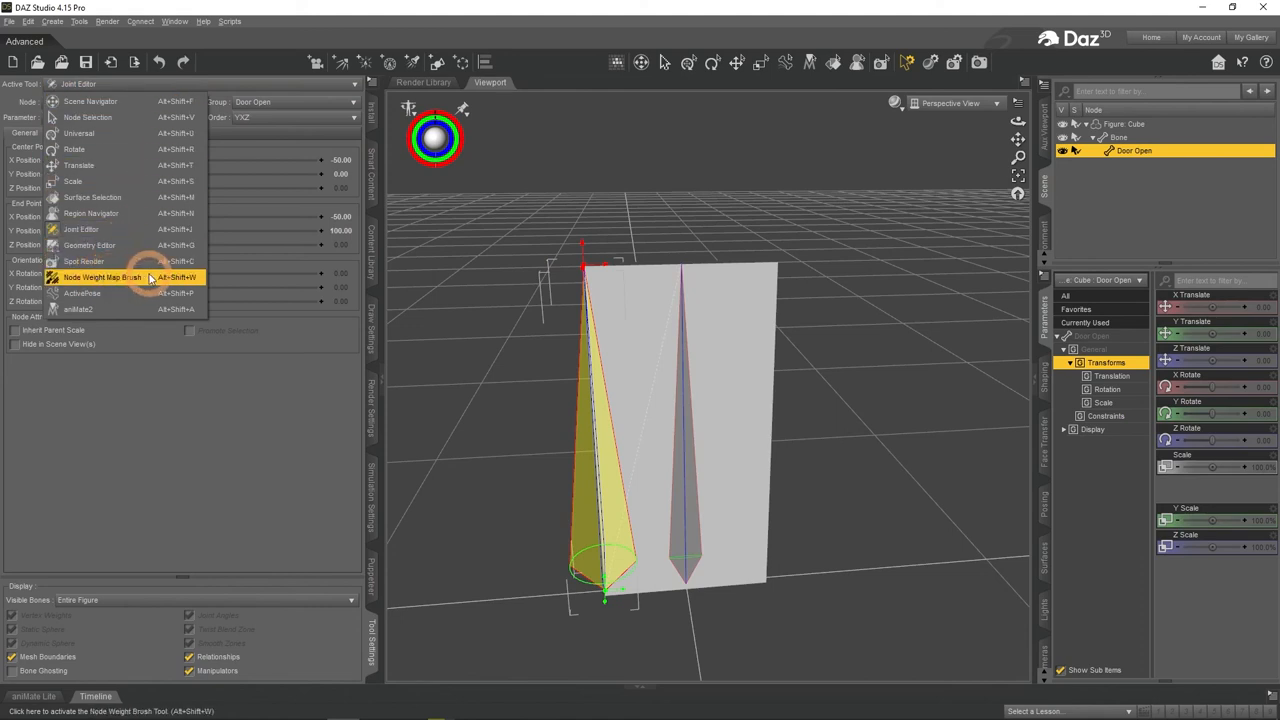
{"action": "left_click", "coordinate": [102, 277]}
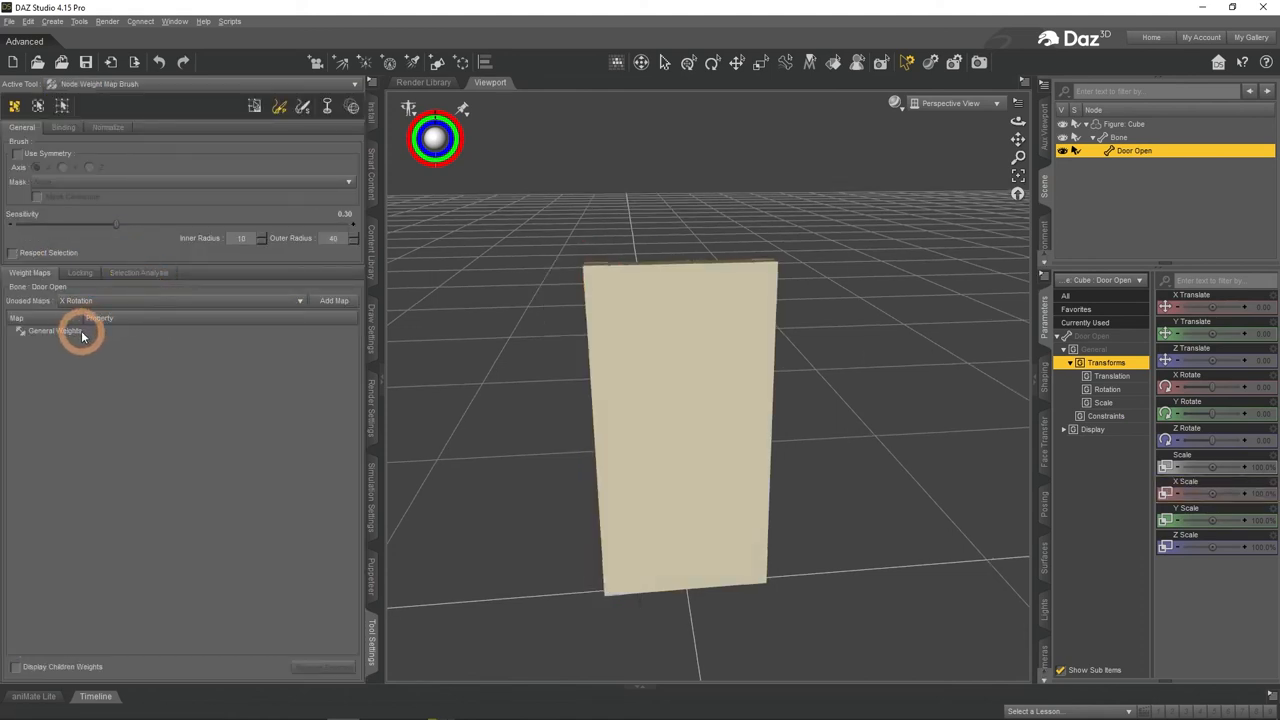
{"action": "left_click", "coordinate": [55, 331]}
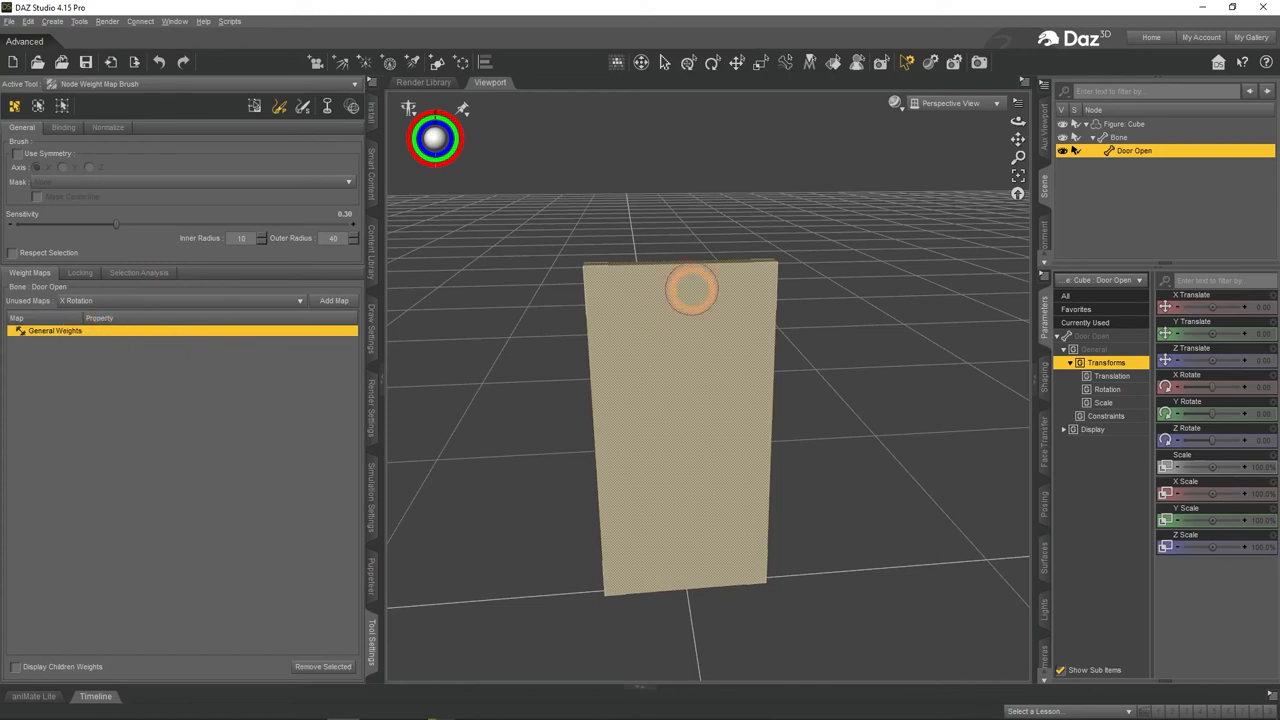
- Marquee-select all of the door panel's faces
{"action": "left_click_drag", "start_coordinate": [690, 290], "coordinate": [635, 290]}
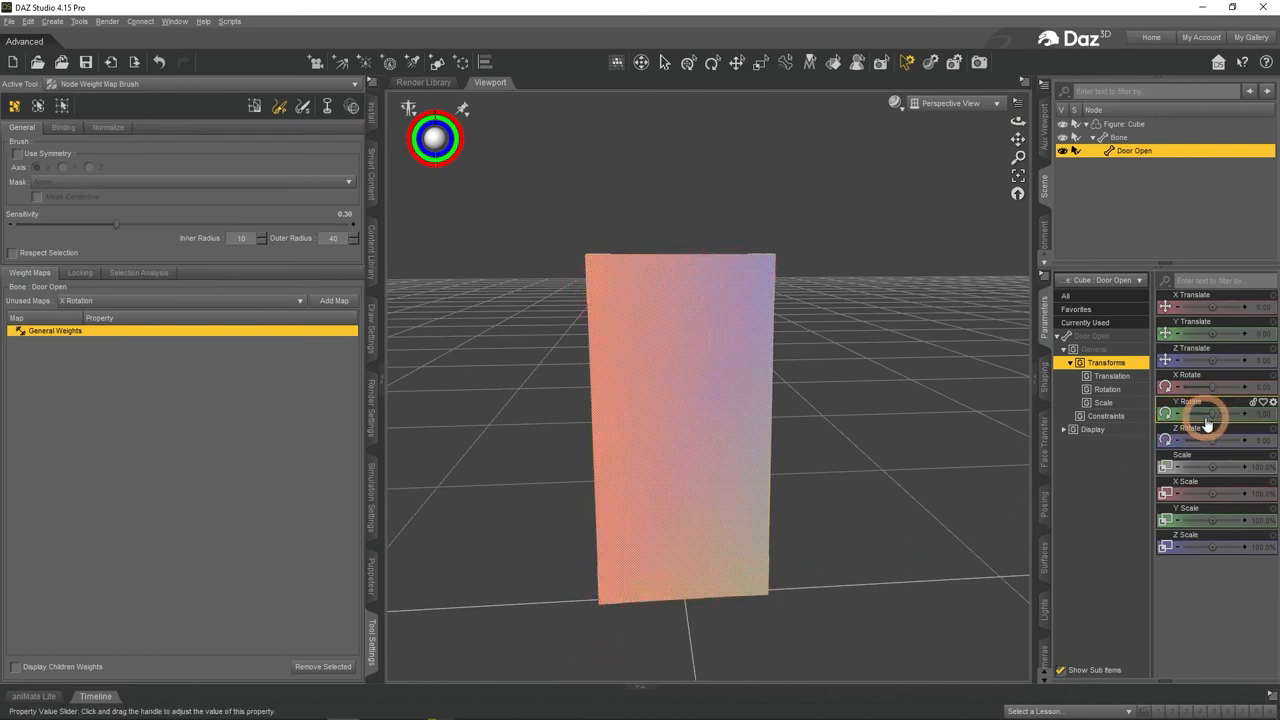
{"action": "left_click_drag", "start_coordinate": [1200, 413], "coordinate": [1230, 413]}
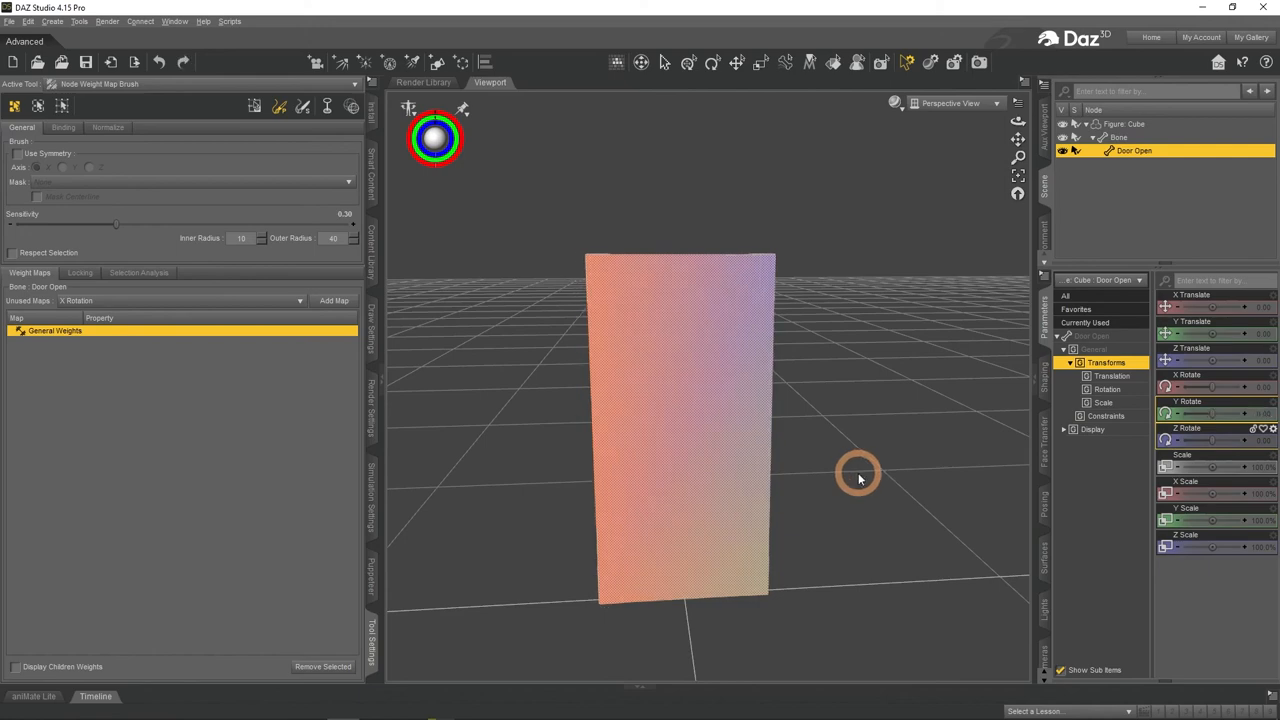
{"action": "left_click_drag", "start_coordinate": [857, 475], "coordinate": [680, 565]}
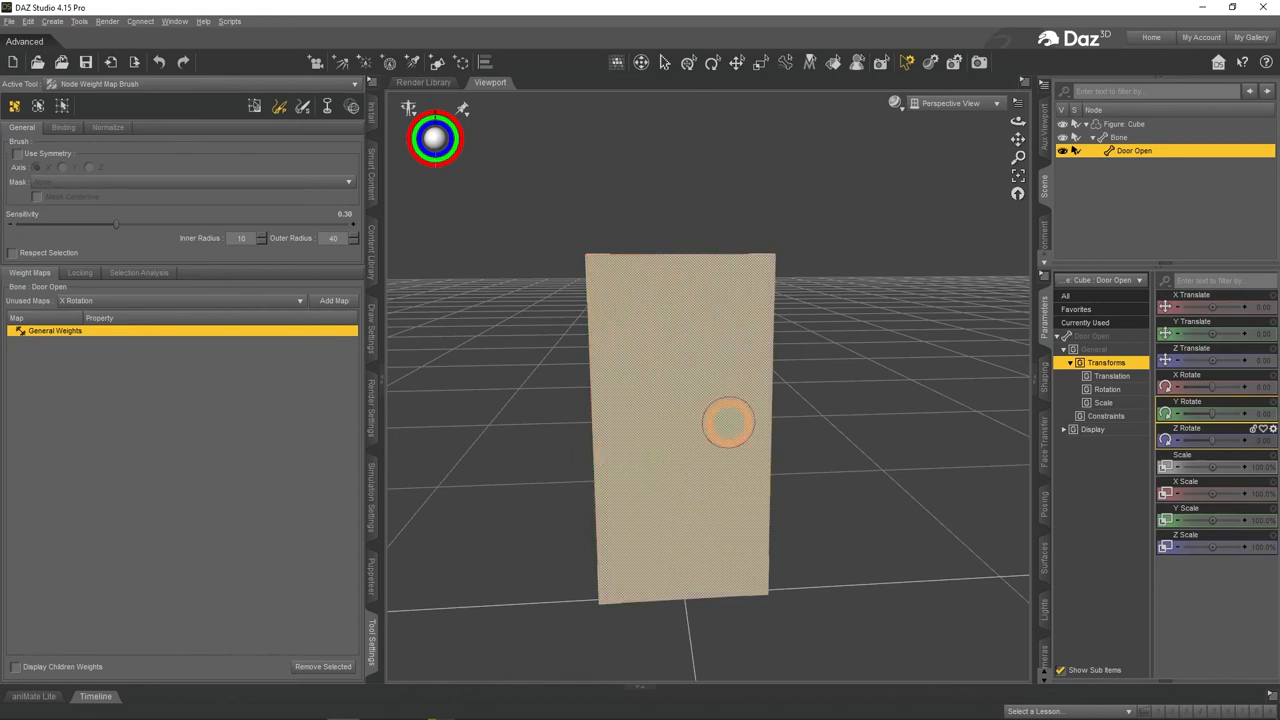
{"action": "mouse_move", "coordinate": [715, 370]}
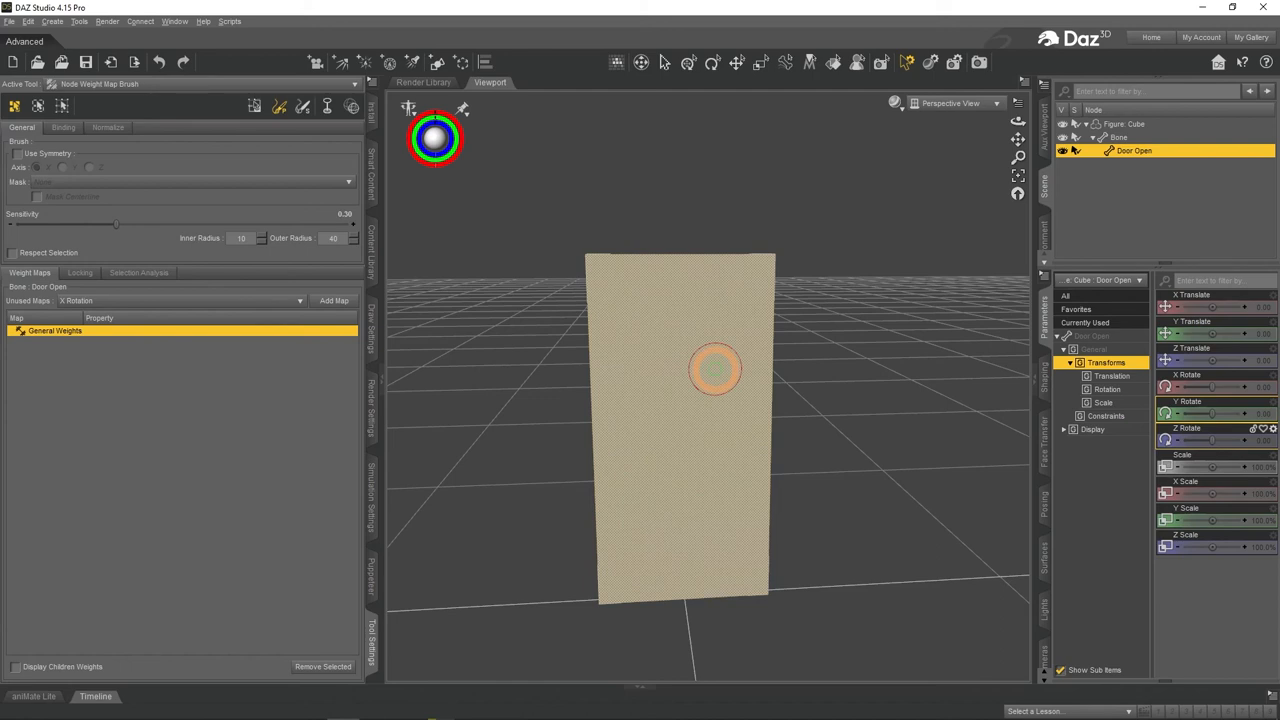
- Fill the selected door faces with 100% weight and test the swing by rotating
{"action": "right_click", "coordinate": [715, 370]}
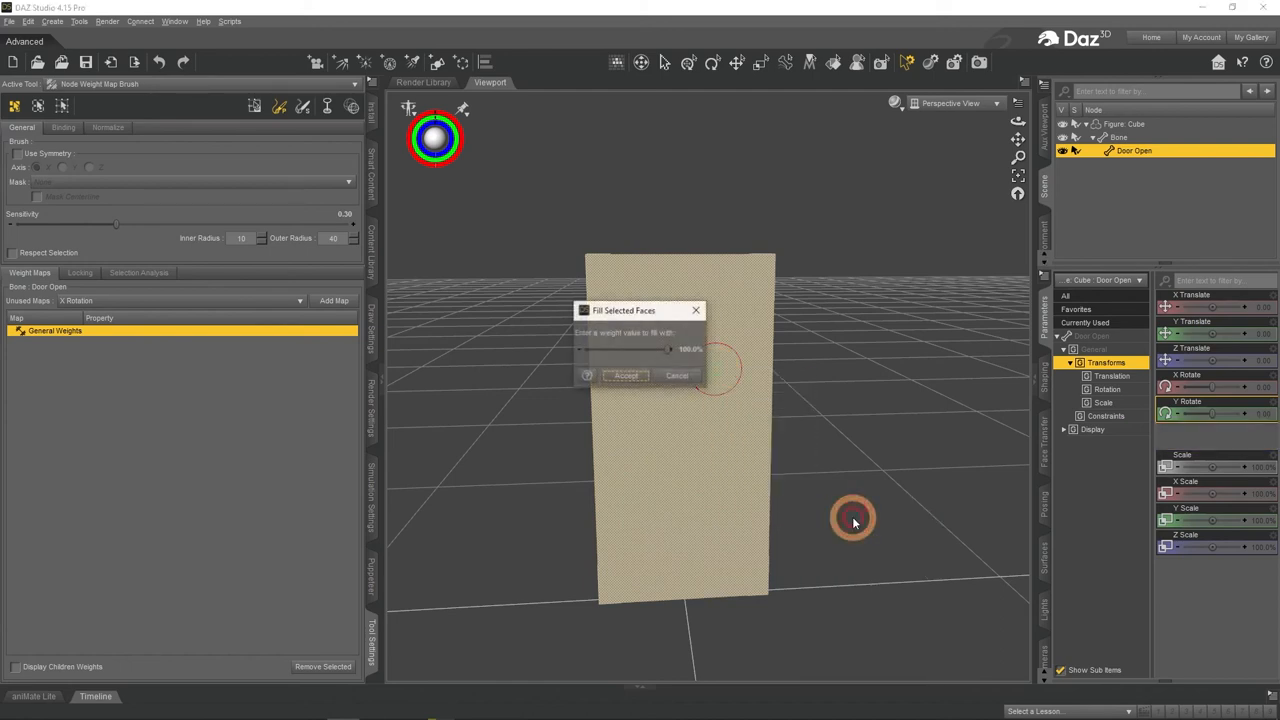
{"action": "left_click", "coordinate": [626, 375]}
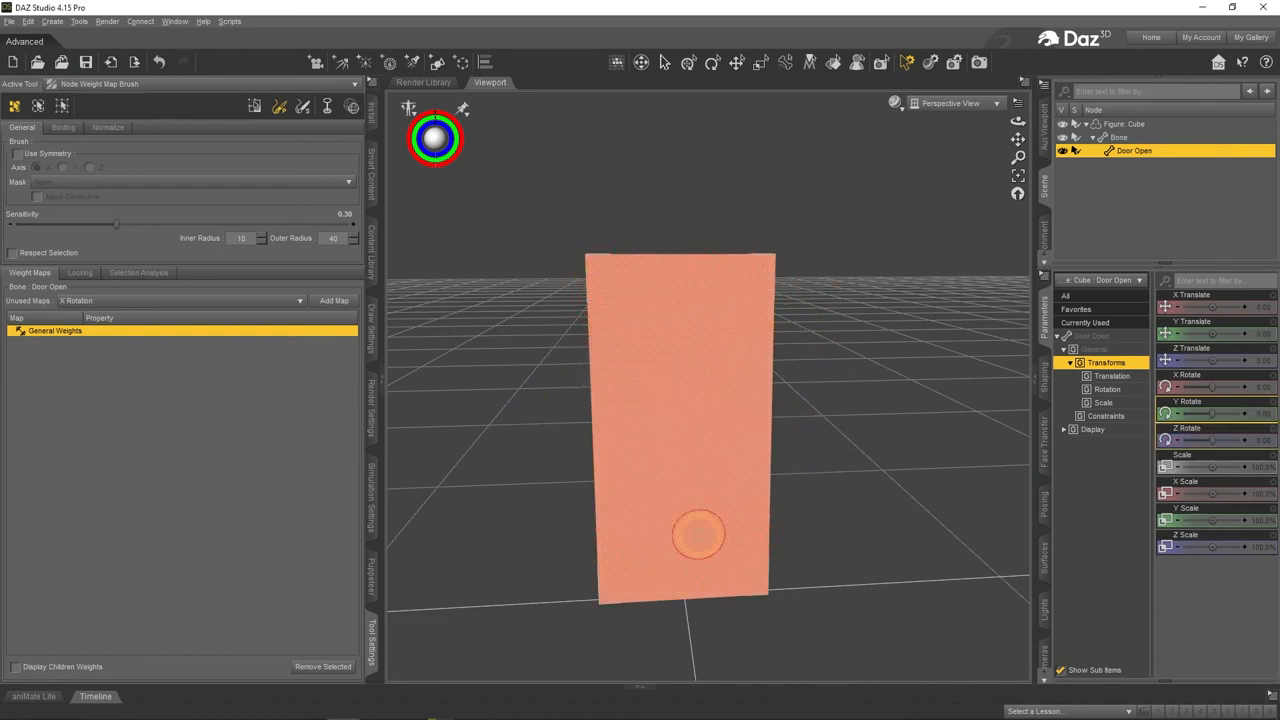
{"action": "mouse_move", "coordinate": [640, 515]}
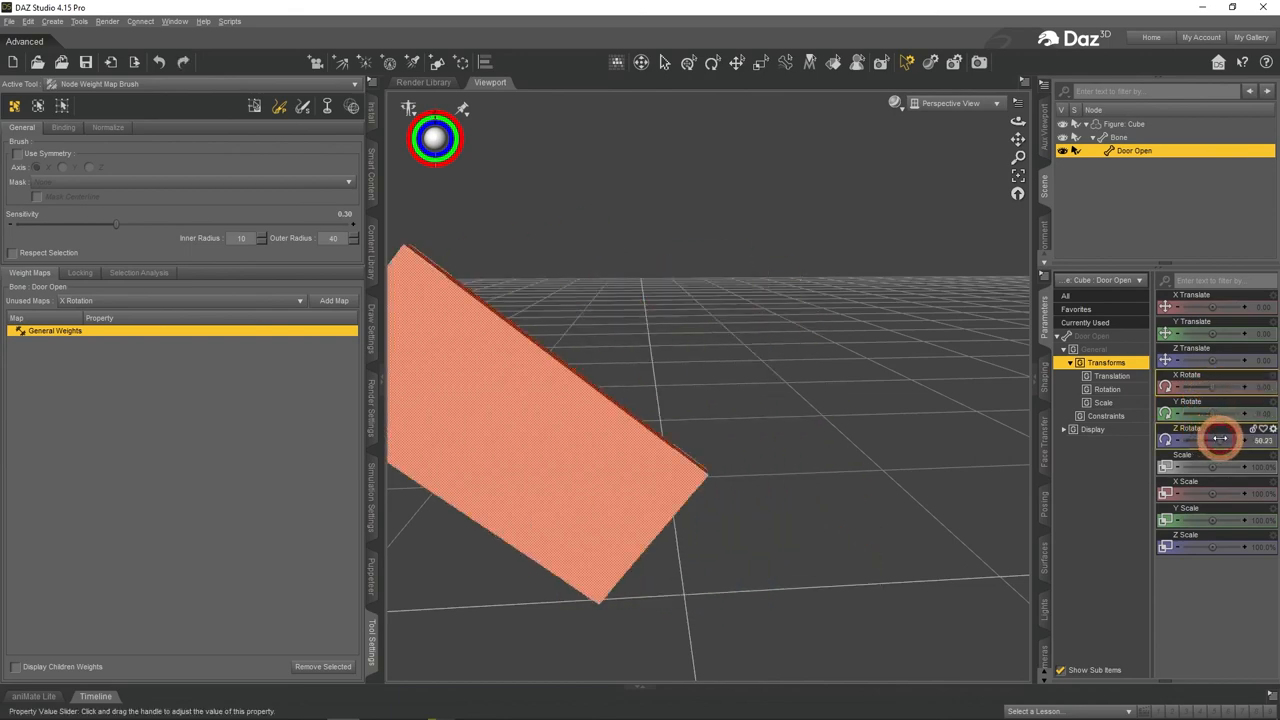
{"action": "left_click_drag", "start_coordinate": [1220, 440], "coordinate": [1210, 445]}
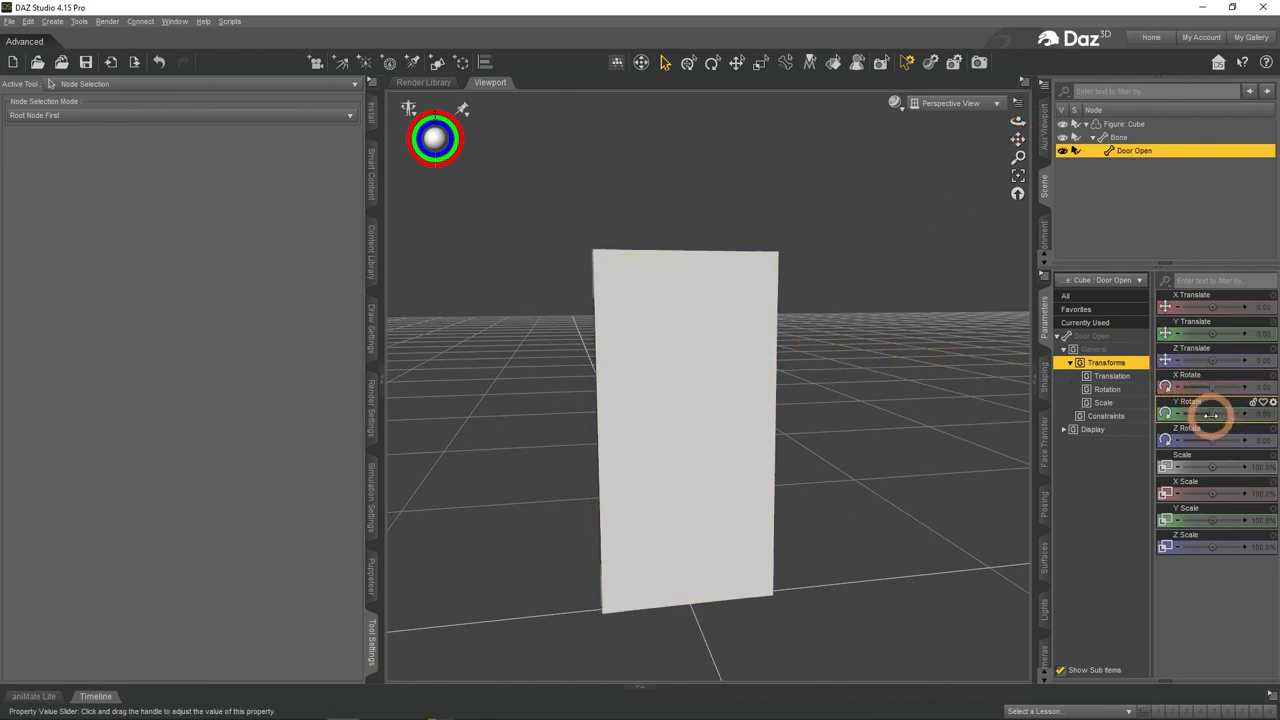
- Key Y Rotate 90 at frame 60, then play and stop the door-opening preview
{"action": "left_click_drag", "start_coordinate": [1210, 414], "coordinate": [1225, 414]}
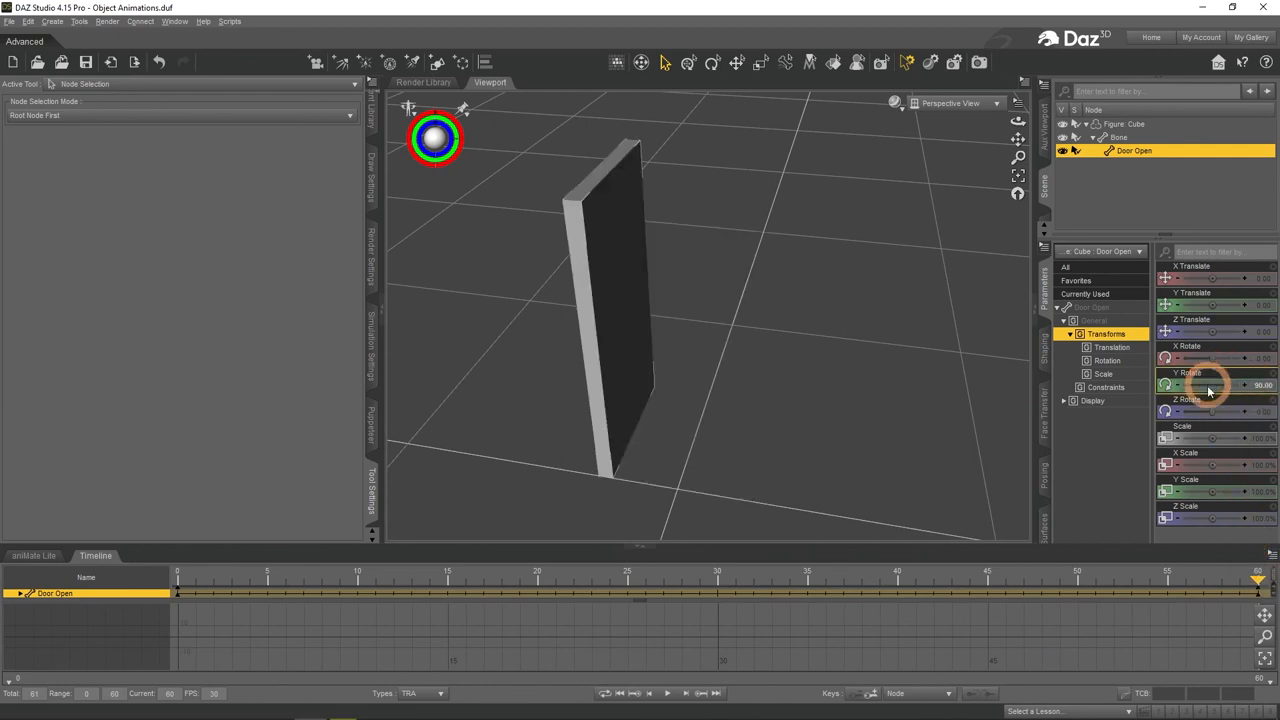
{"action": "left_click", "coordinate": [667, 693]}
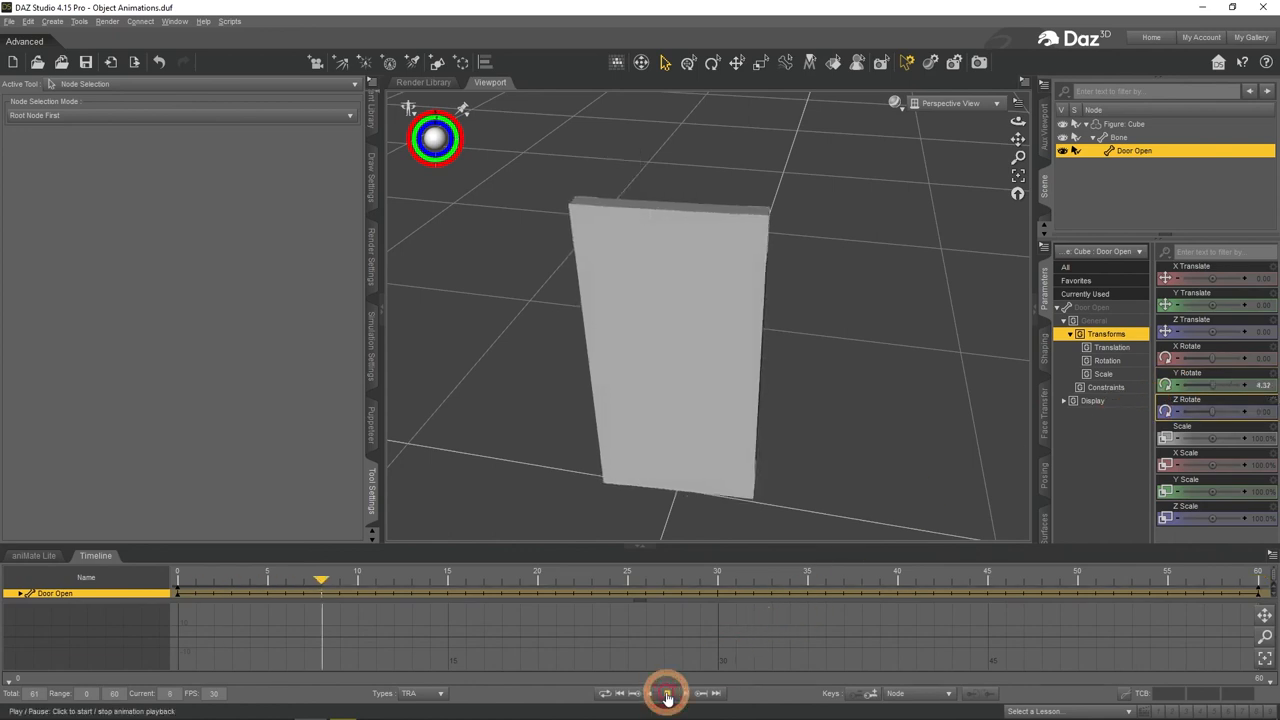
{"action": "left_click", "coordinate": [667, 693]}
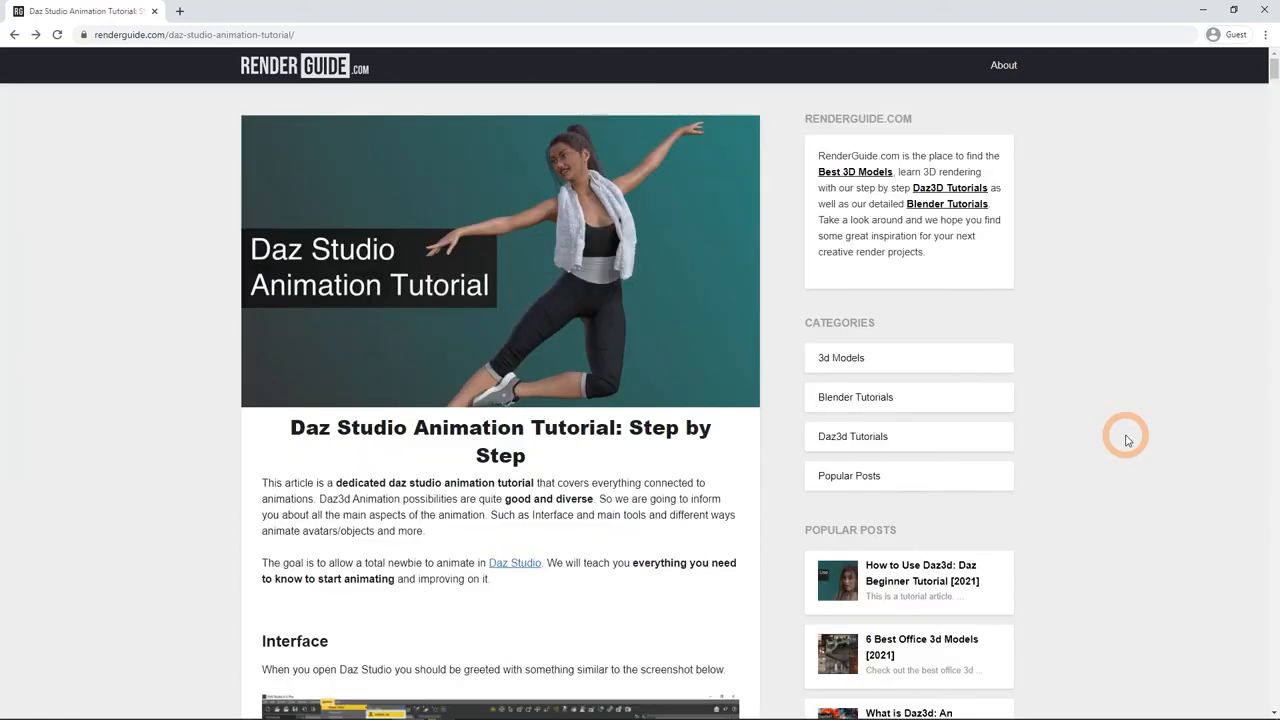
- Scroll down the door-rigging article to the child bone placement section
{"action": "scroll", "scroll_direction": "down", "scroll_amount": 3}
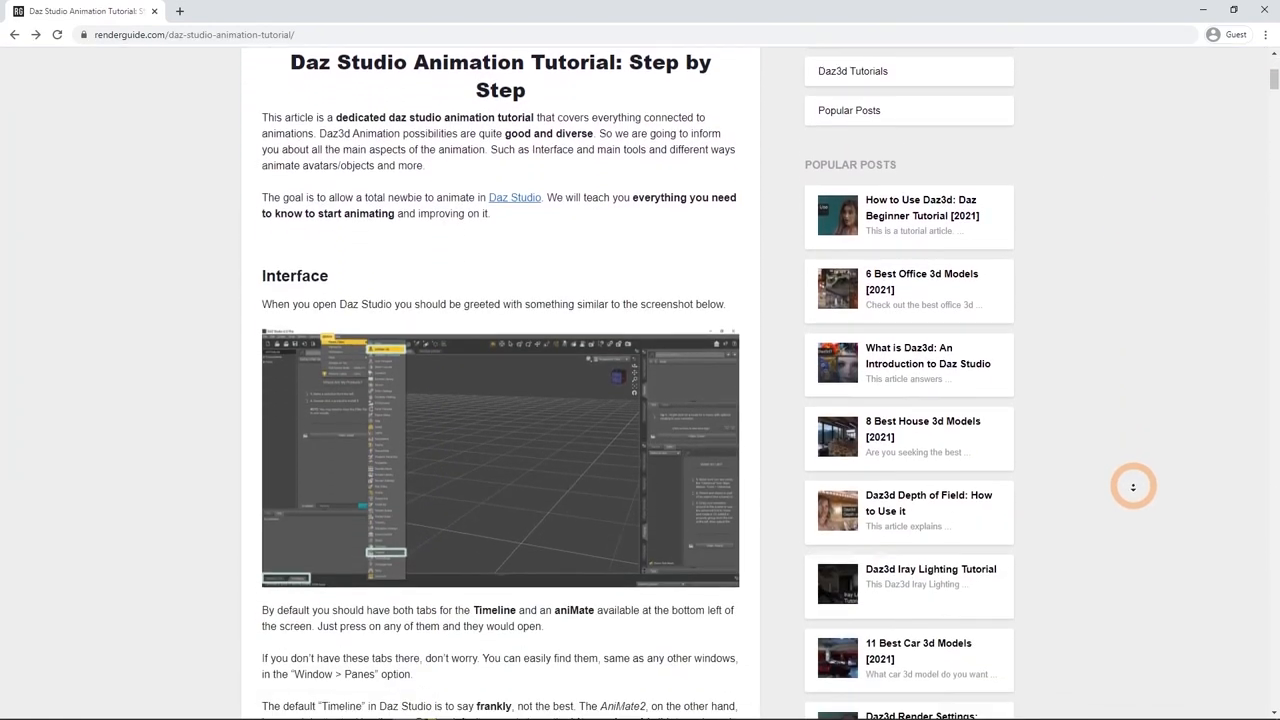
{"action": "scroll", "scroll_direction": "down", "scroll_amount": 3}
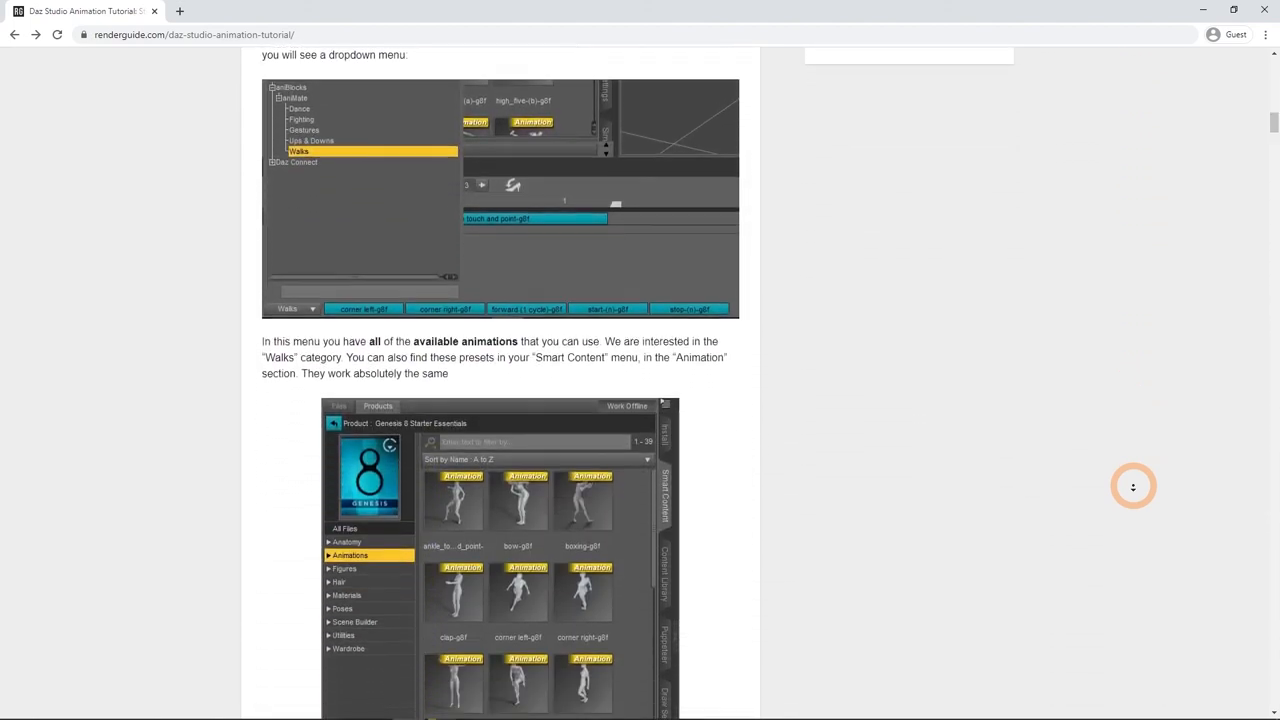
{"action": "scroll", "scroll_direction": "down", "scroll_amount": 3}
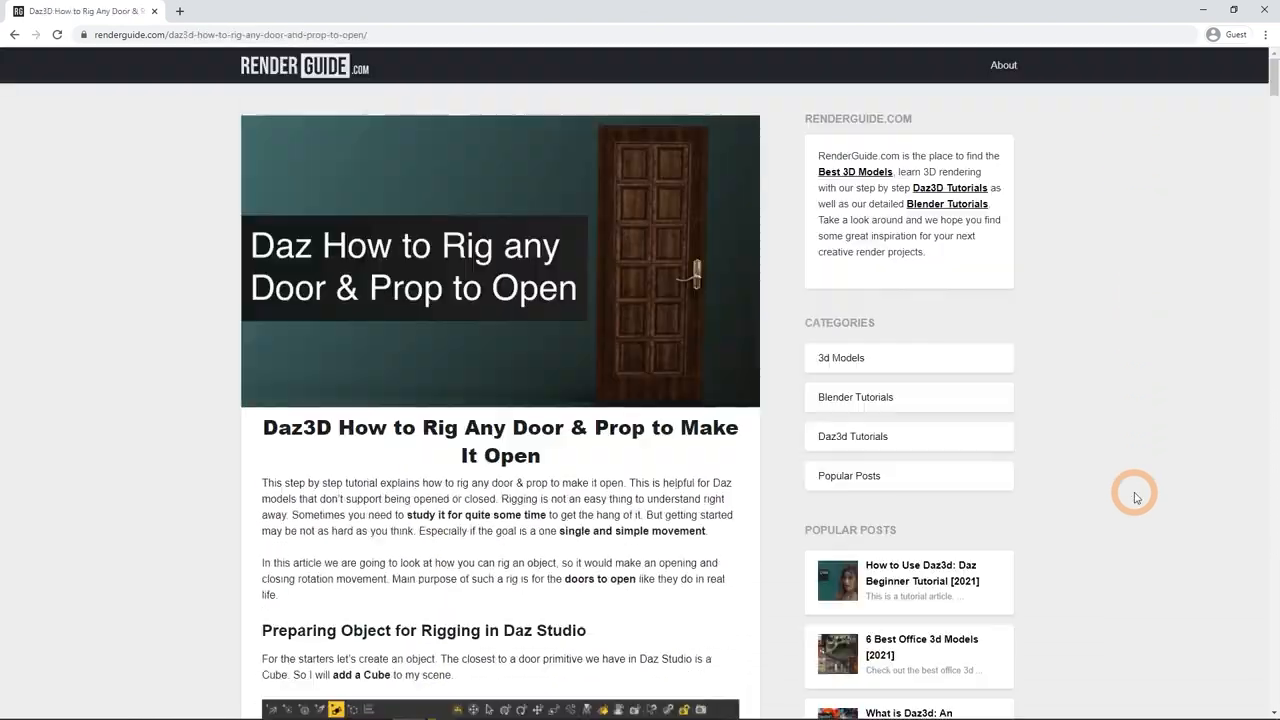
{"action": "scroll", "scroll_direction": "down", "scroll_amount": 3}
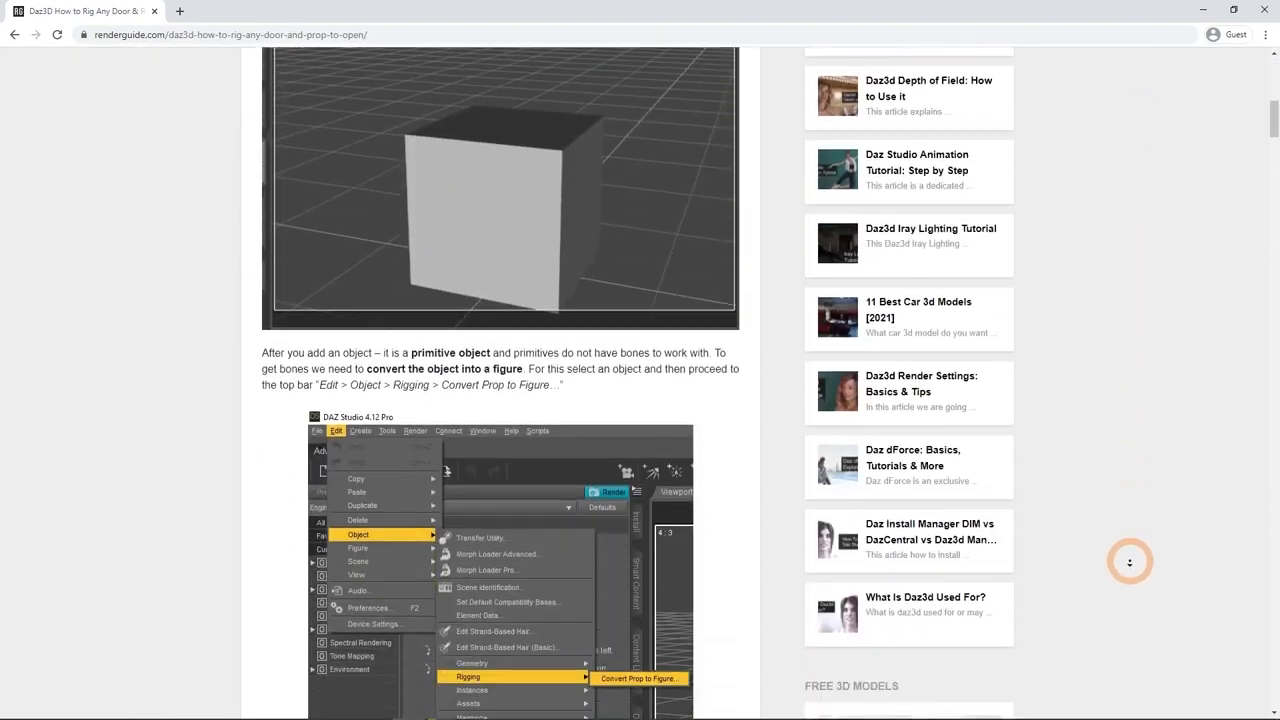
{"action": "scroll", "scroll_direction": "down", "scroll_amount": 3}
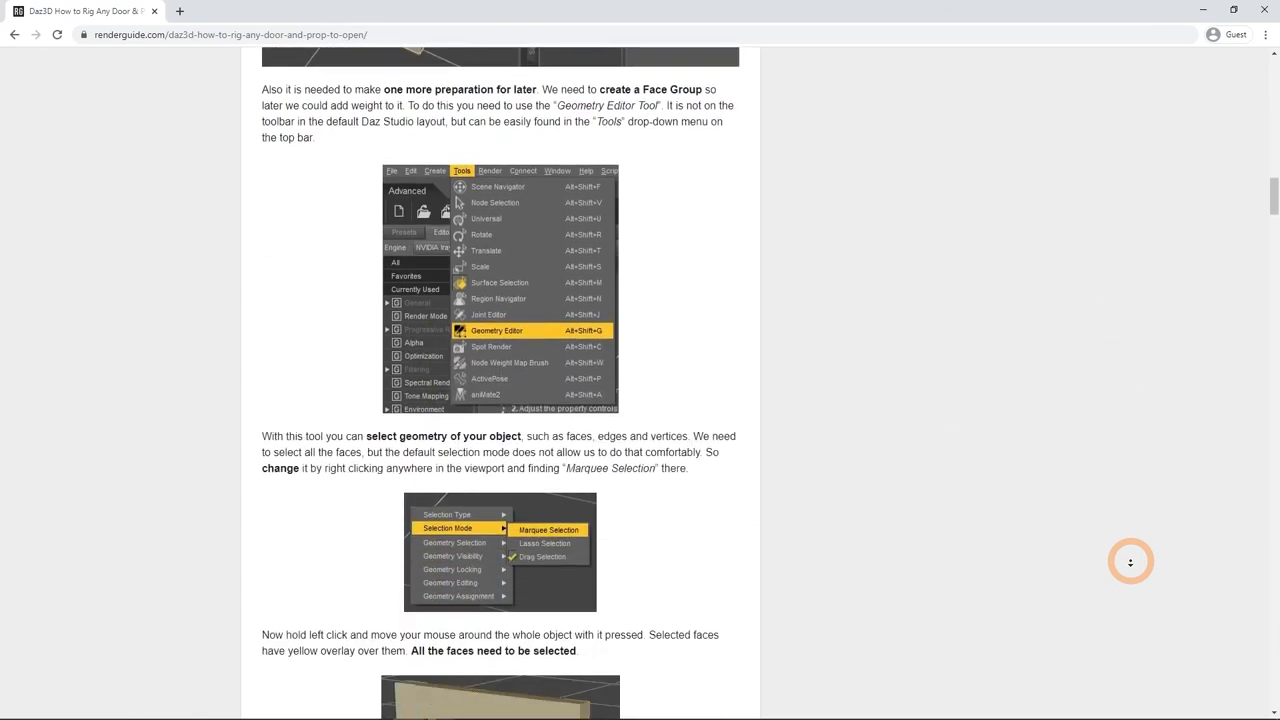
{"action": "scroll", "scroll_direction": "down", "scroll_amount": 3}
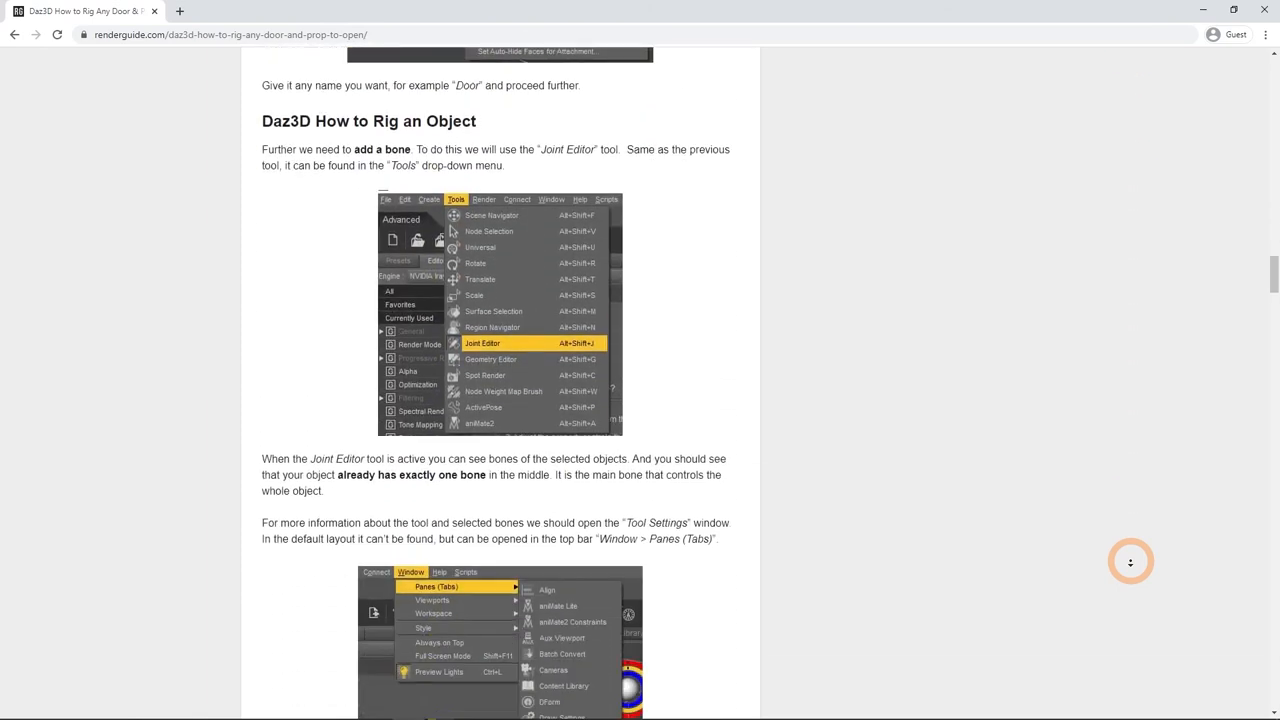
{"action": "scroll", "scroll_direction": "down", "scroll_amount": 3}
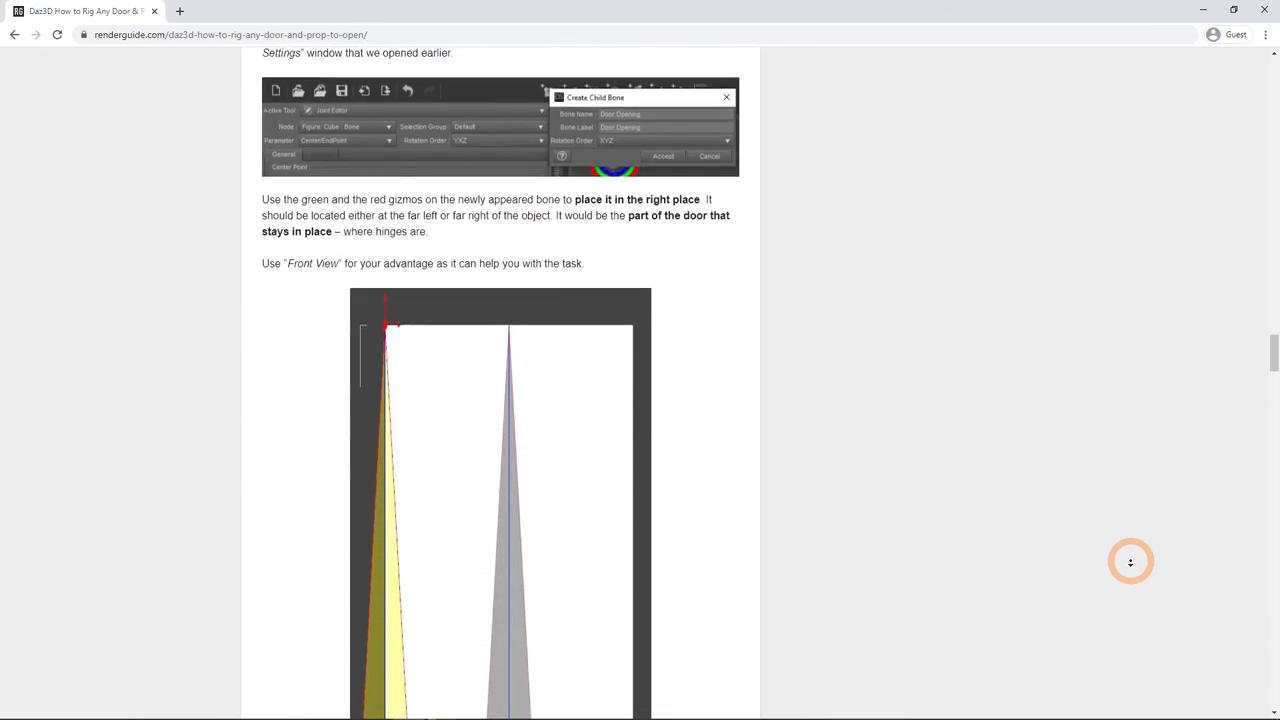